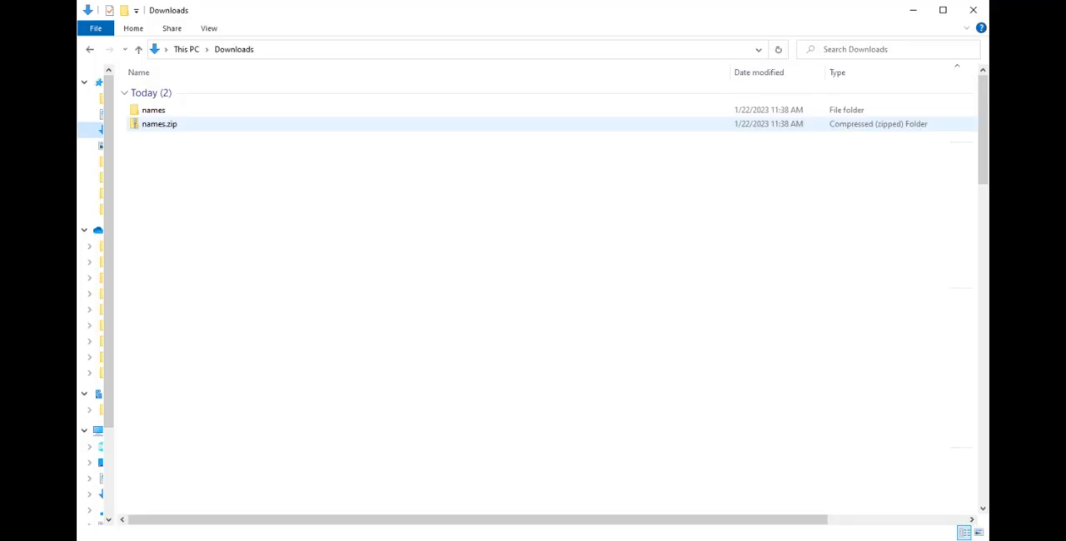
- Open the extracted names folder in Downloads
double_click(153, 110)
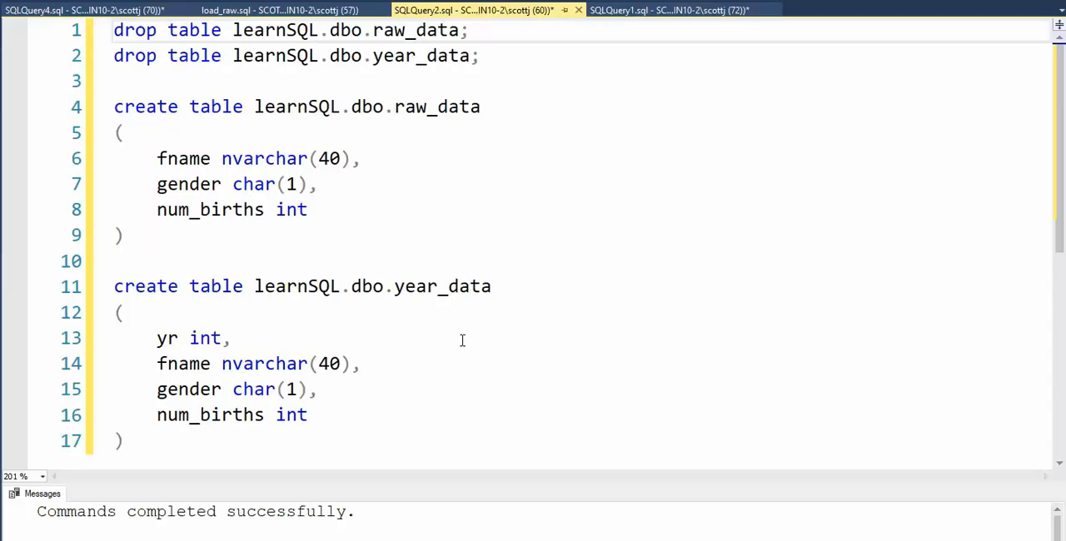
mouse_move(466, 315)
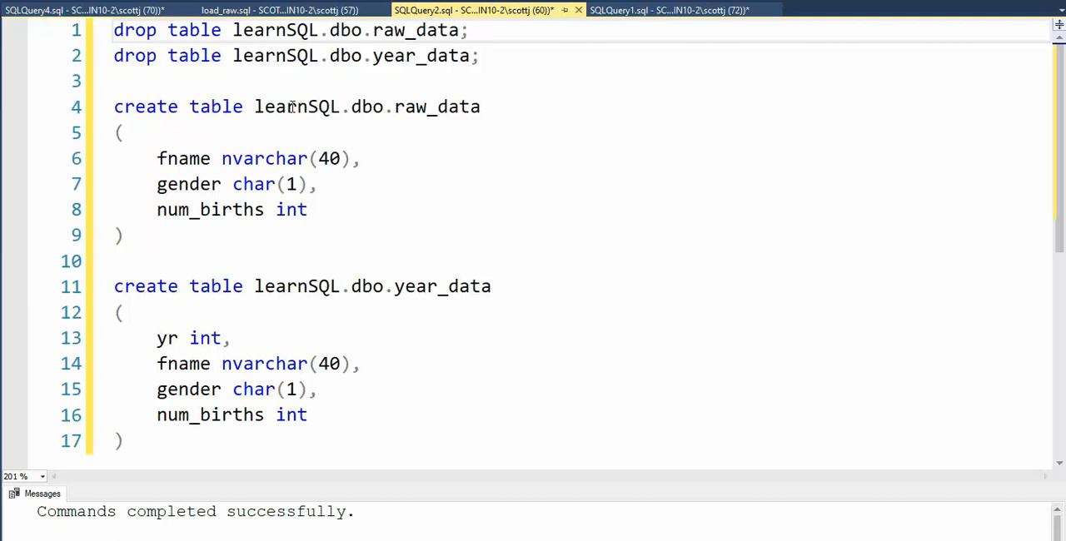
- Highlight the raw_data table name in the table-recreation script
double_click(296, 107)
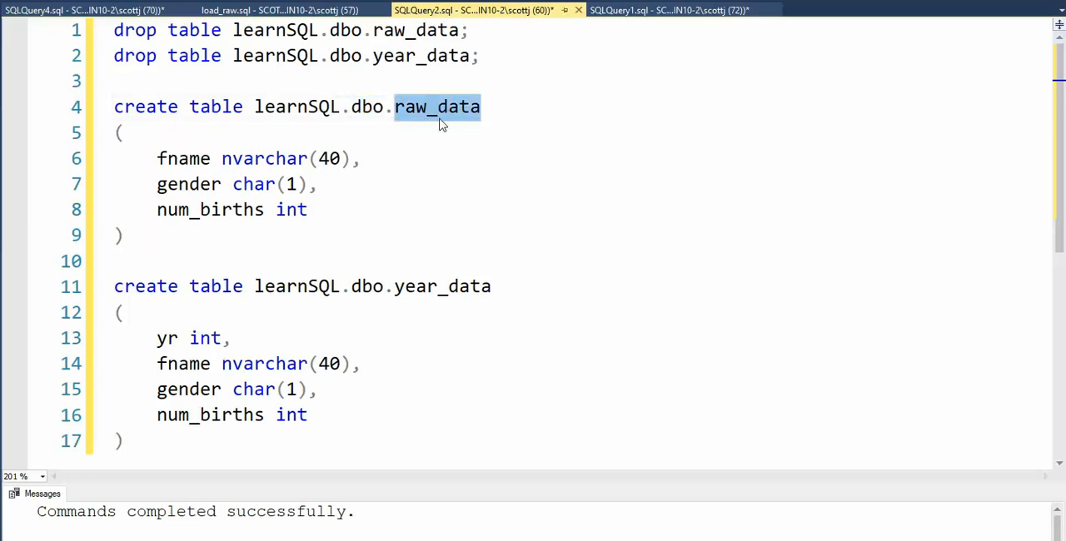
mouse_move(170, 155)
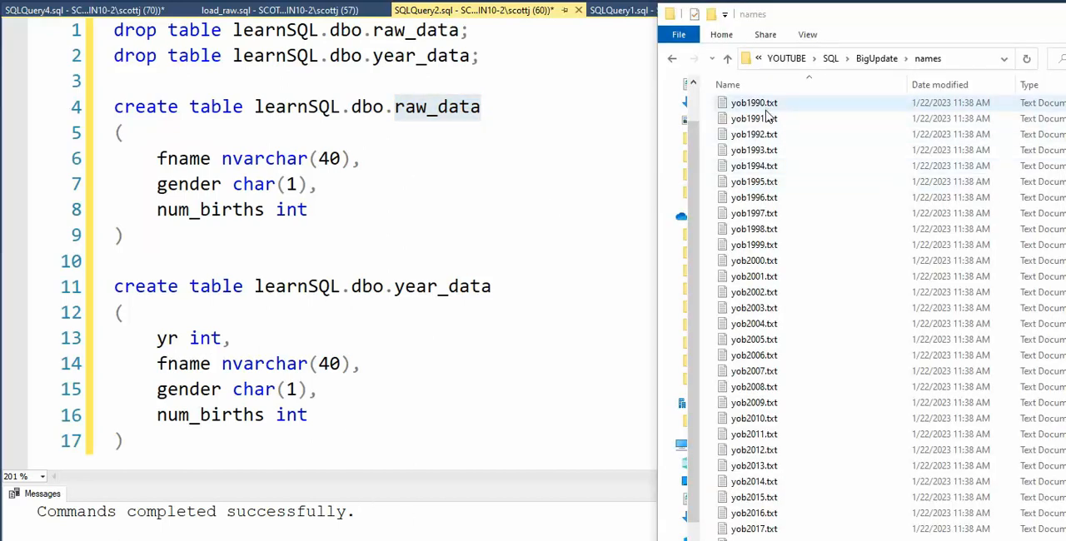
- Open the yob1880.txt yearly names file from the names folder into Notepad++
click(752, 118)
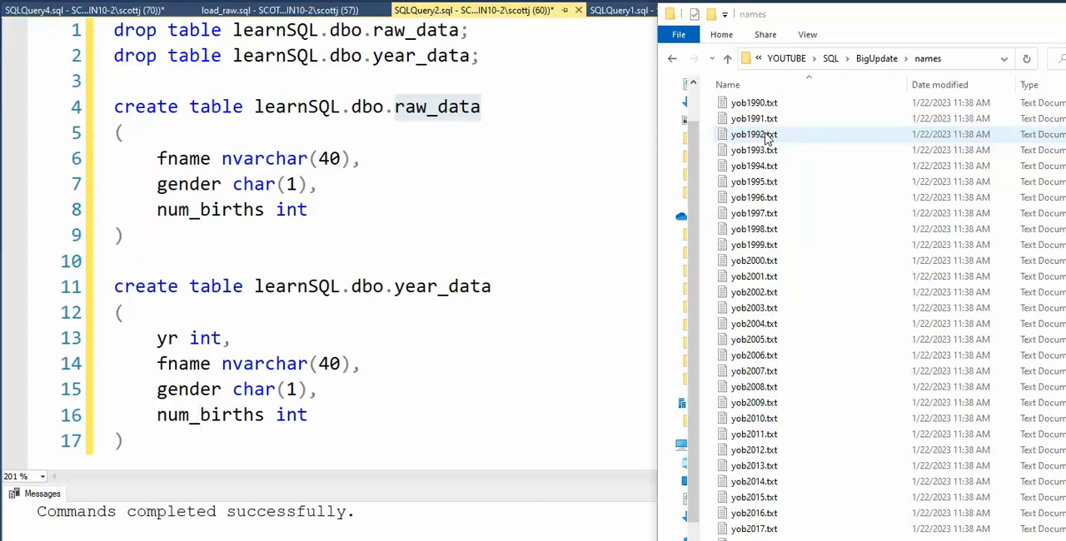
mouse_move(786, 134)
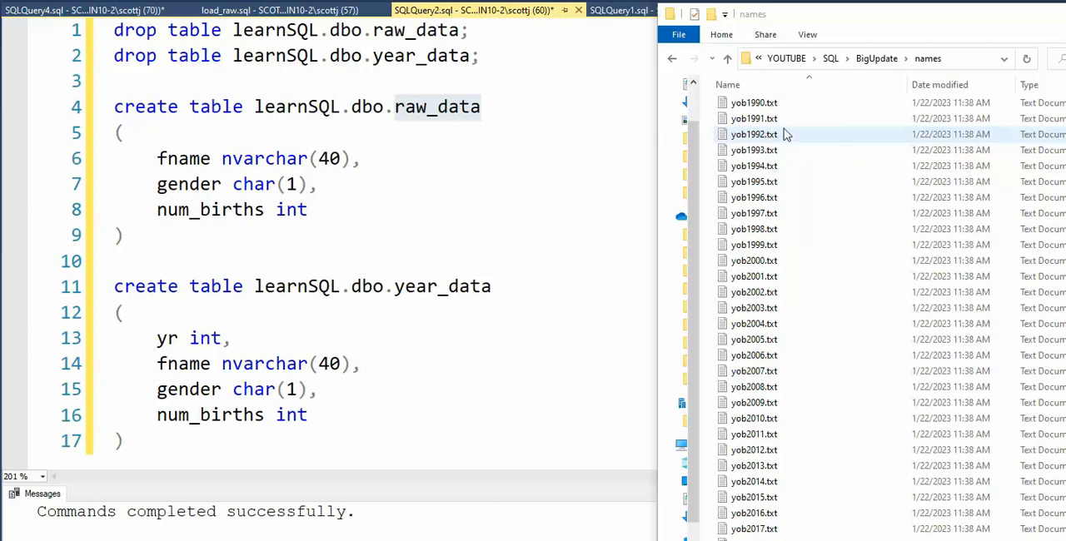
double_click(753, 103)
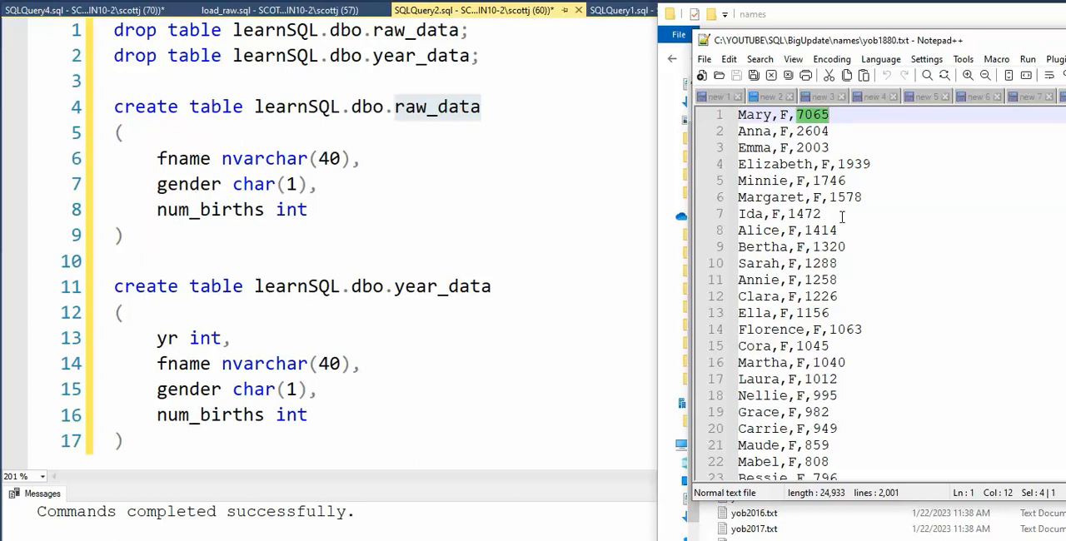
mouse_move(408, 118)
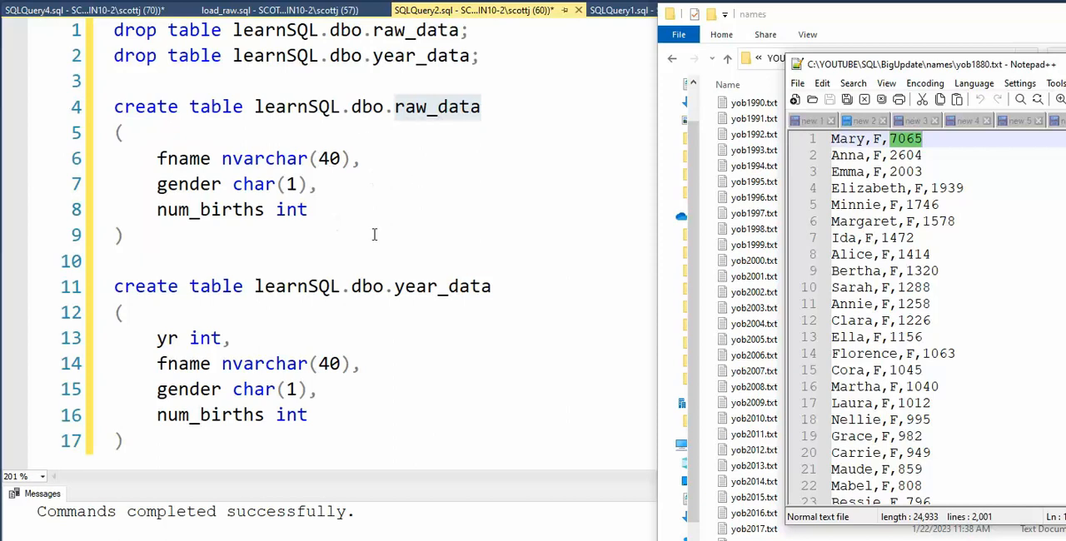
mouse_move(236, 176)
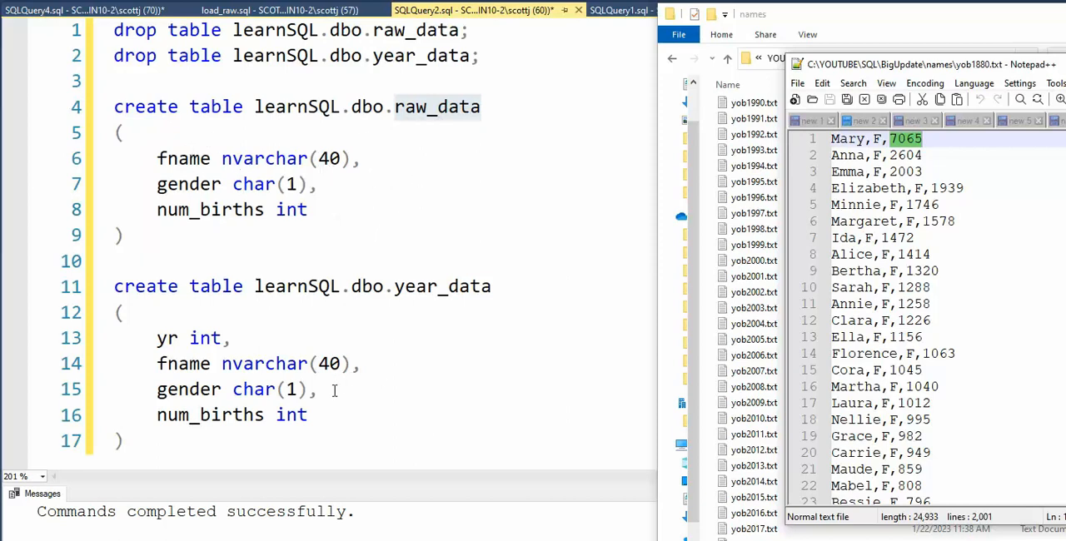
mouse_move(356, 425)
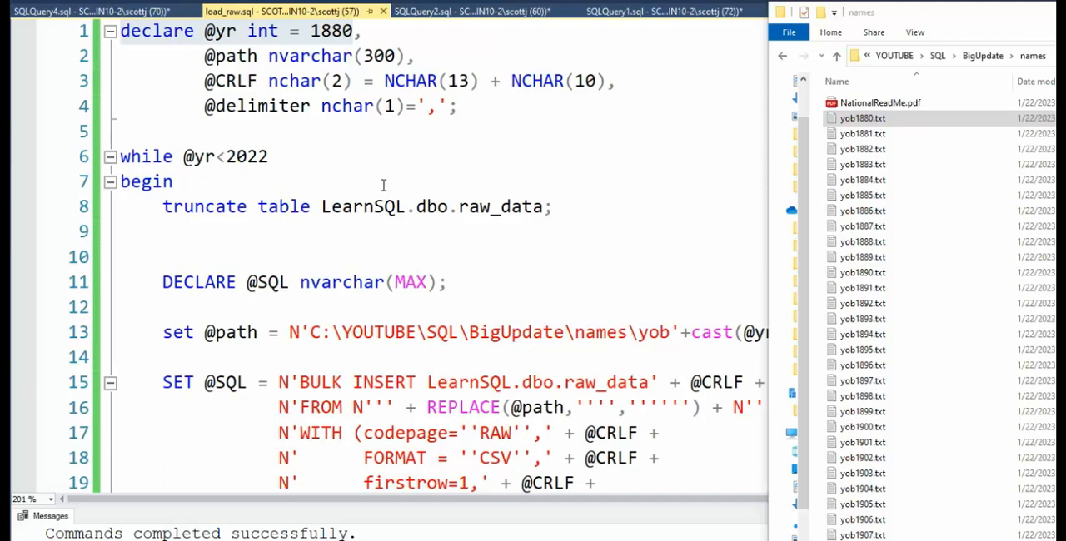
- Read through the load_raw.sql while loop that bulk-loads each year into raw_data and year_data
click(863, 117)
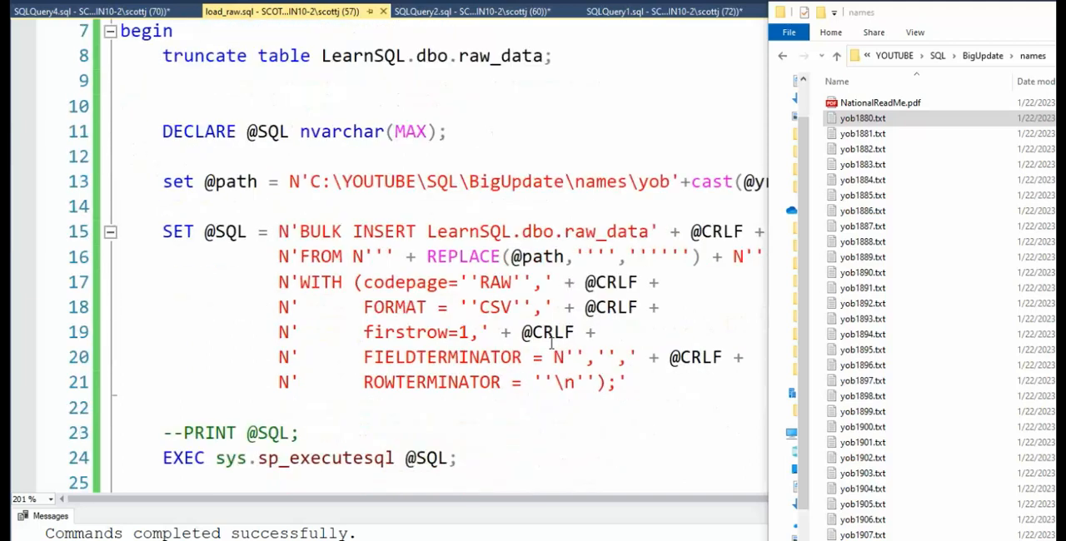
scroll(down, 3)
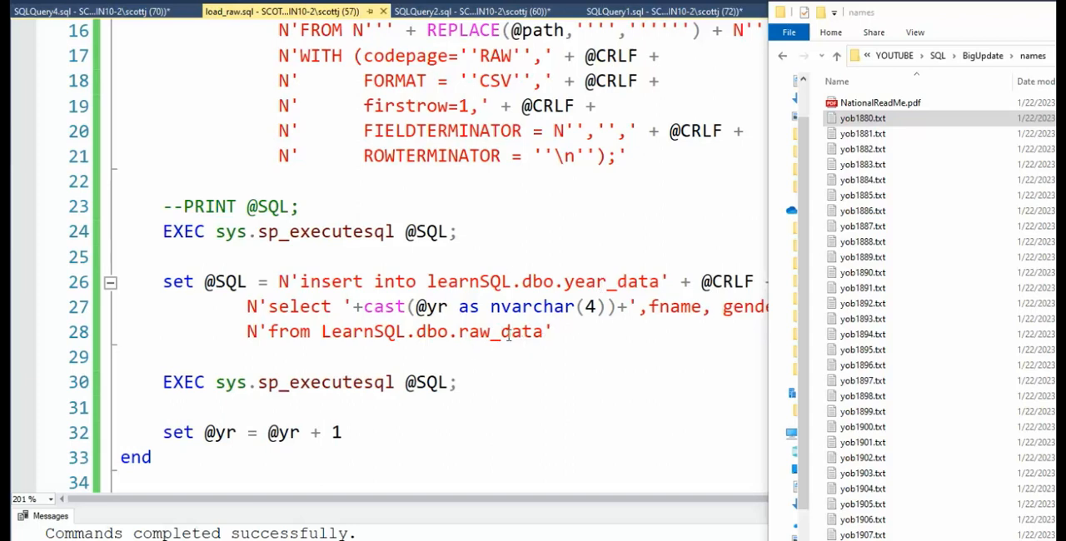
mouse_move(380, 391)
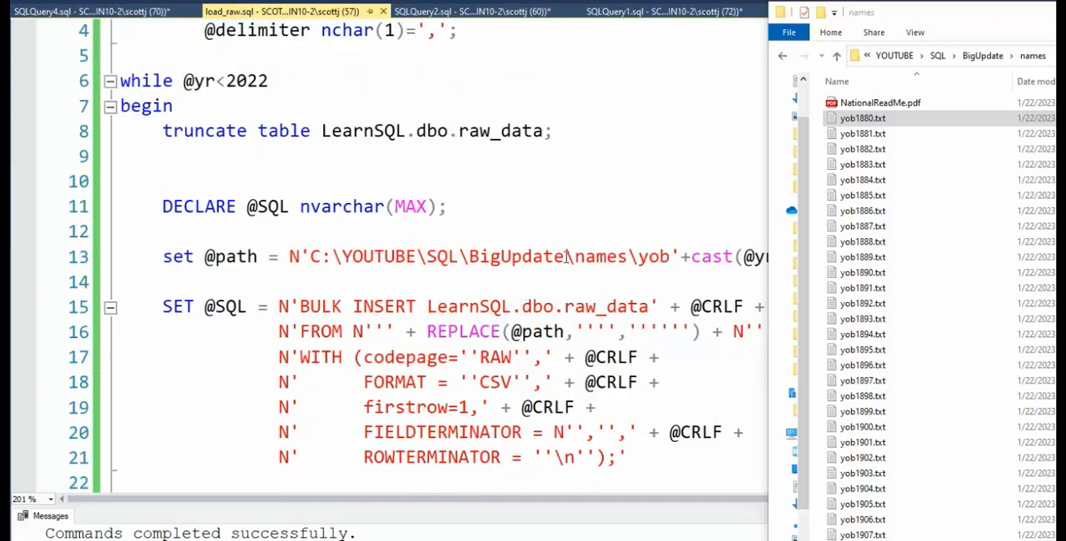
click(863, 133)
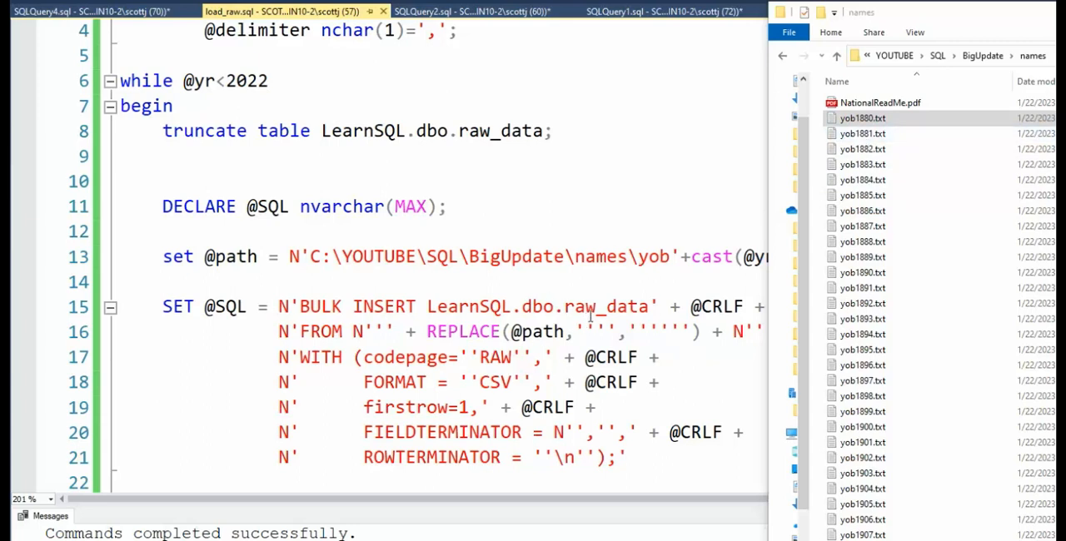
scroll(down, 3)
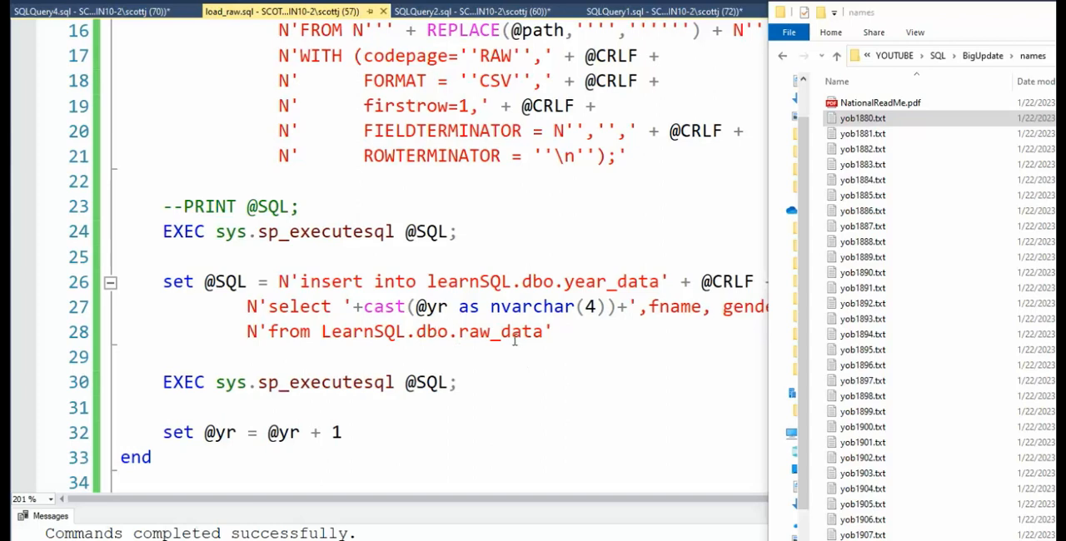
mouse_move(617, 282)
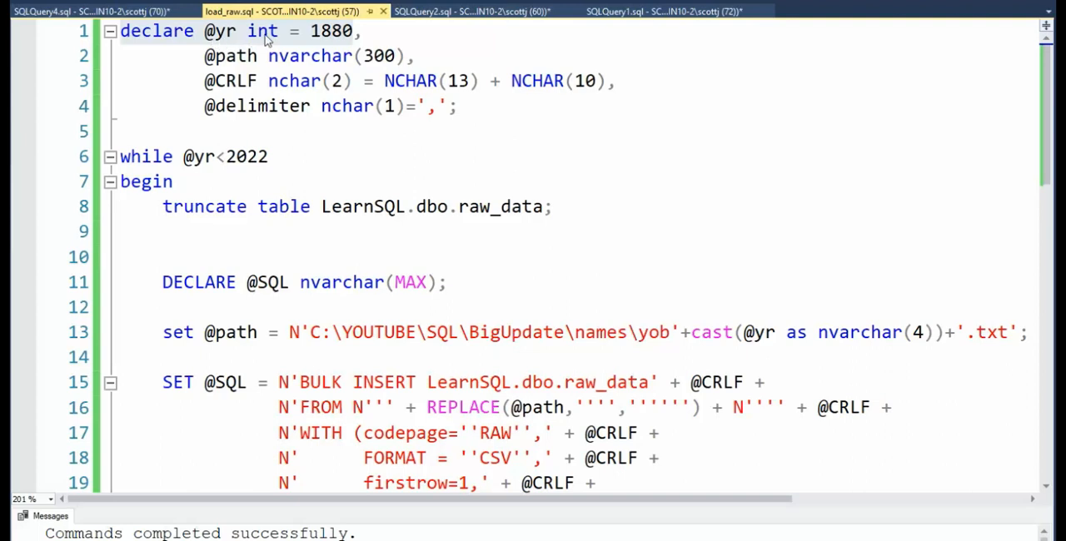
mouse_move(320, 40)
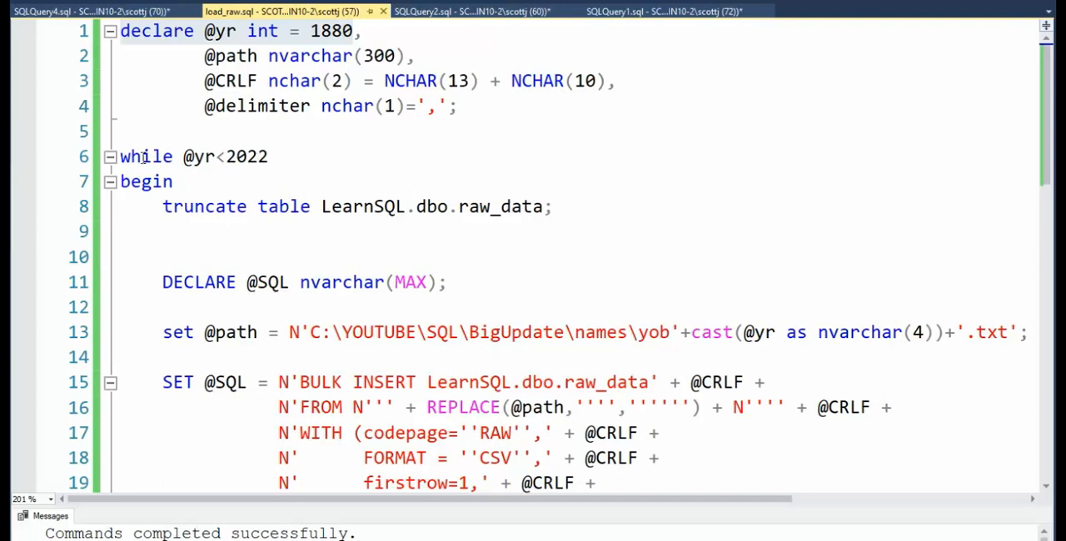
- Scroll the maximized load_raw.sql loop from its 1880 start value to the year increment
scroll(down, 3)
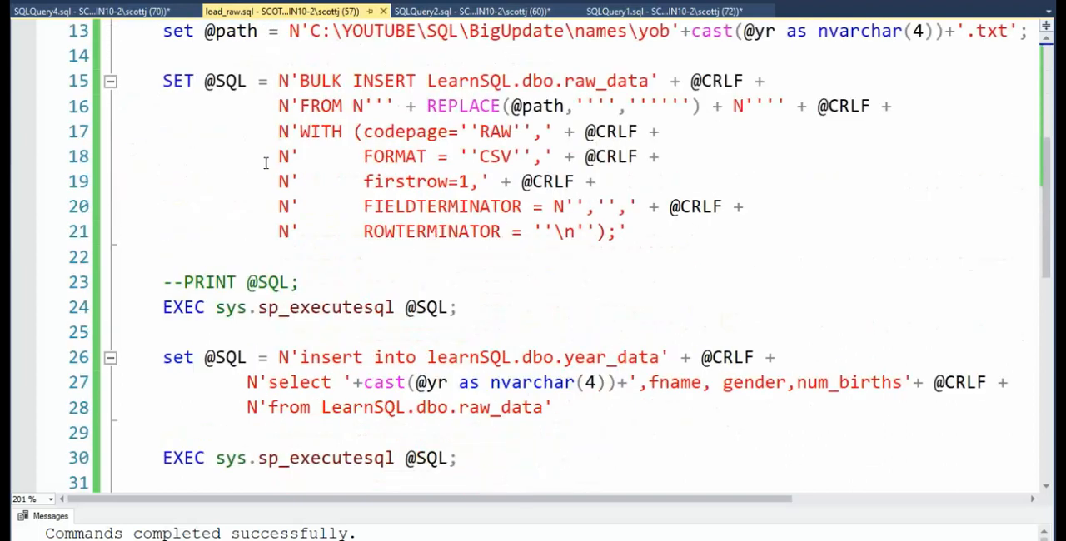
scroll(down, 3)
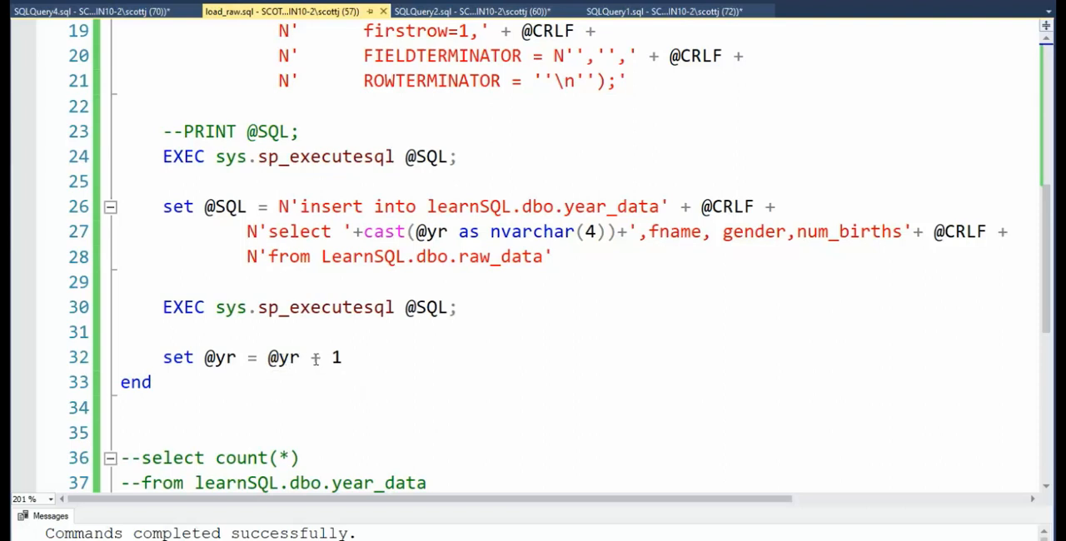
scroll(up, 3)
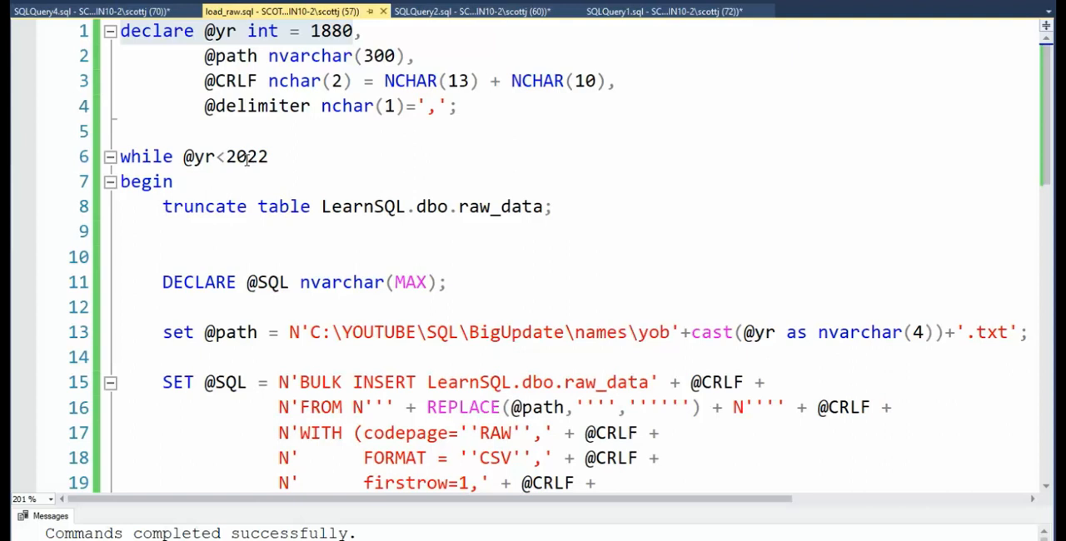
scroll(down, 3)
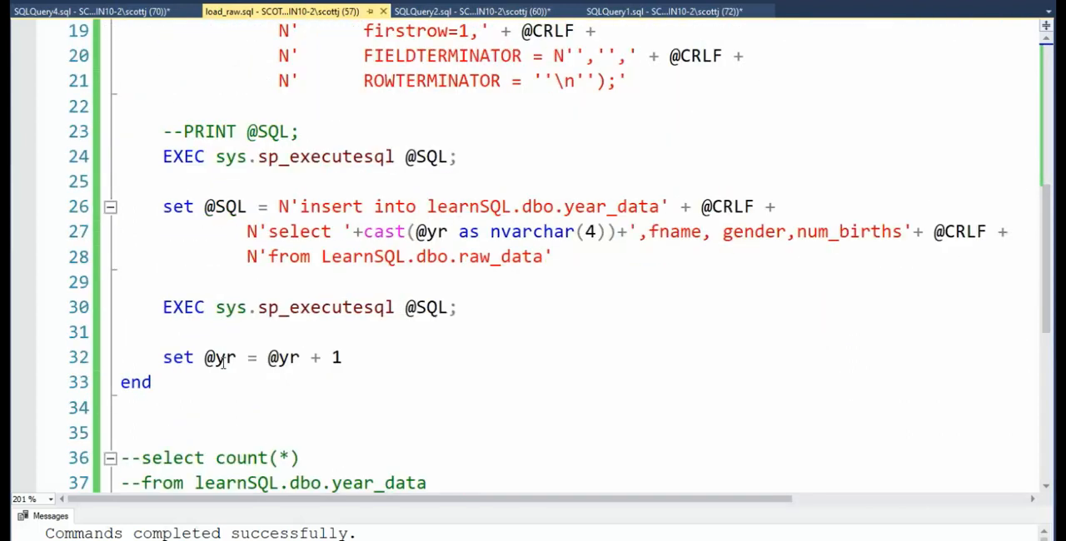
mouse_move(225, 356)
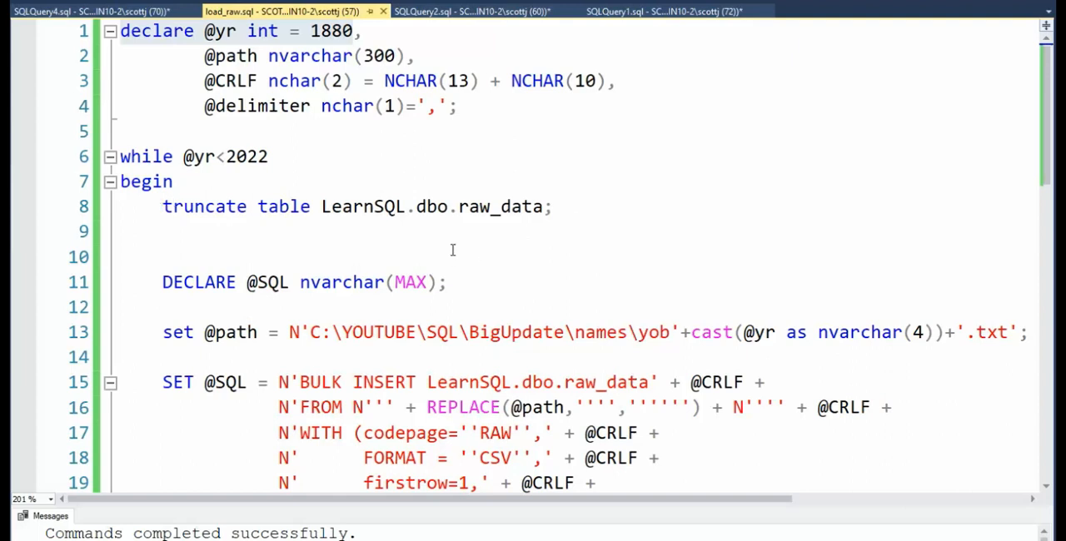
scroll(down, 3)
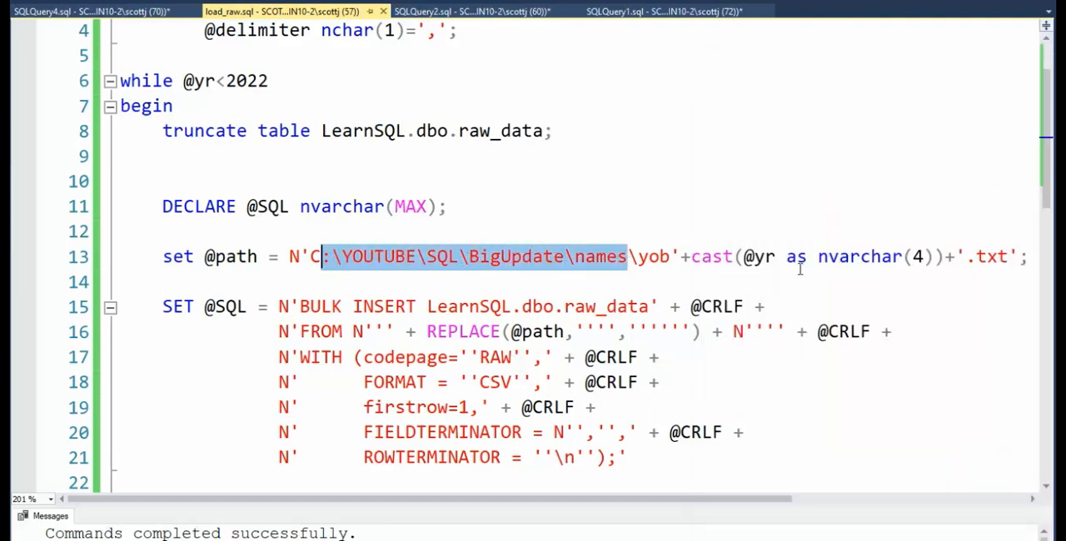
mouse_move(760, 257)
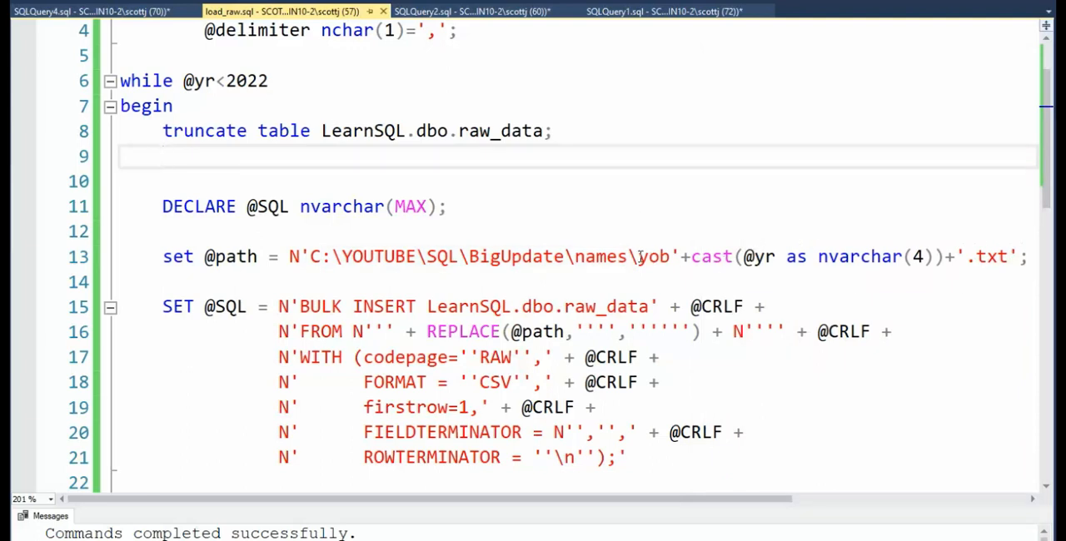
mouse_move(756, 257)
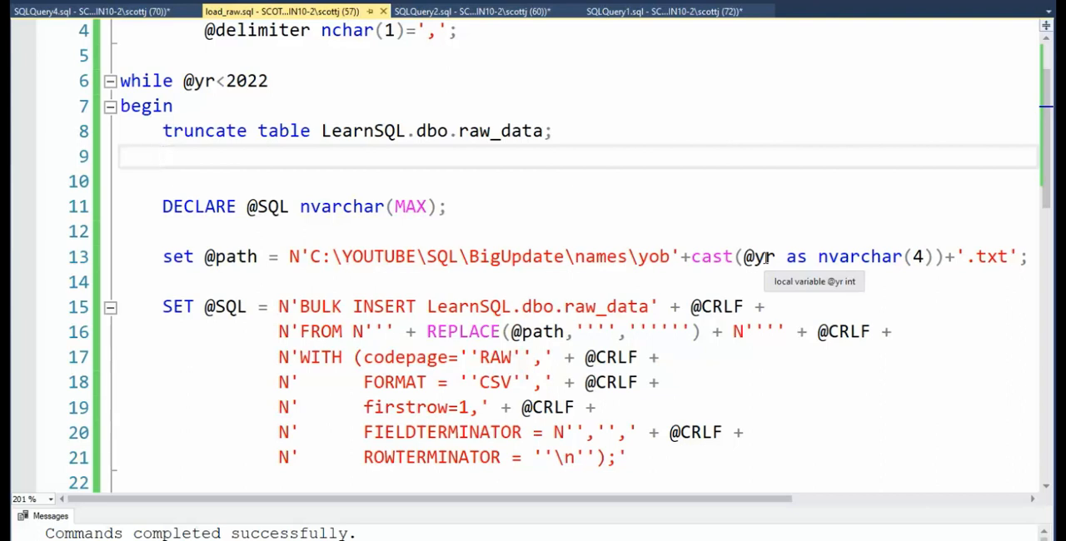
mouse_move(606, 306)
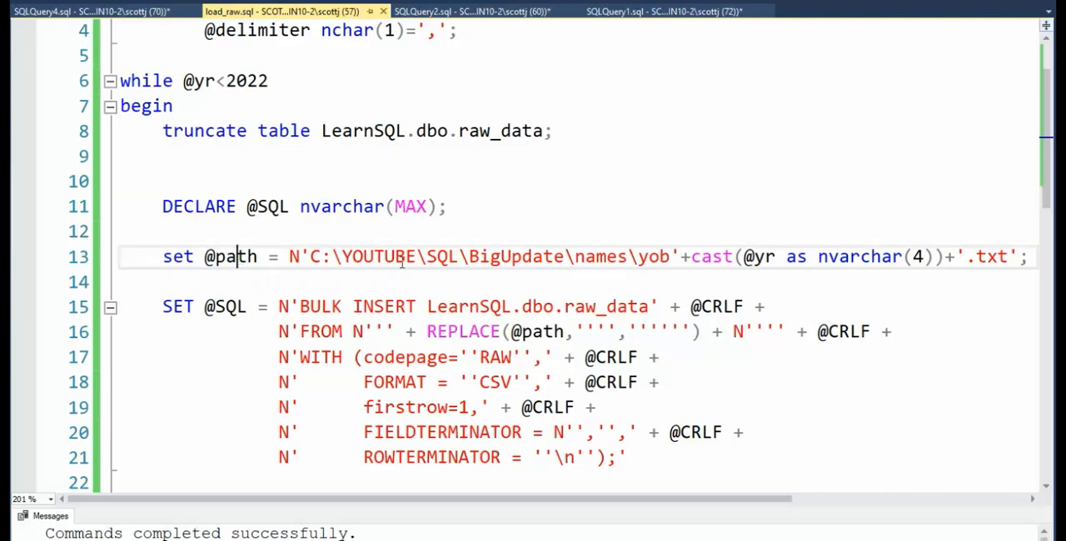
scroll(down, 3)
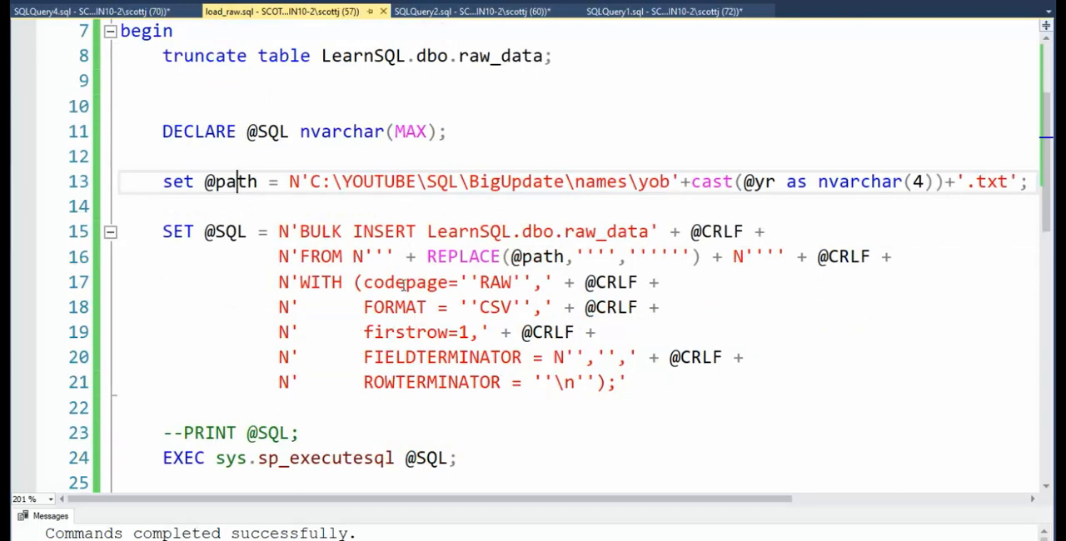
mouse_move(269, 60)
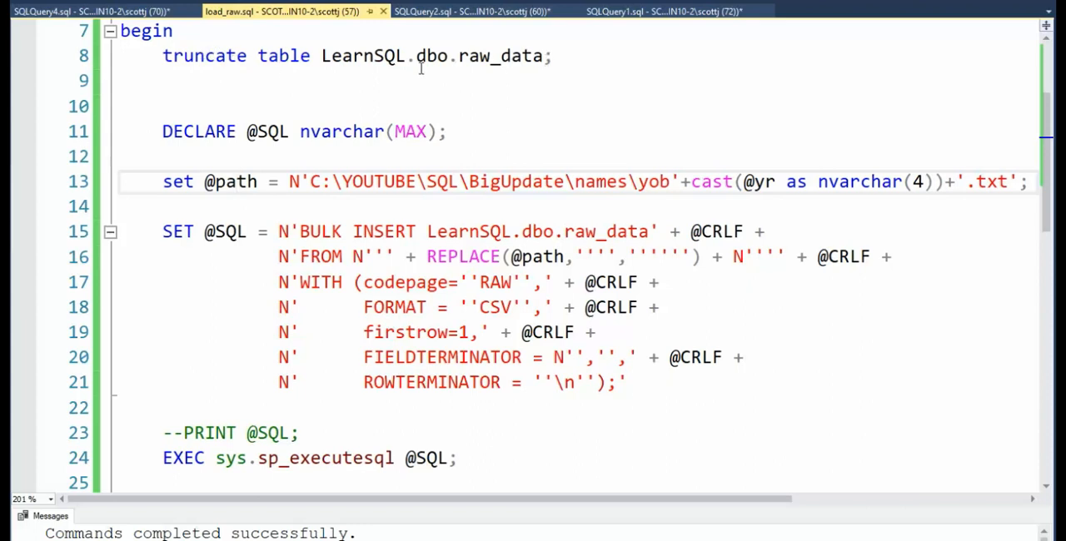
mouse_move(338, 223)
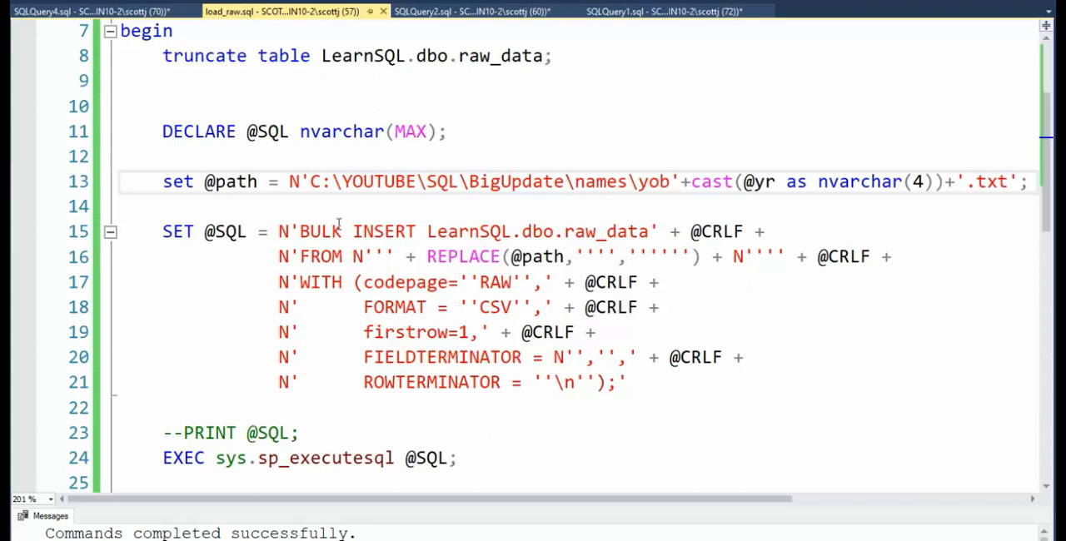
mouse_move(573, 232)
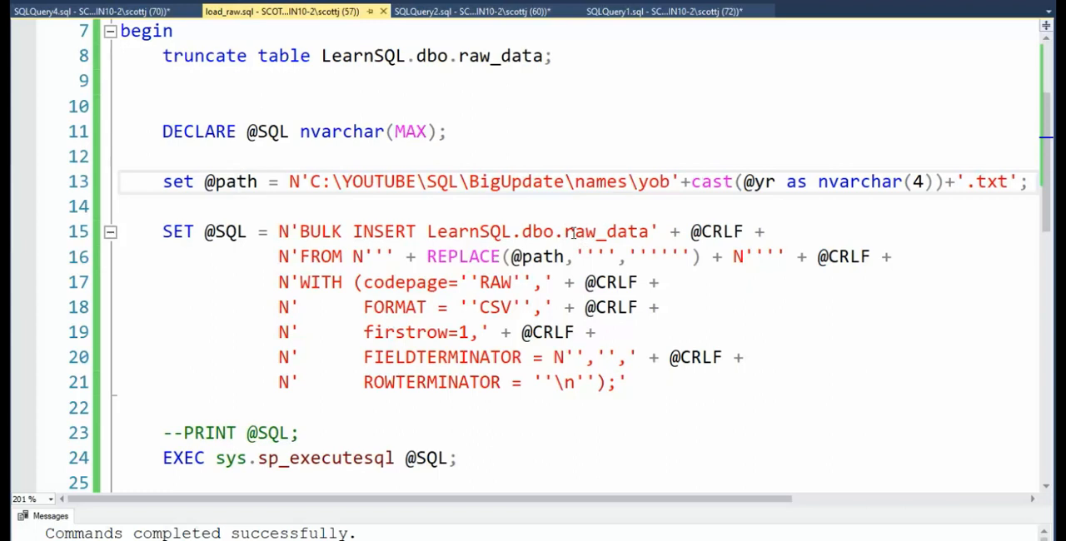
mouse_move(630, 232)
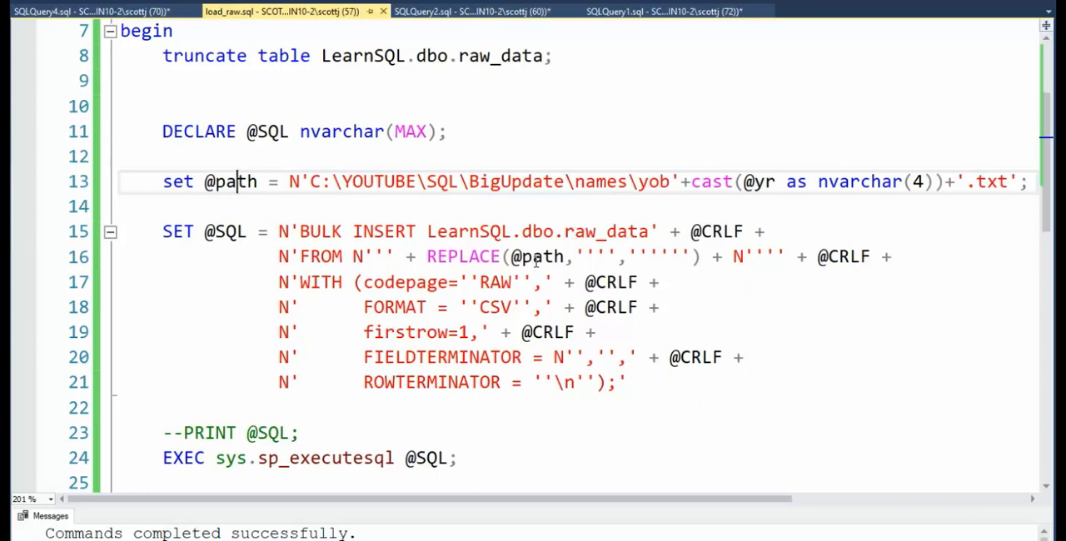
mouse_move(540, 256)
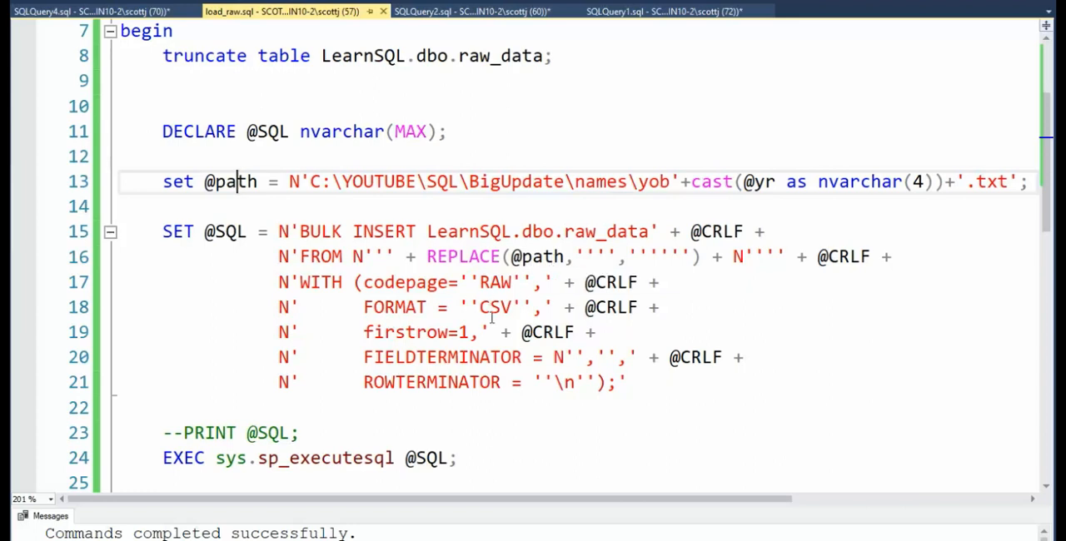
mouse_move(417, 340)
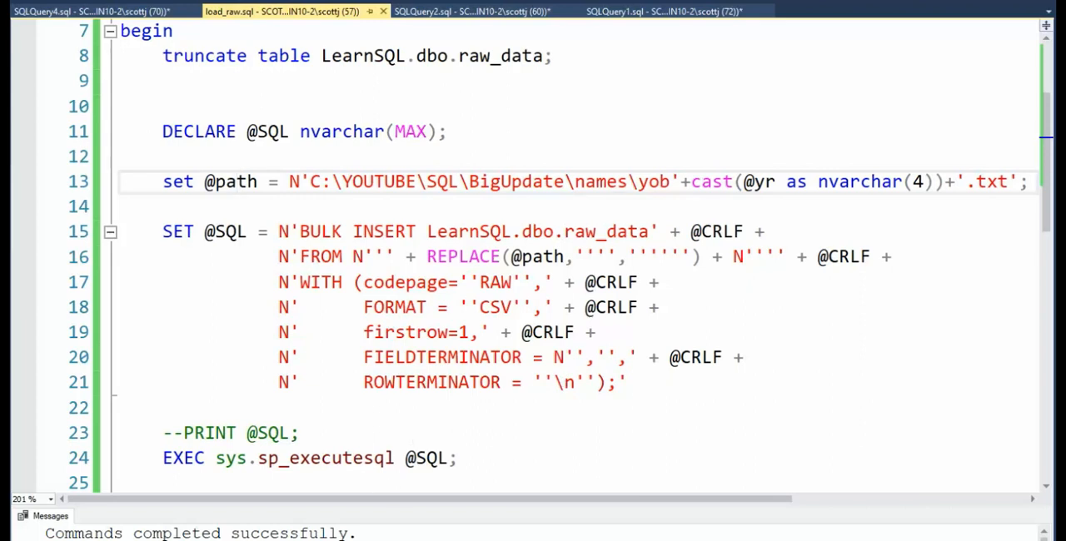
scroll(down, 3)
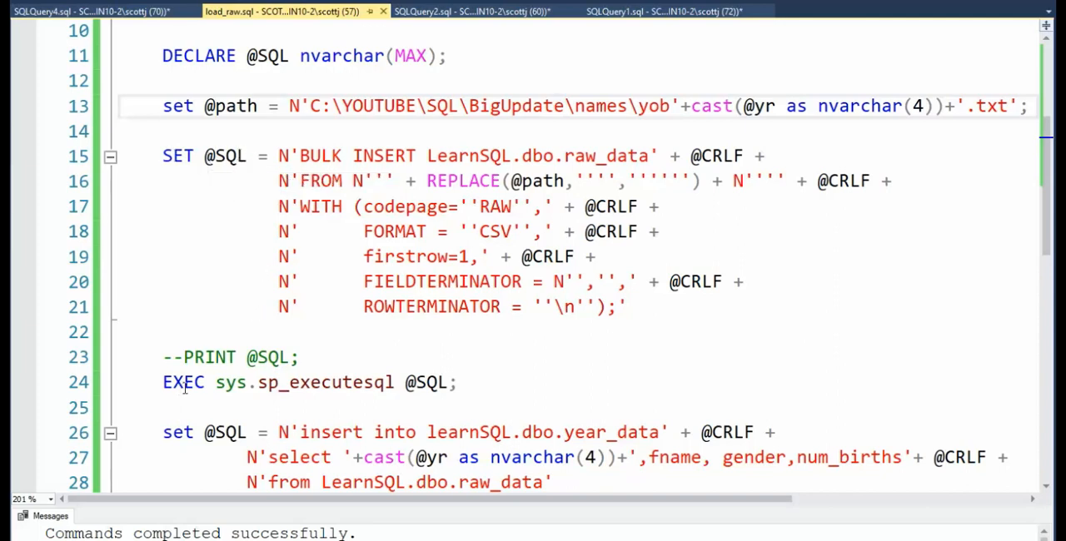
double_click(183, 383)
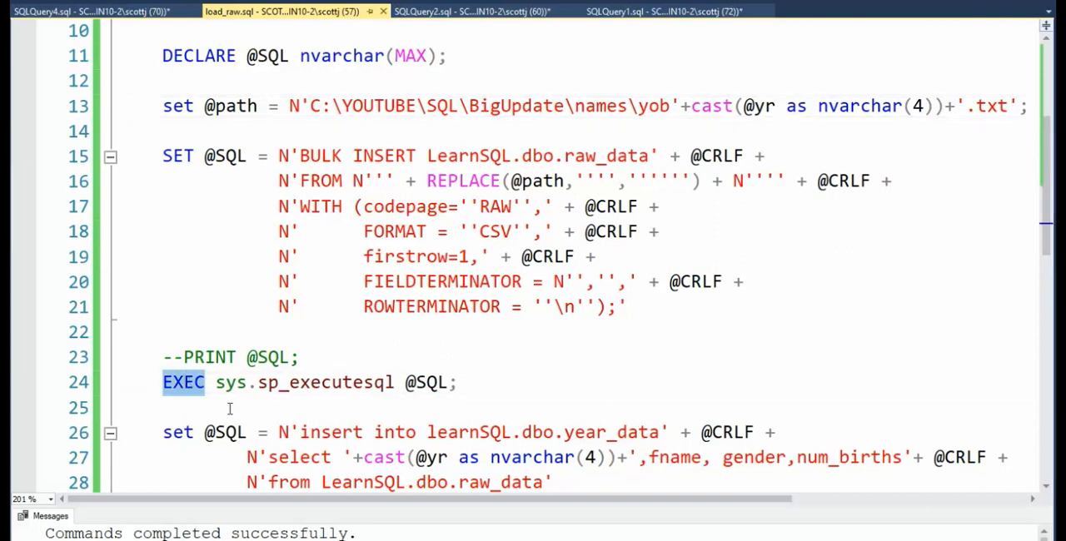
double_click(325, 383)
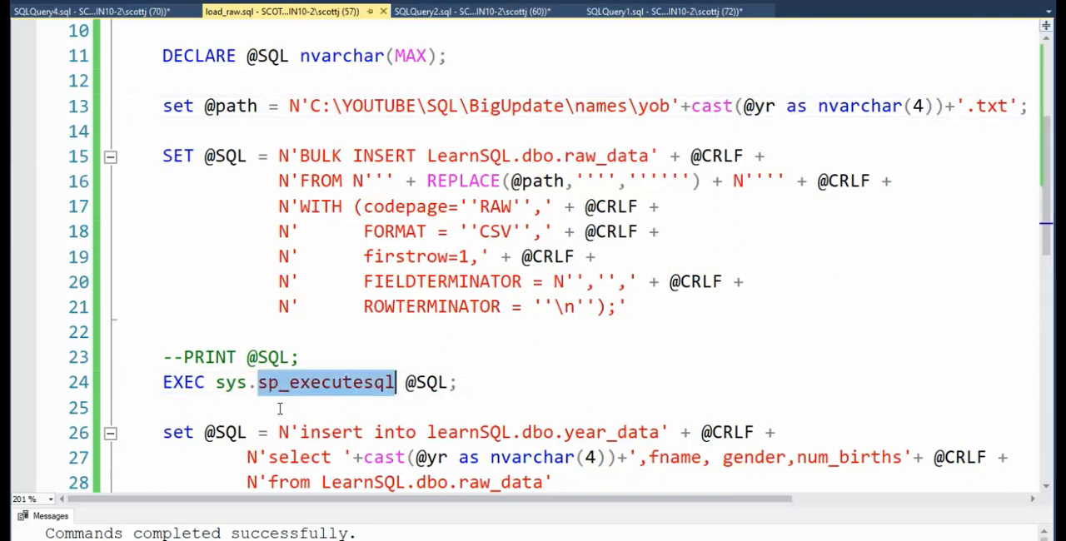
mouse_move(358, 383)
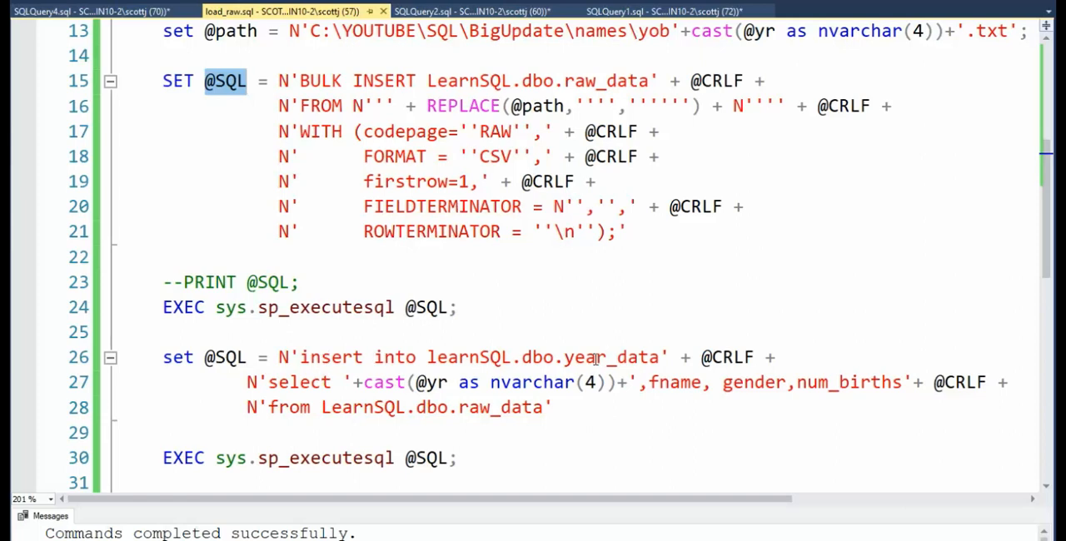
double_click(613, 356)
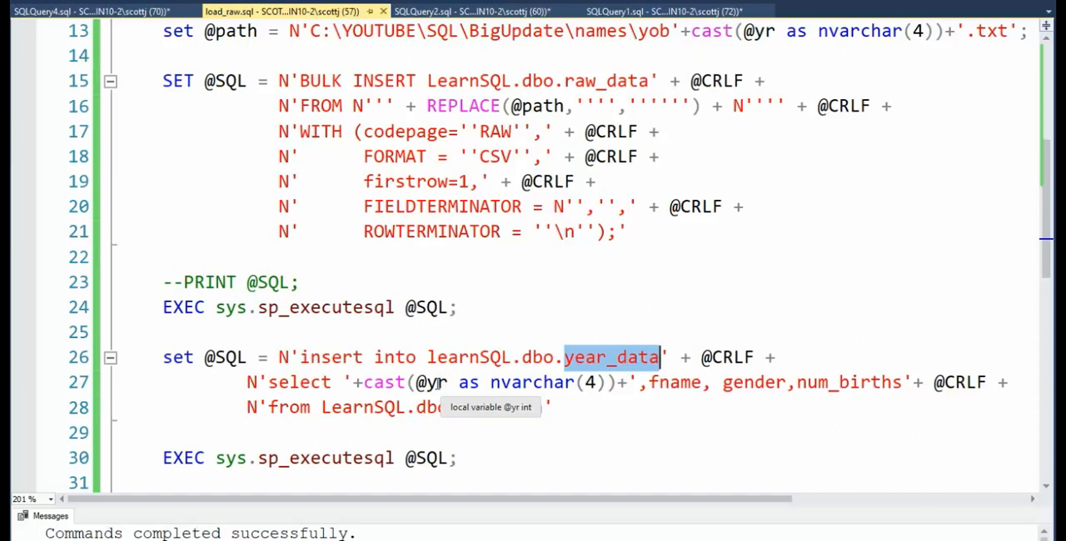
mouse_move(489, 406)
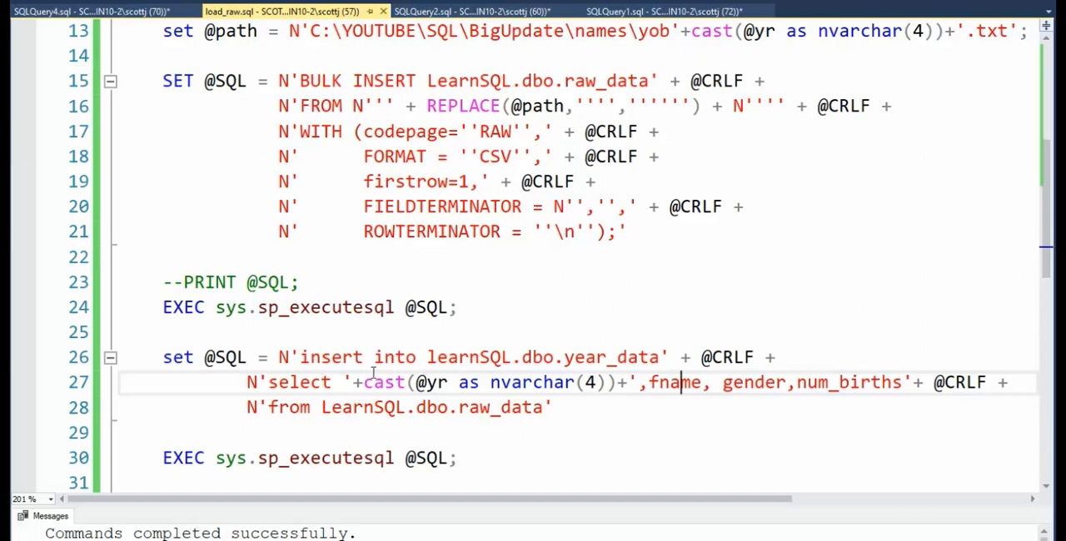
drag(363, 383, 614, 383)
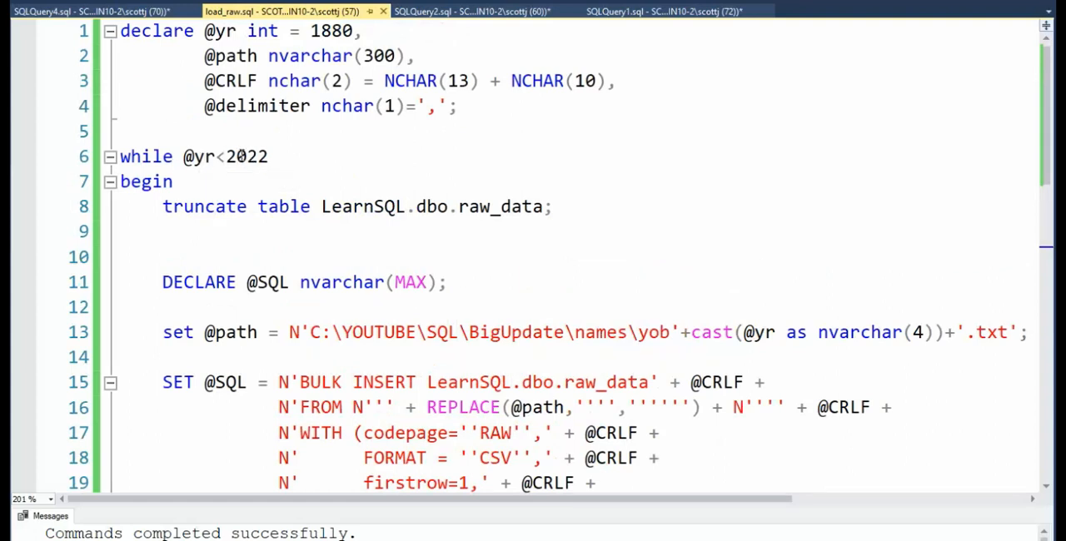
scroll(down, 3)
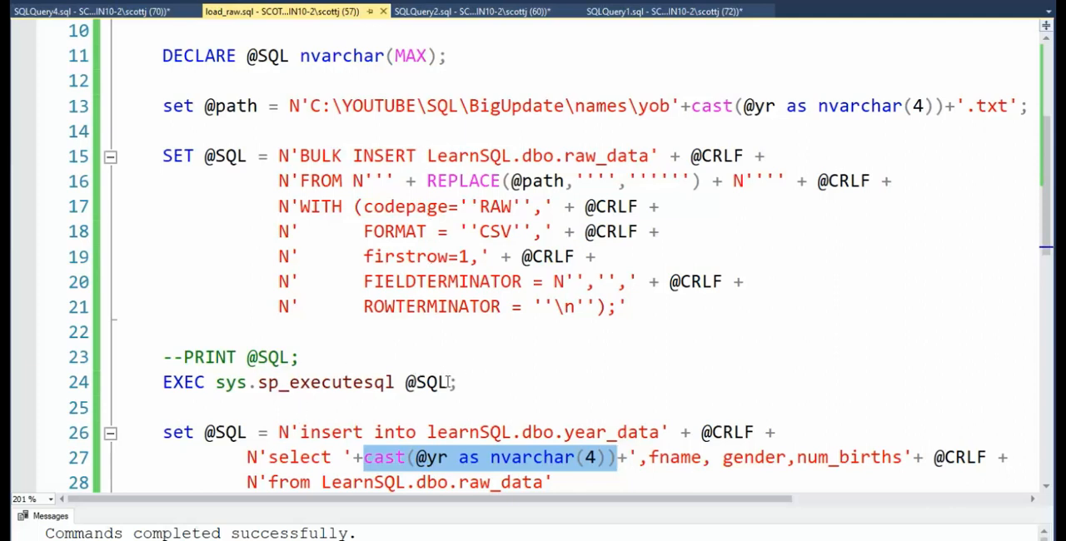
scroll(down, 3)
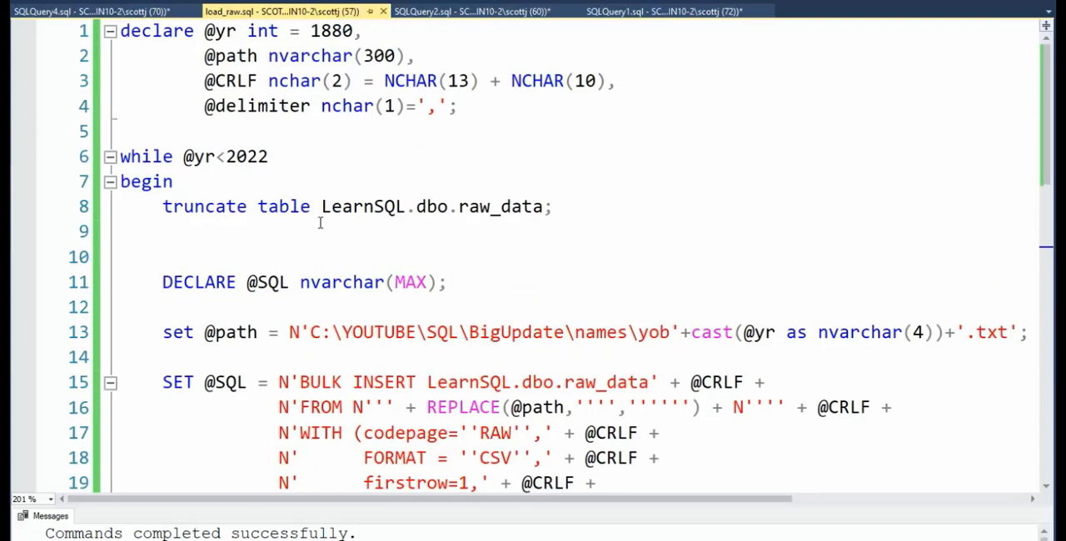
mouse_move(373, 333)
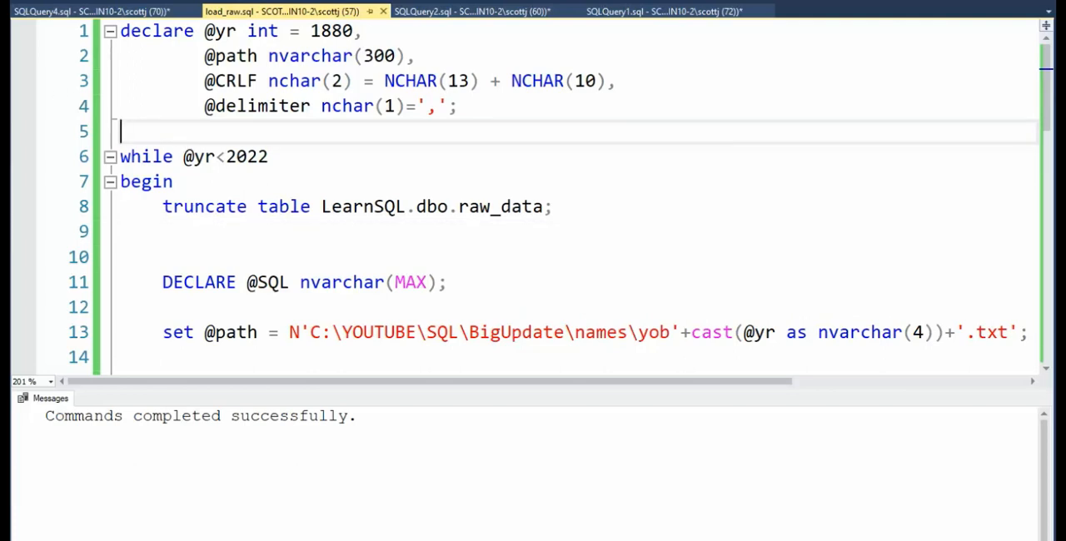
- Execute load_raw.sql with F5 and check the rows-affected counts, including year 2000
key(F5)
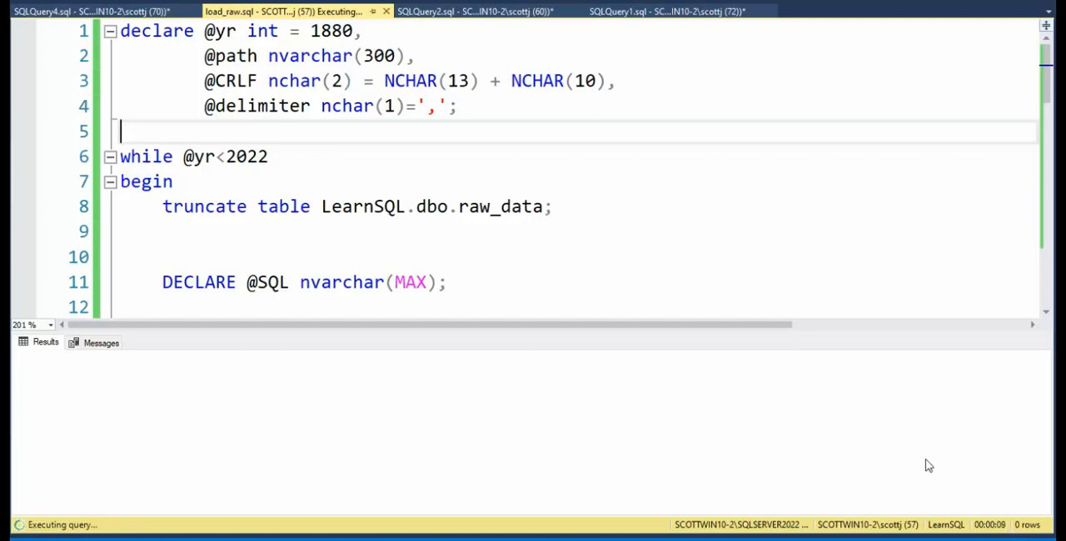
mouse_move(922, 463)
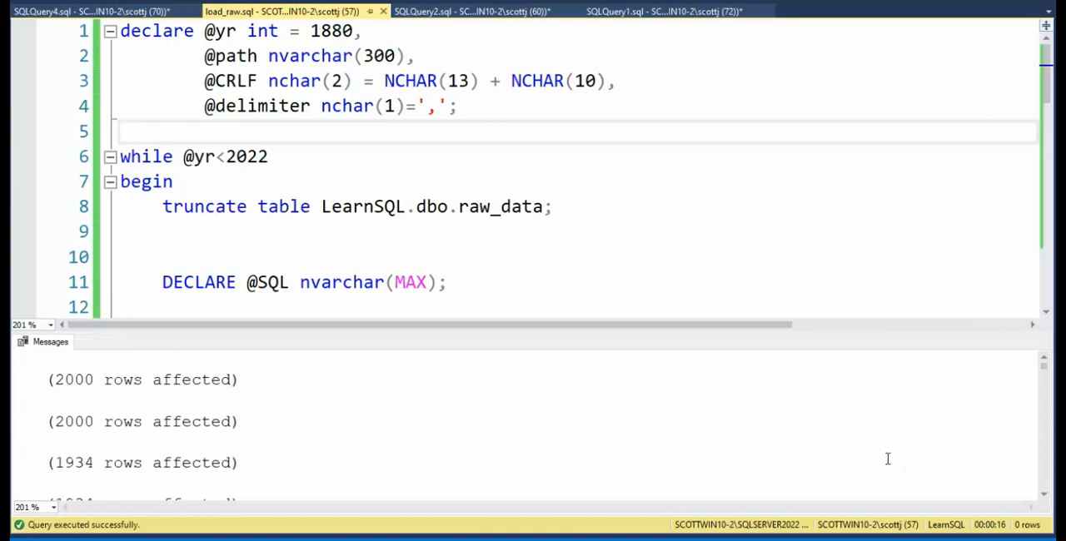
mouse_move(463, 417)
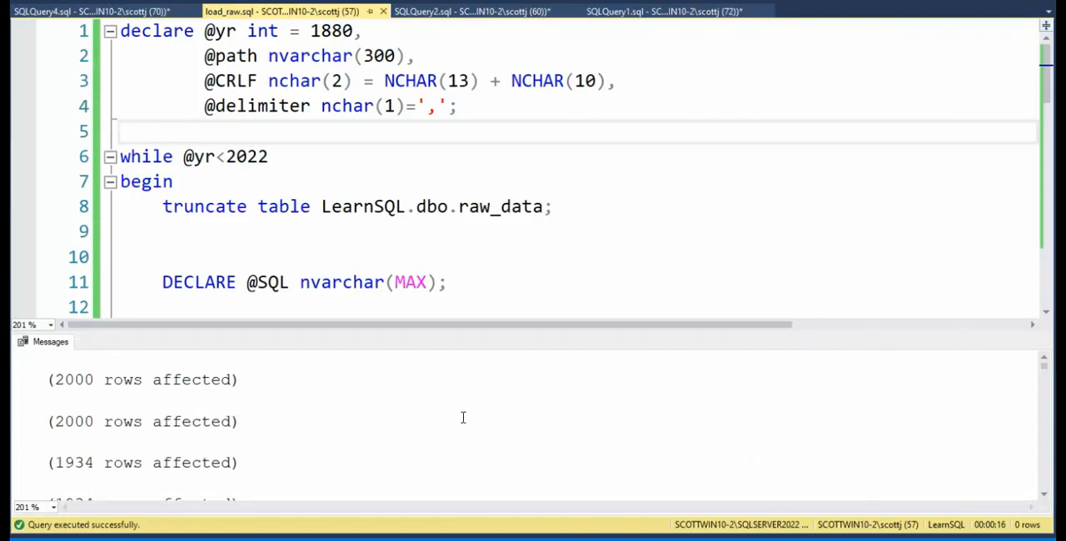
mouse_move(356, 393)
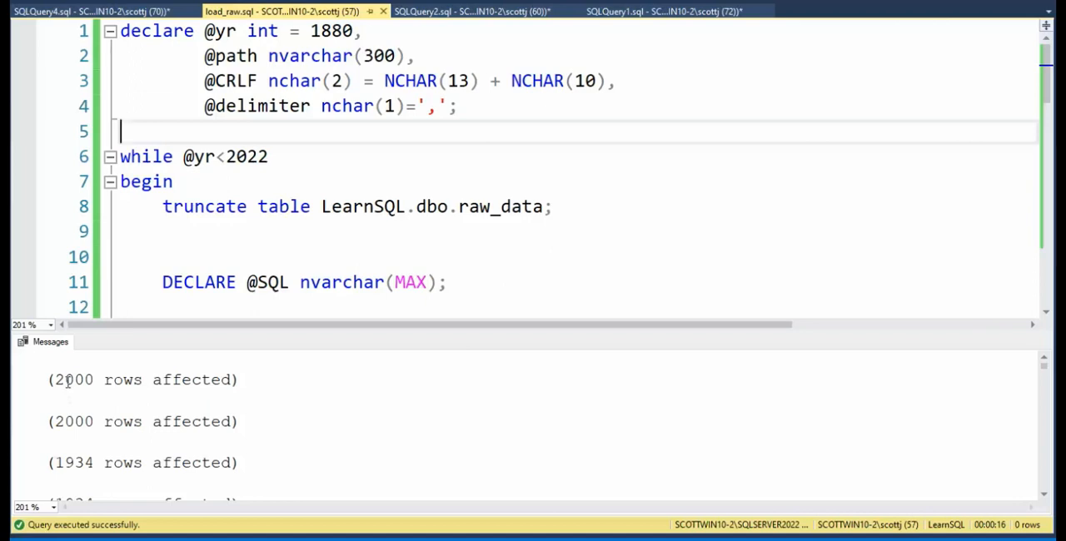
double_click(73, 379)
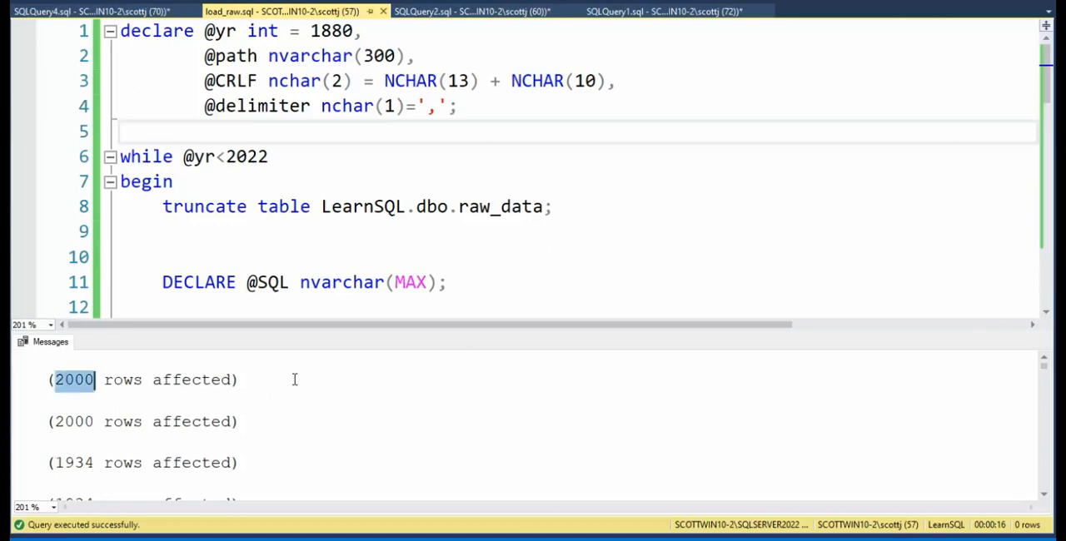
mouse_move(1048, 374)
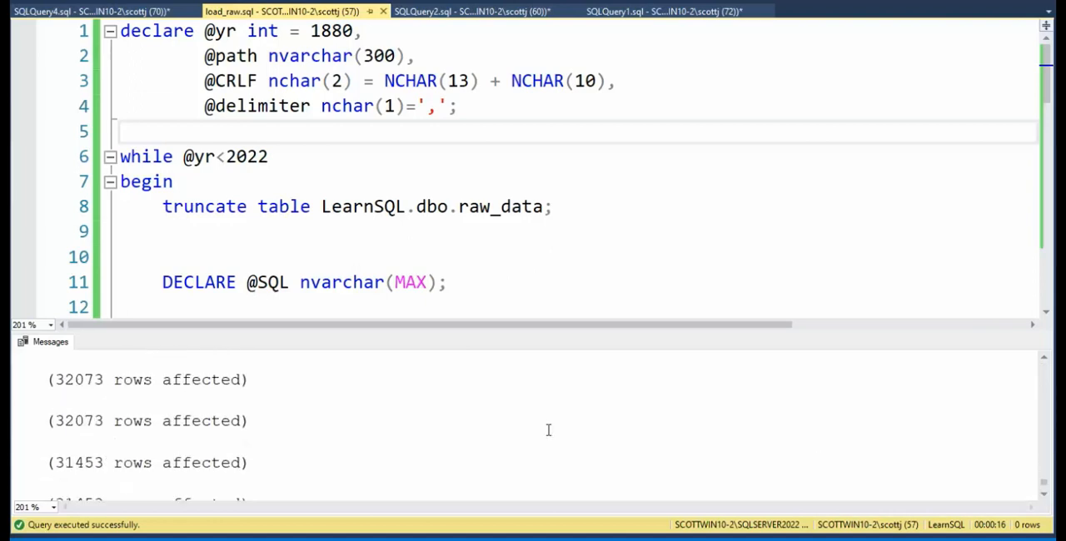
scroll(down, 3)
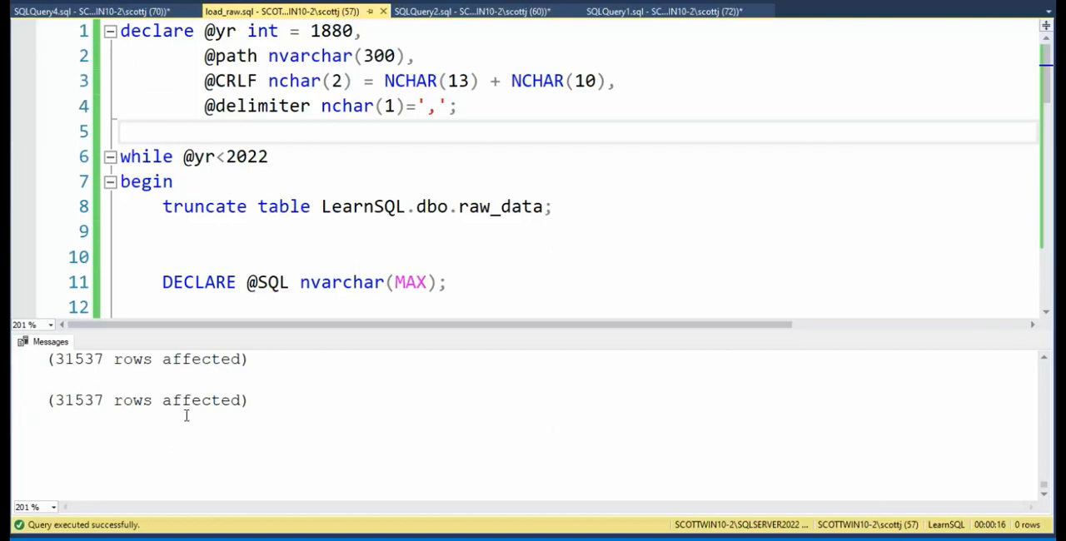
mouse_move(315, 413)
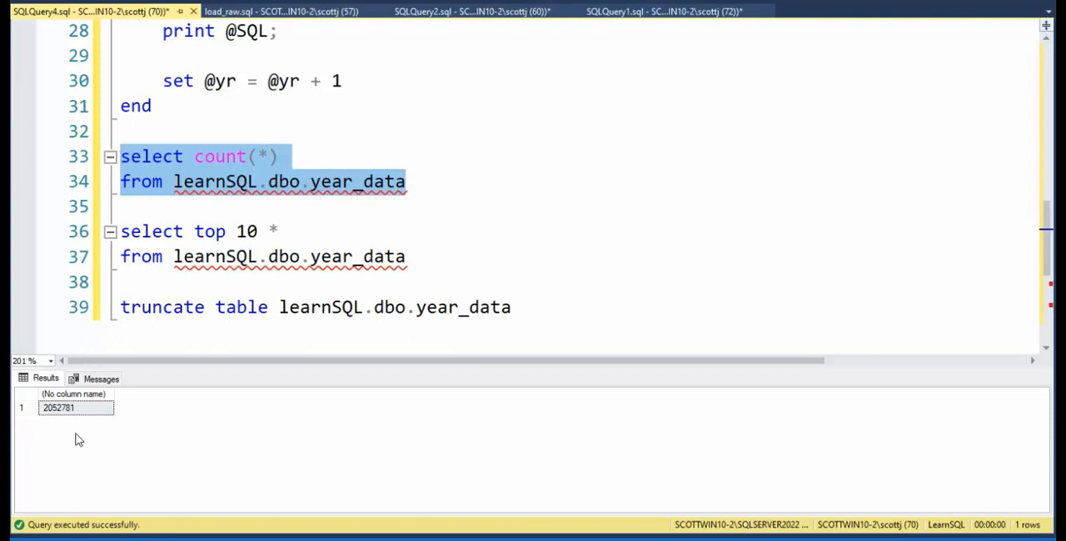
mouse_move(83, 450)
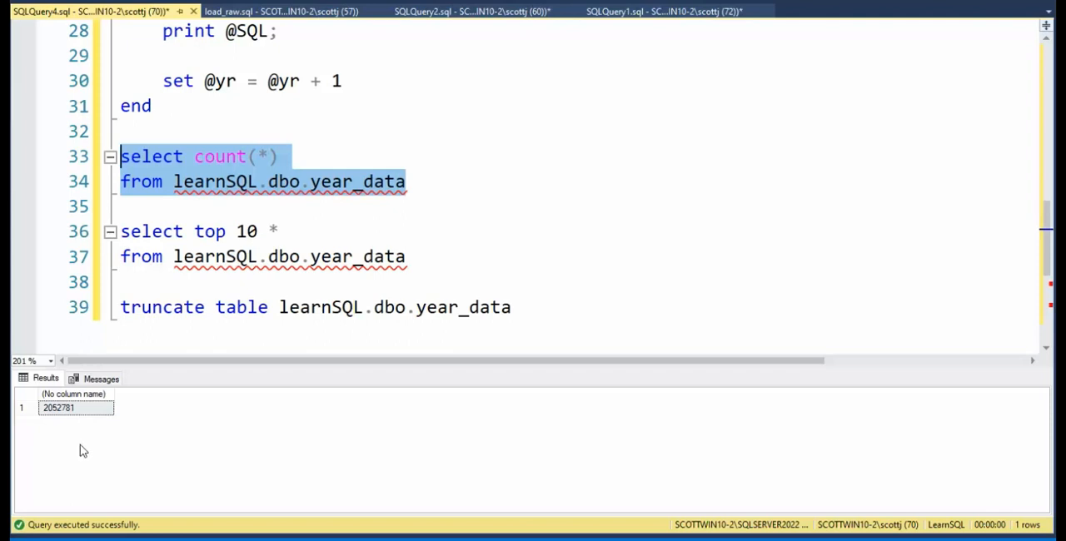
mouse_move(98, 463)
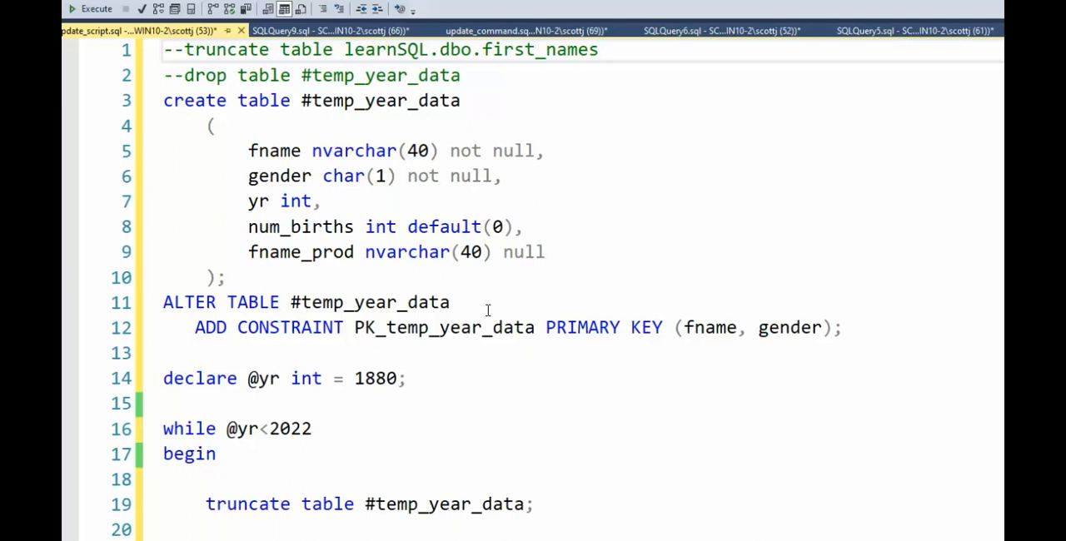
mouse_move(478, 340)
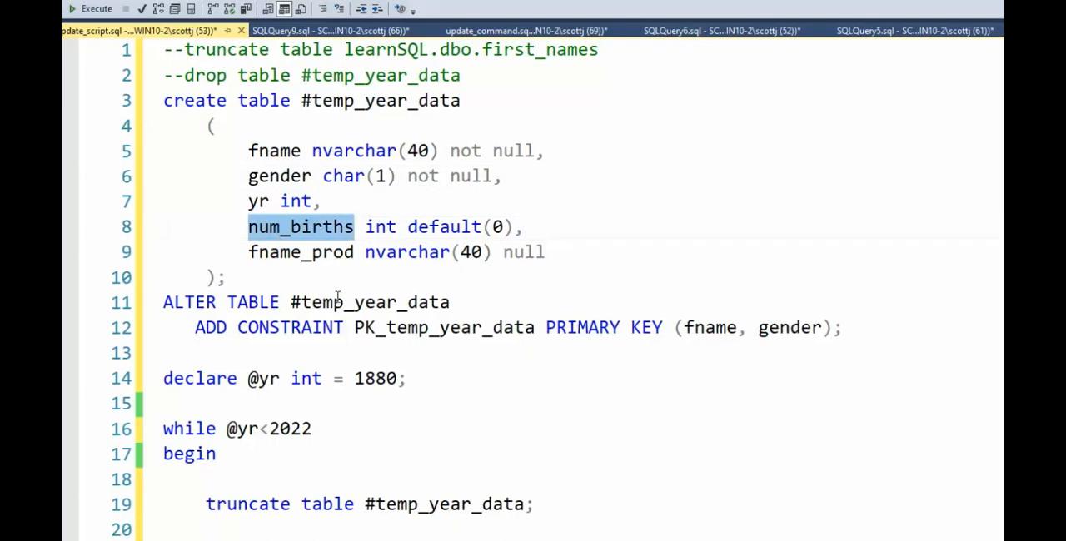
- Walk through update_script.sql: the fname_prod column, the year variable declare and the loop's 2022 end year
double_click(300, 251)
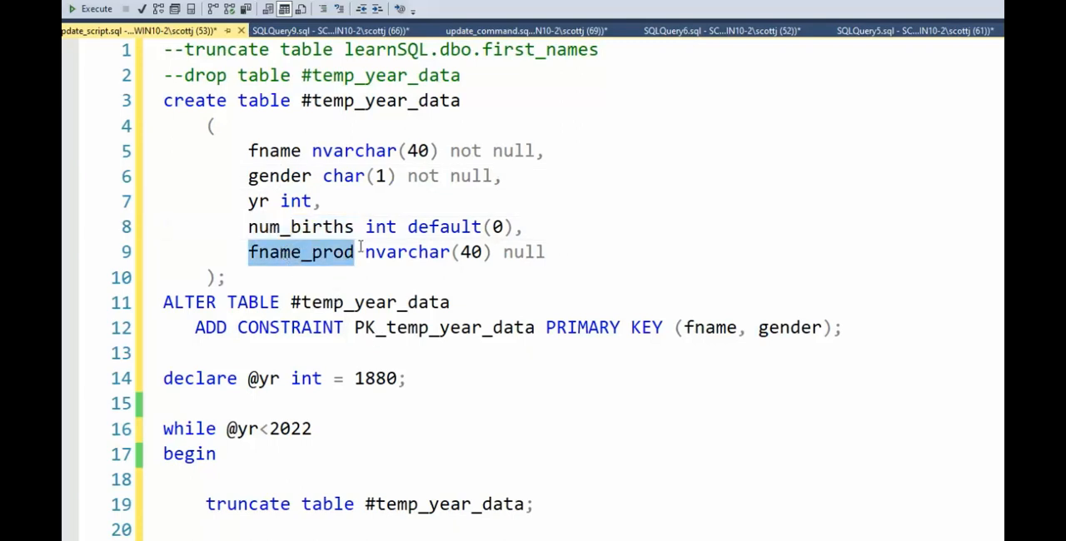
mouse_move(358, 256)
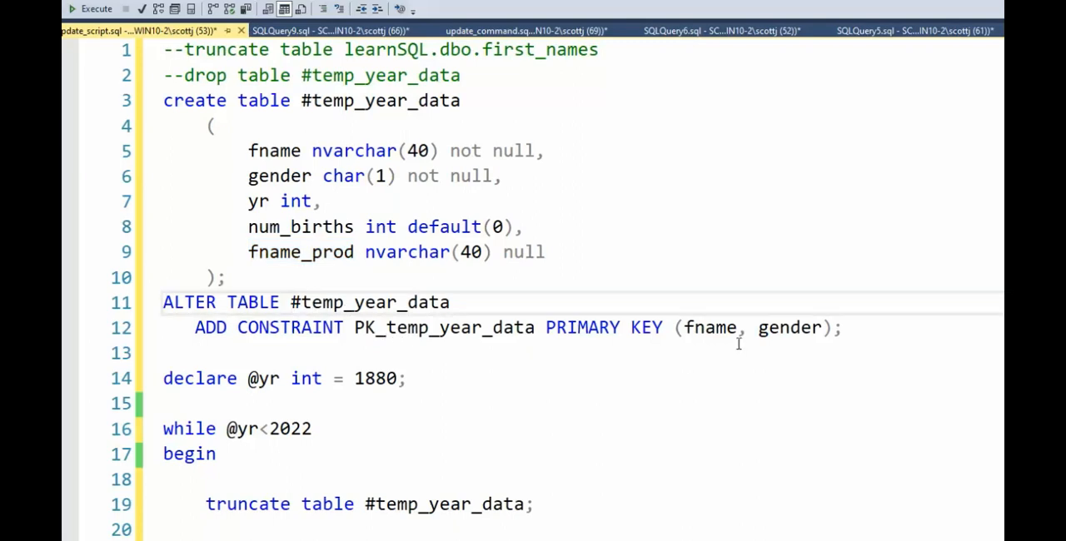
mouse_move(296, 213)
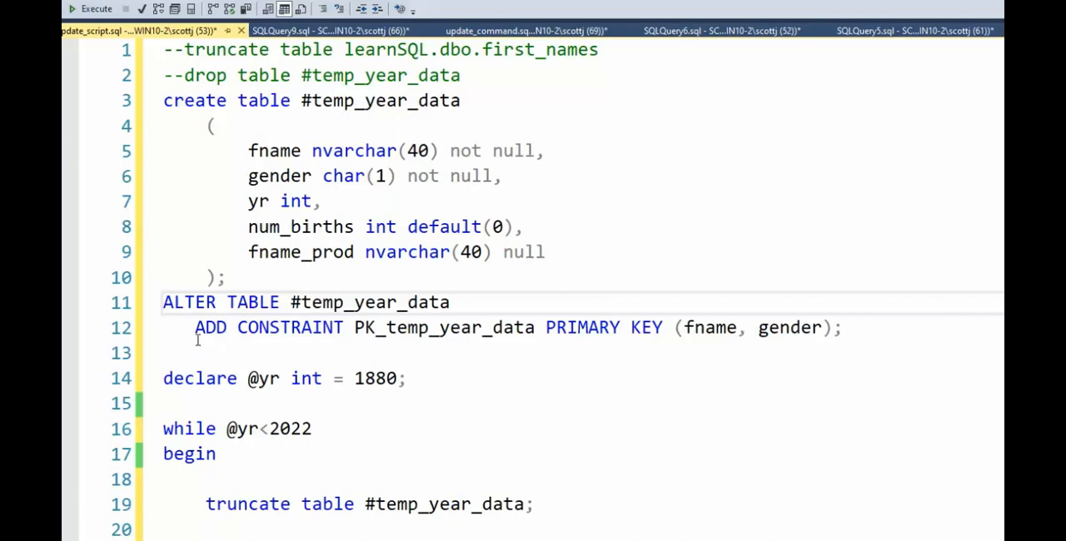
double_click(200, 378)
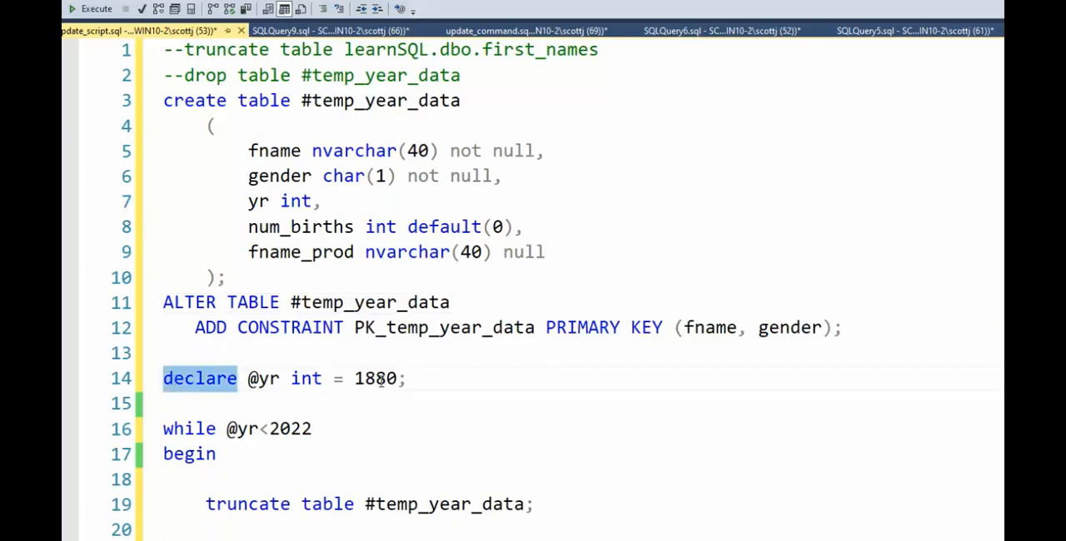
scroll(down, 3)
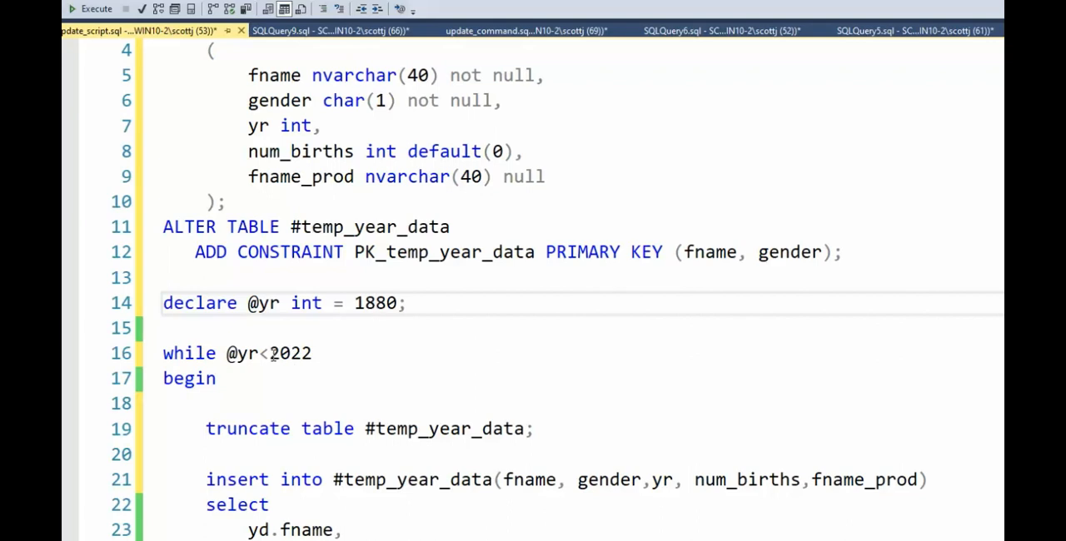
double_click(290, 353)
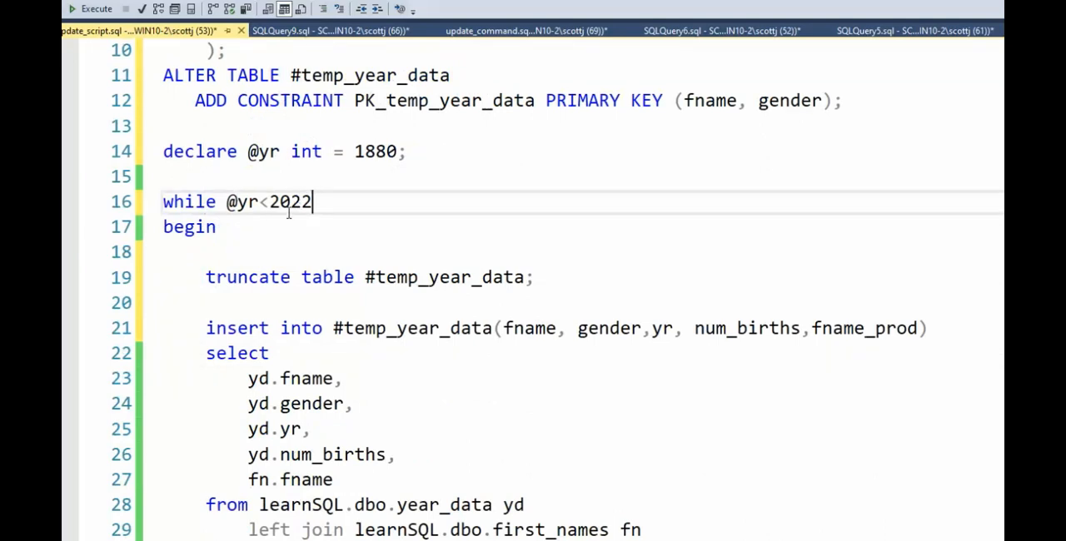
scroll(down, 3)
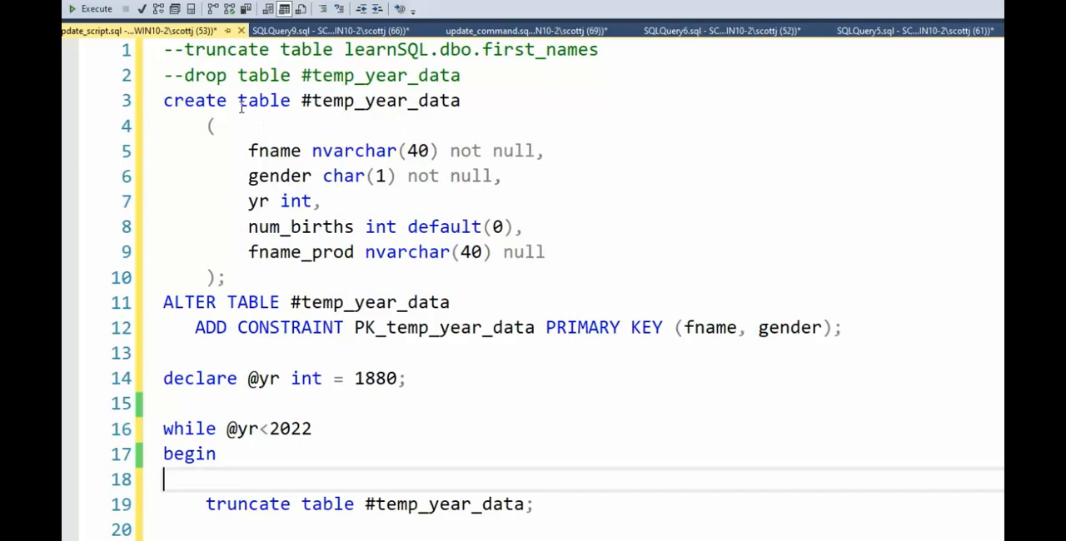
scroll(down, 3)
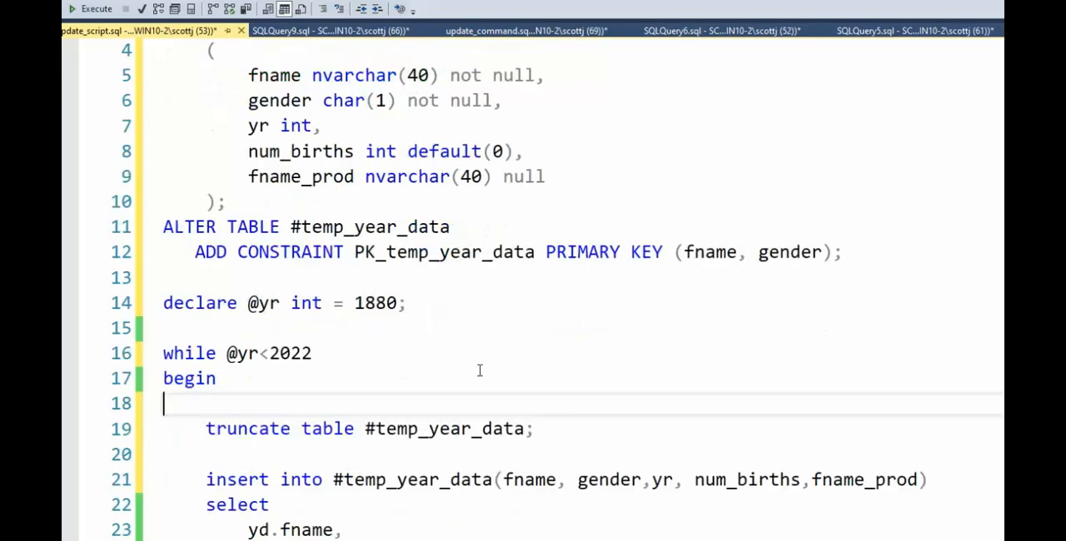
mouse_move(155, 450)
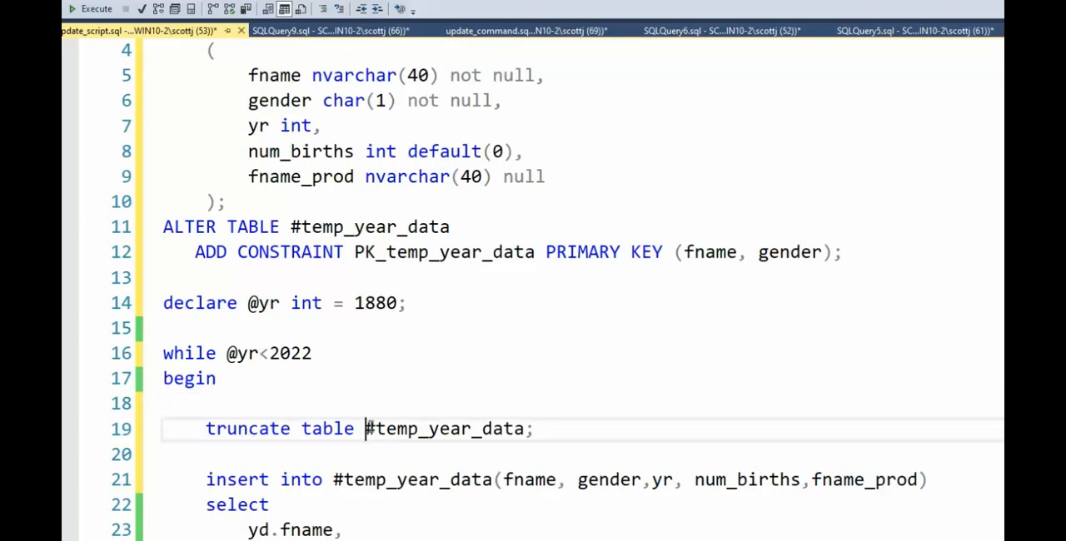
click(399, 429)
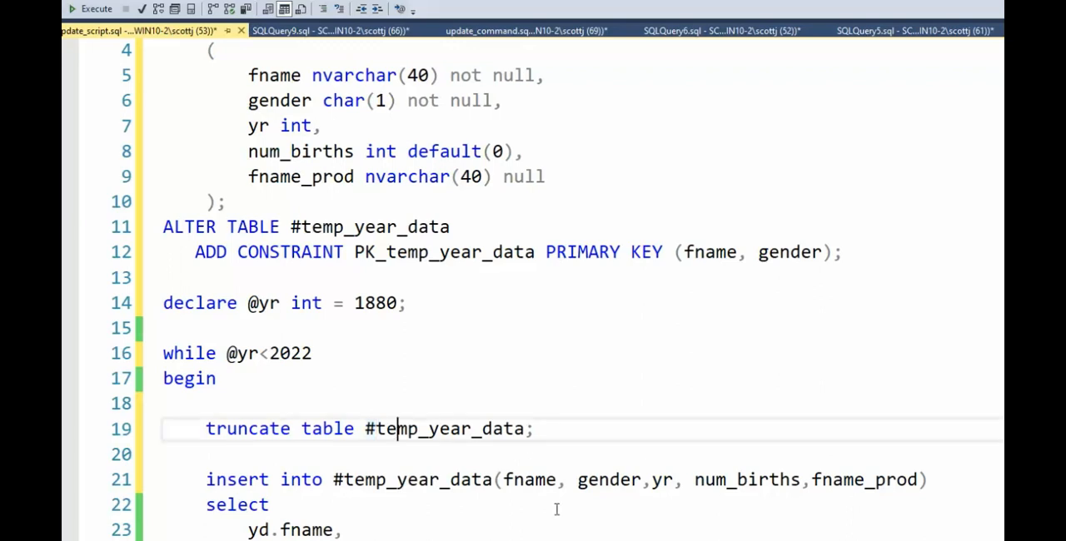
scroll(down, 3)
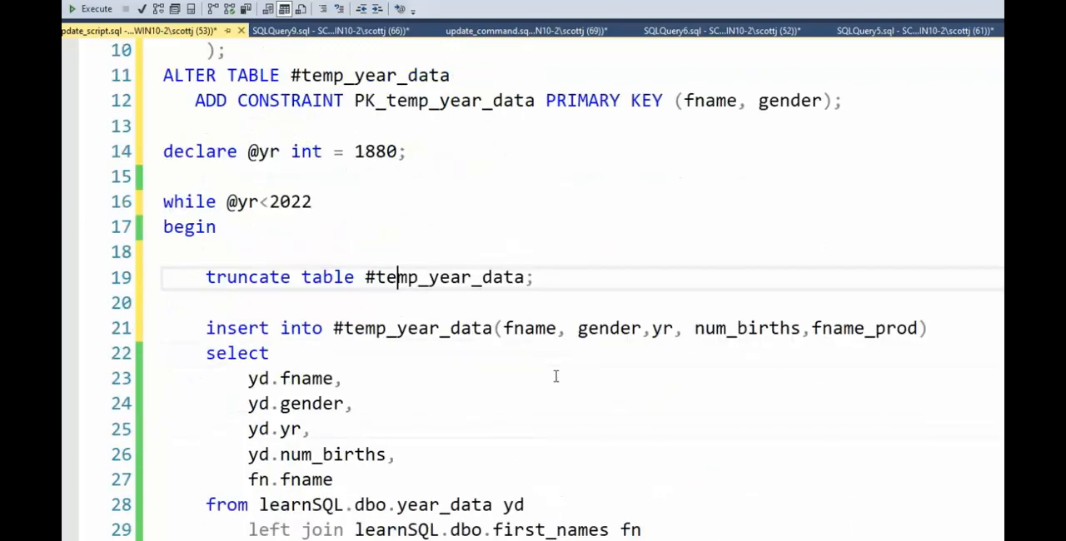
scroll(down, 3)
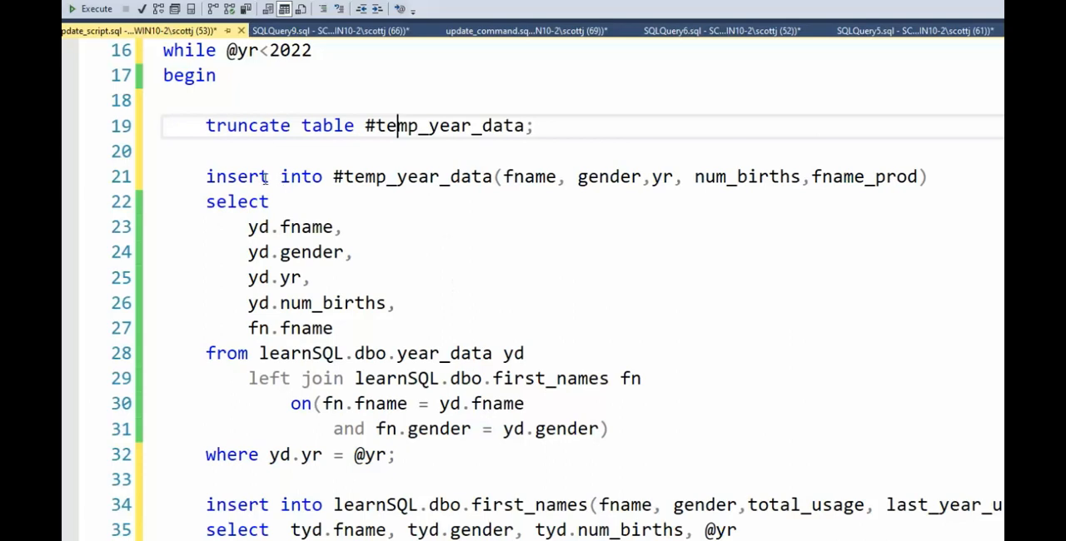
double_click(411, 177)
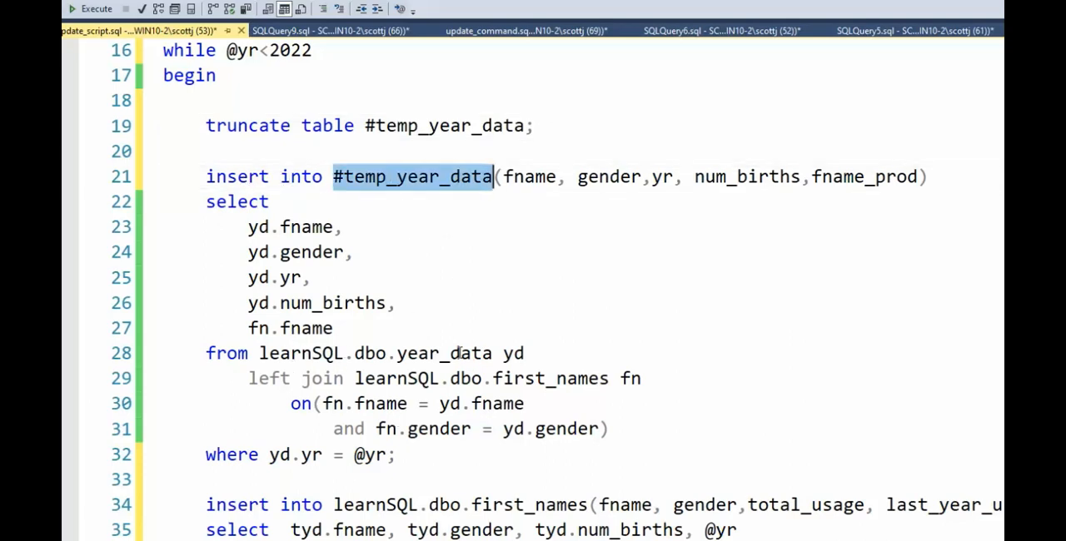
double_click(443, 353)
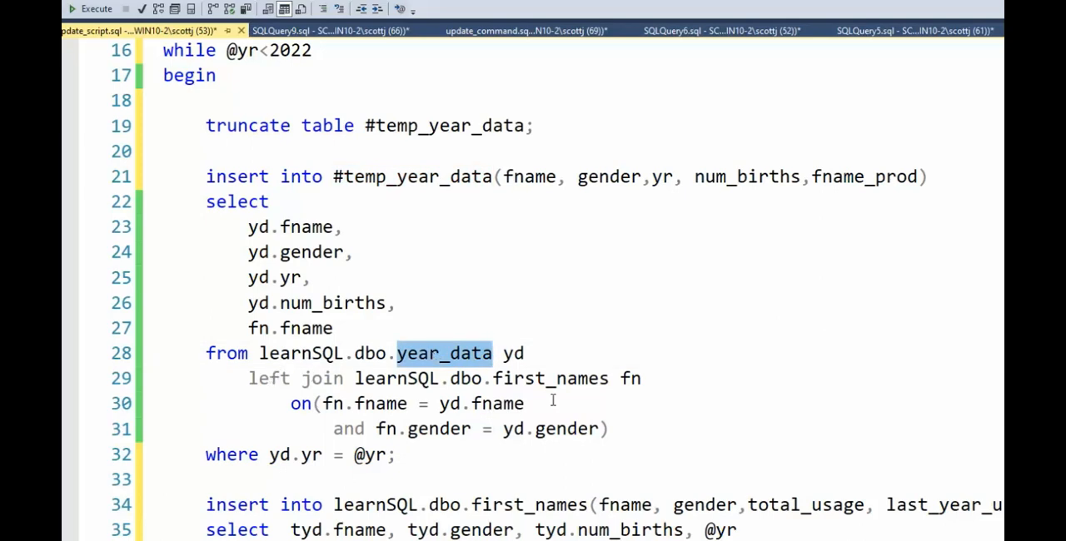
double_click(550, 378)
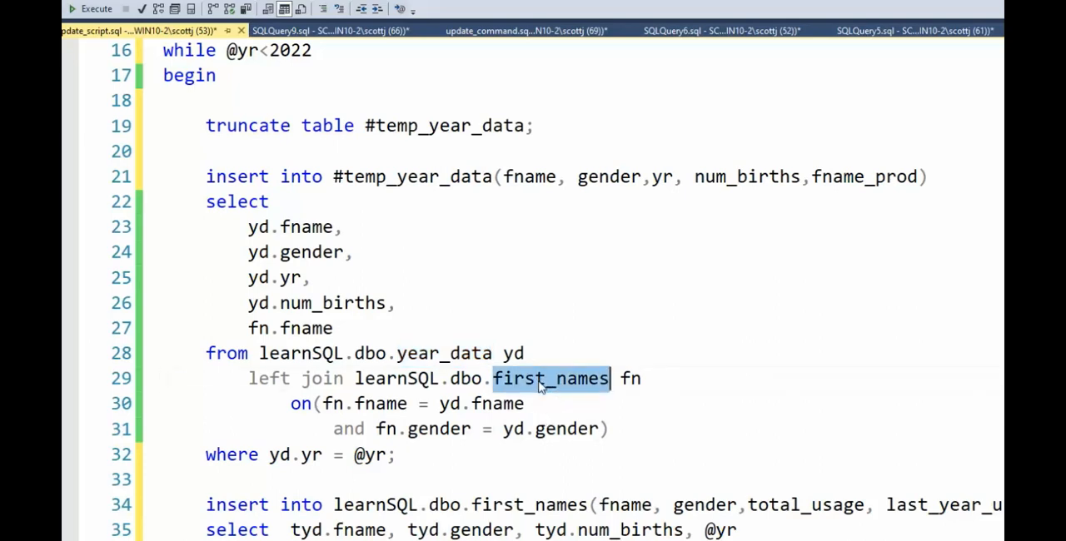
mouse_move(541, 412)
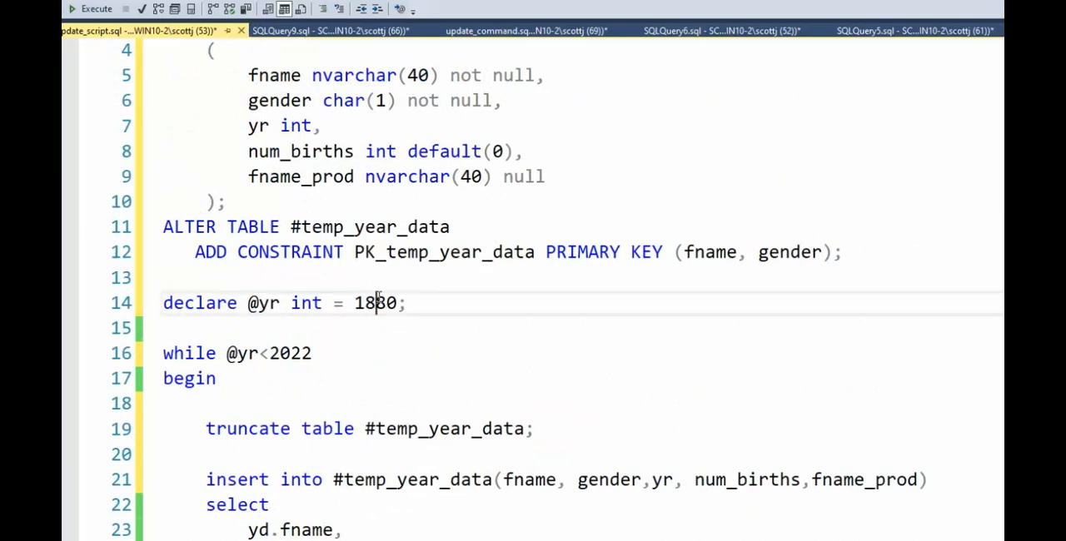
scroll(down, 3)
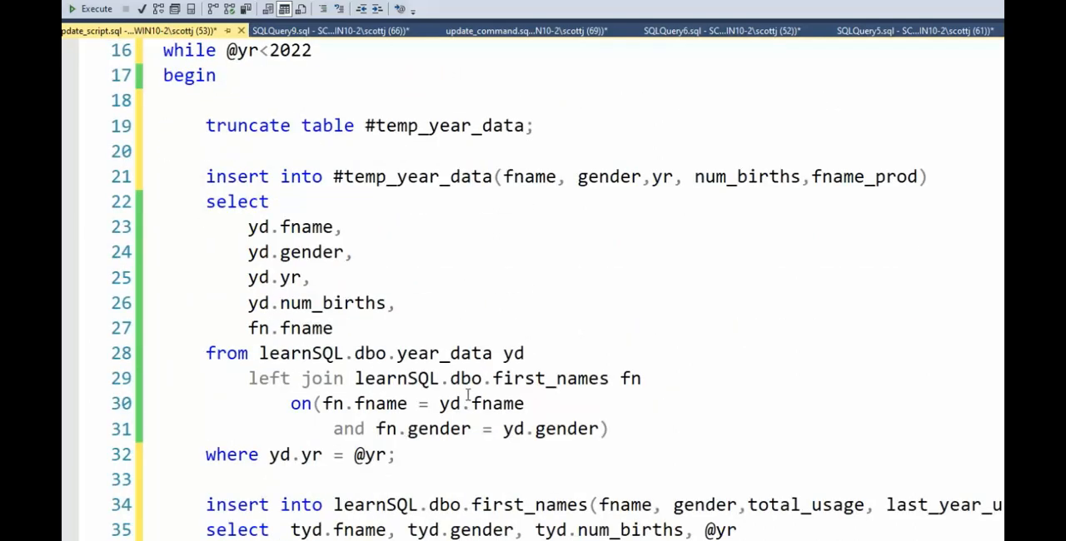
double_click(550, 378)
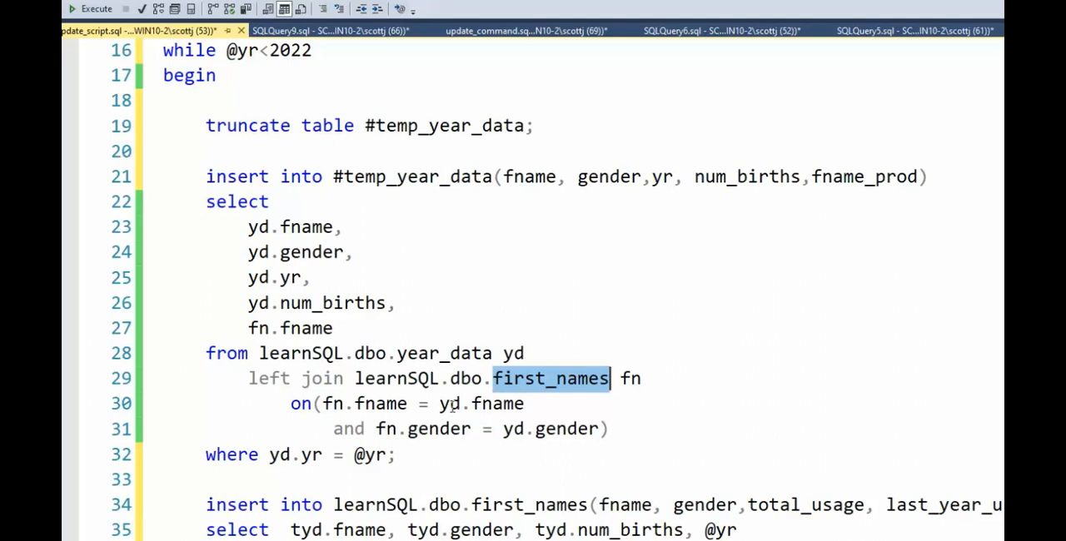
double_click(443, 353)
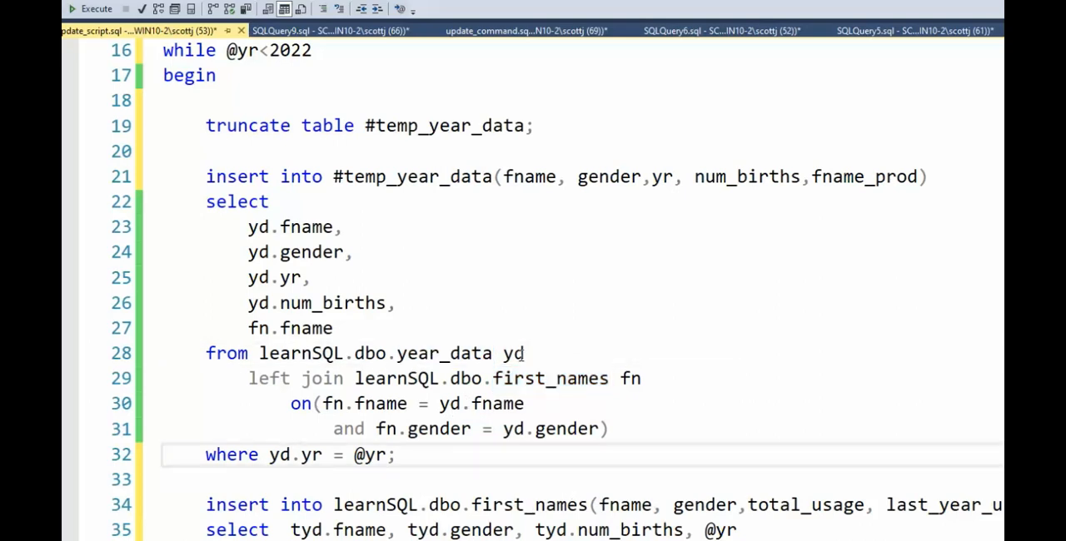
scroll(down, 3)
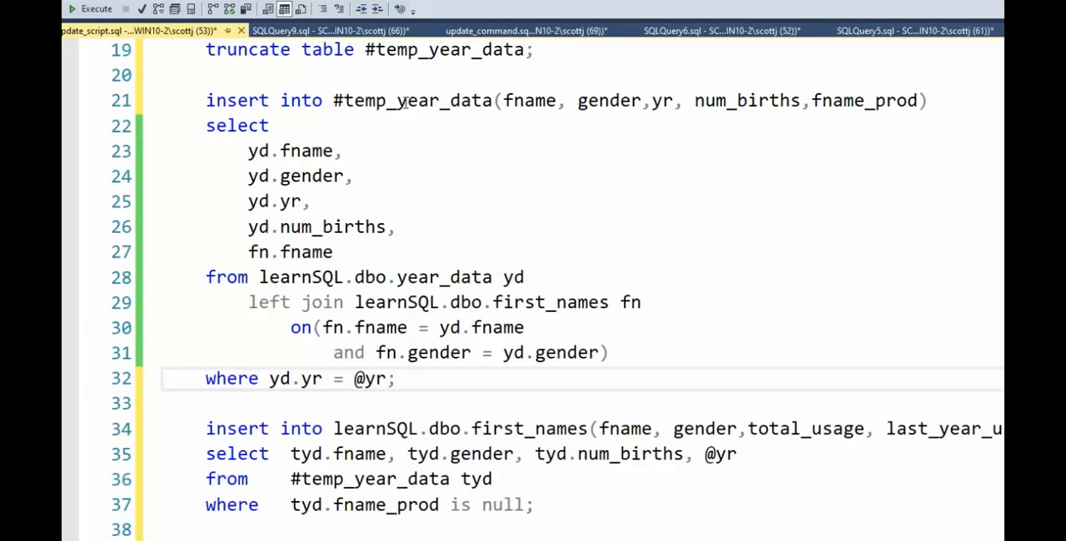
scroll(down, 3)
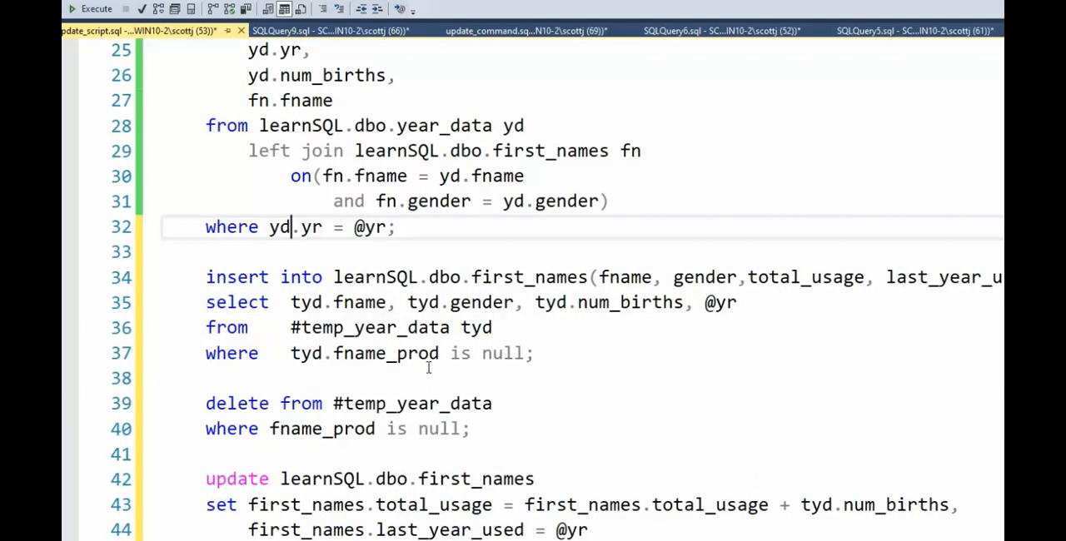
mouse_move(531, 278)
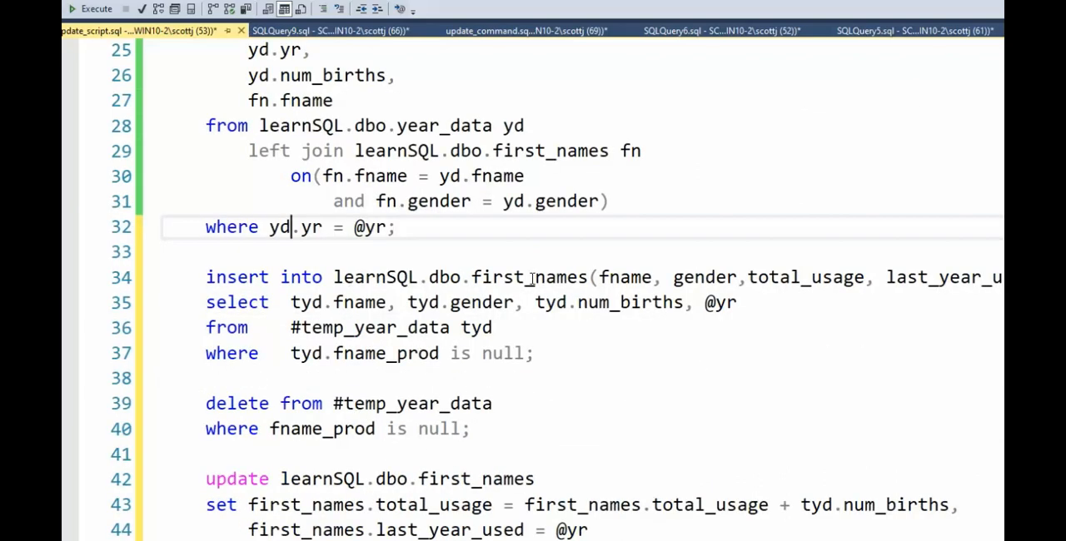
double_click(527, 278)
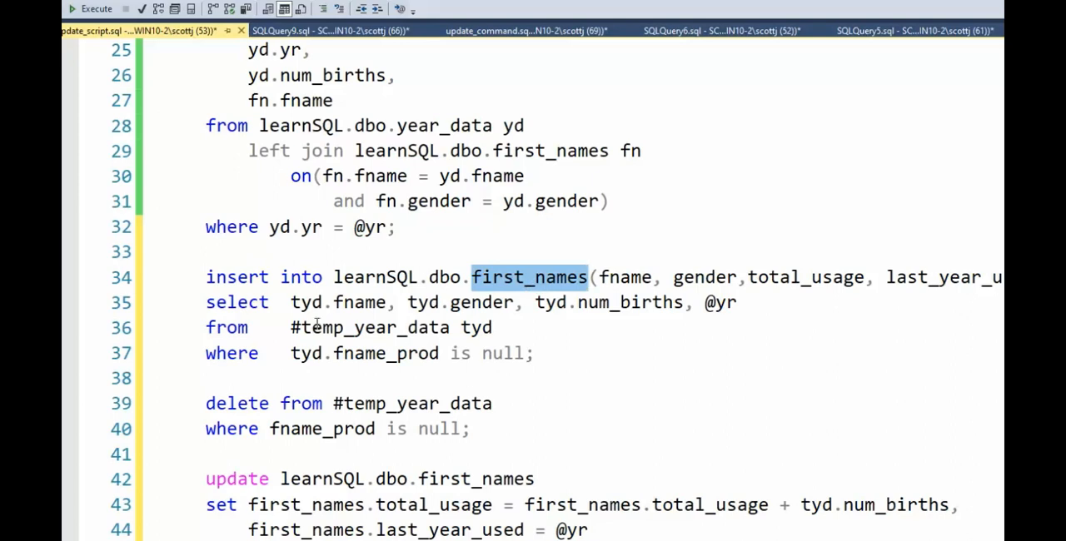
double_click(368, 327)
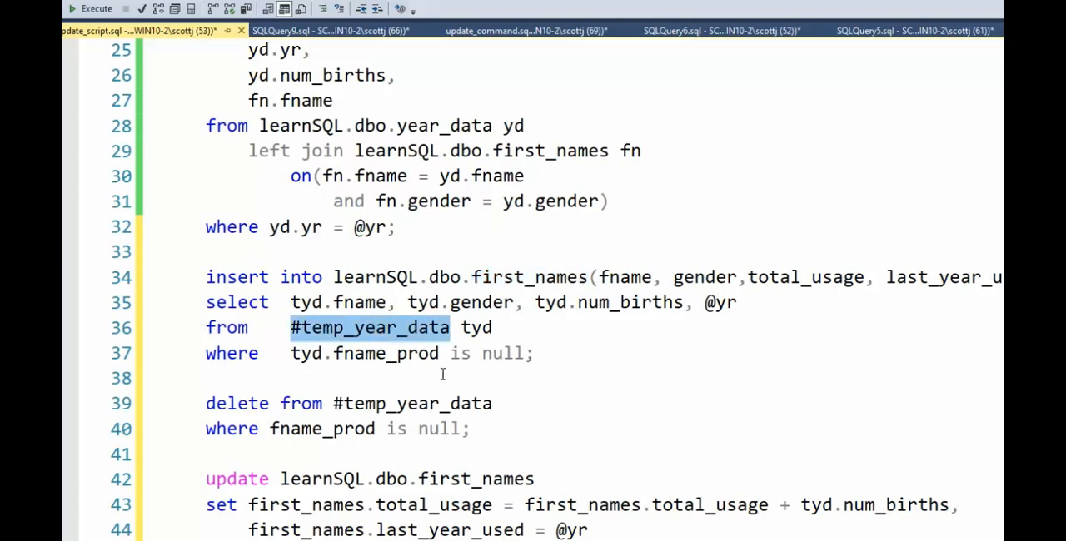
double_click(387, 353)
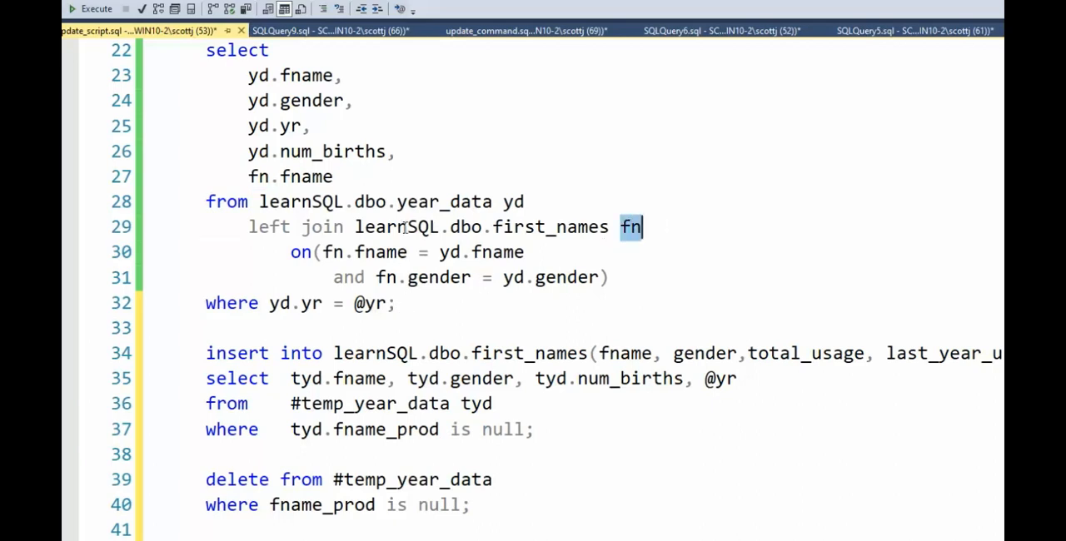
double_click(443, 201)
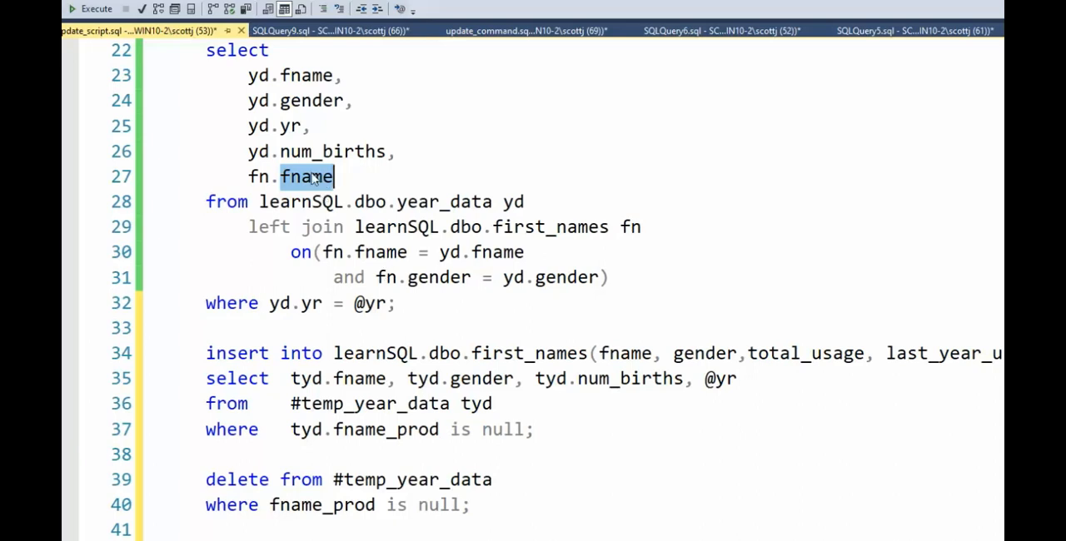
double_click(296, 227)
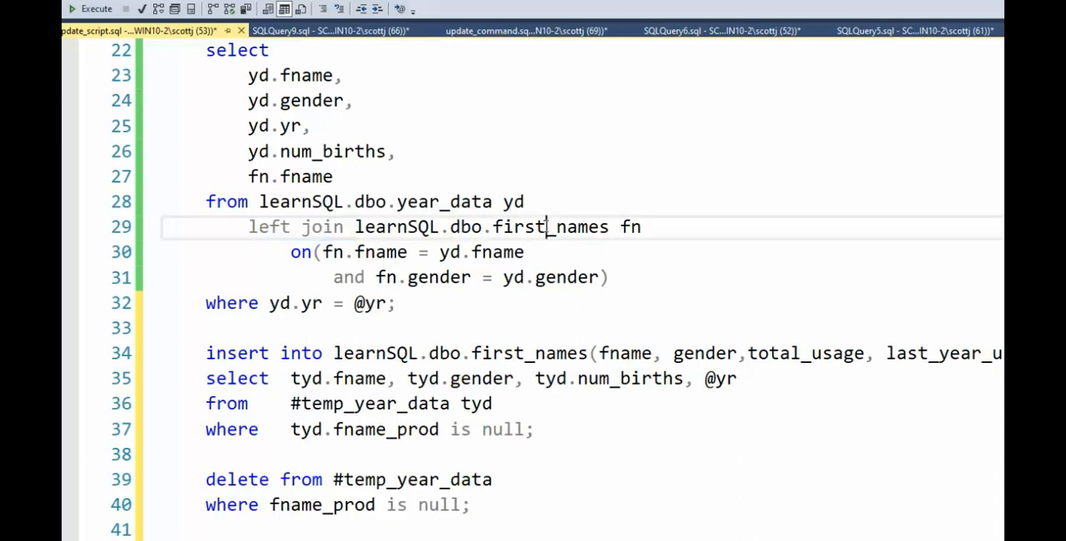
double_click(549, 226)
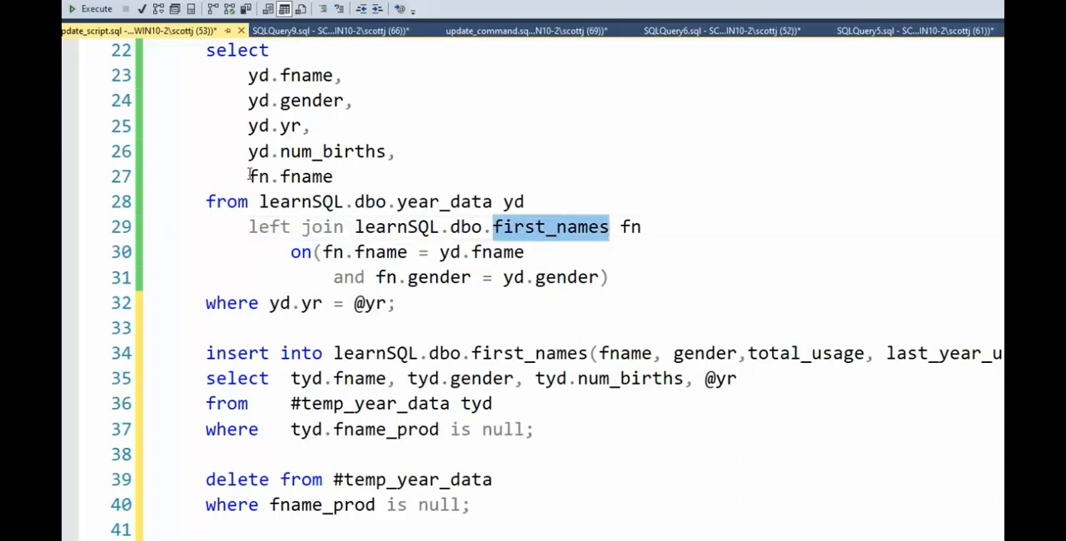
mouse_move(293, 361)
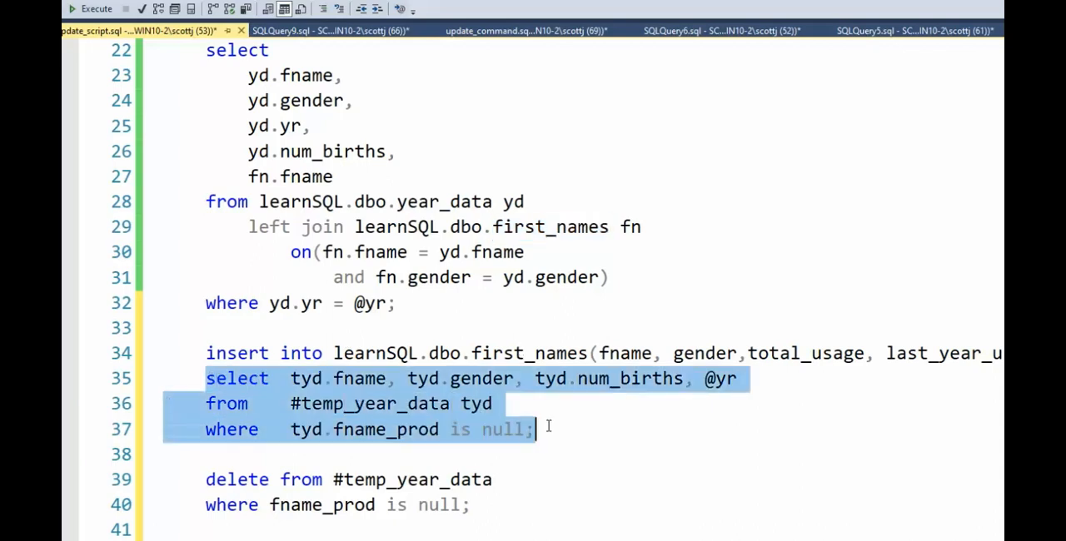
double_click(370, 403)
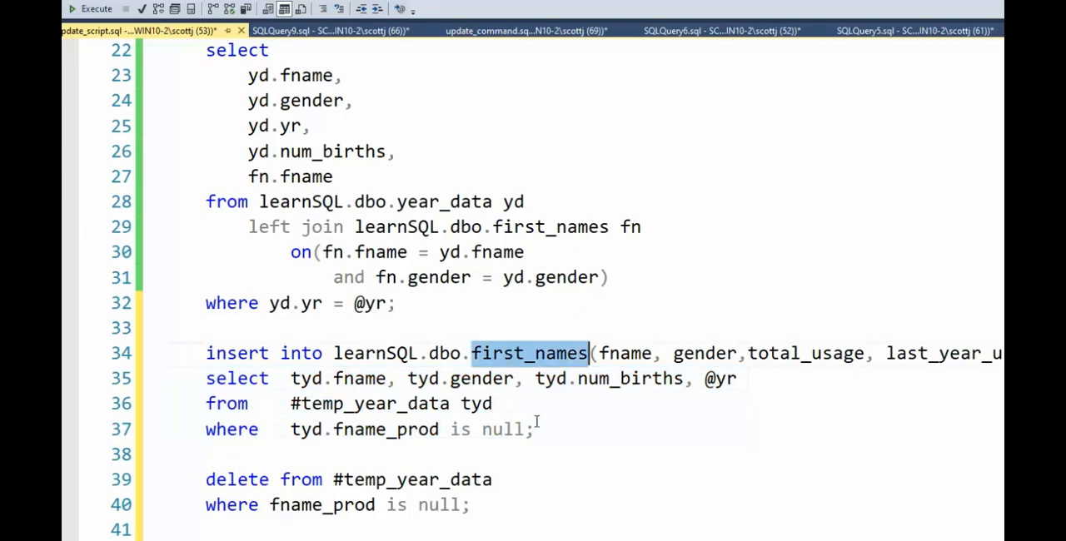
scroll(down, 3)
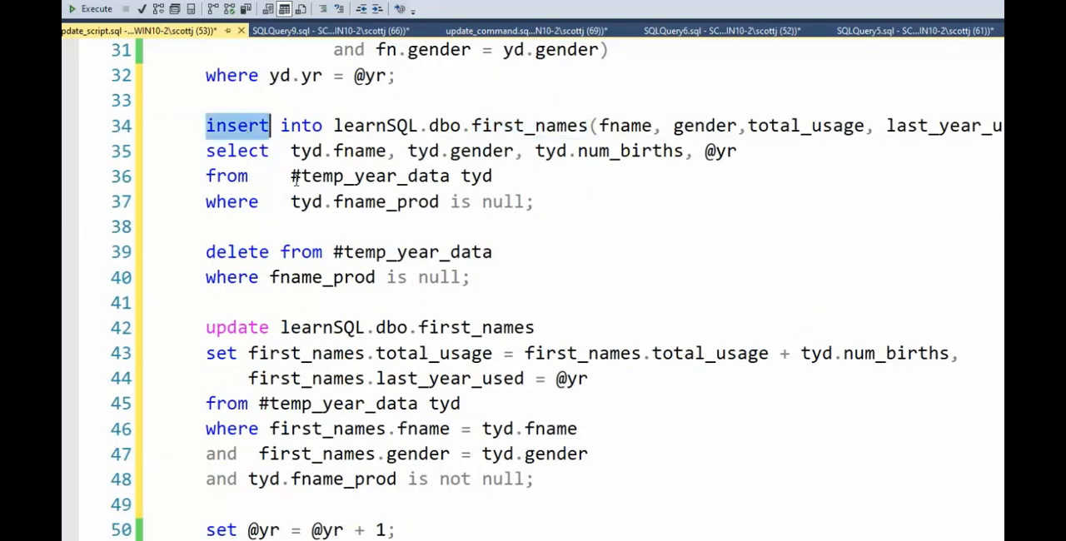
double_click(236, 328)
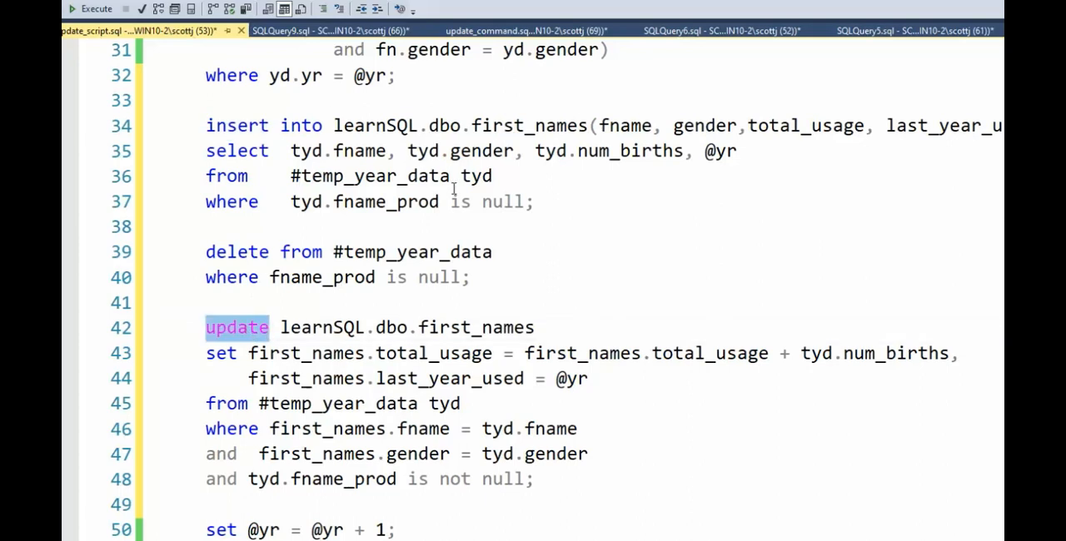
drag(206, 150, 533, 202)
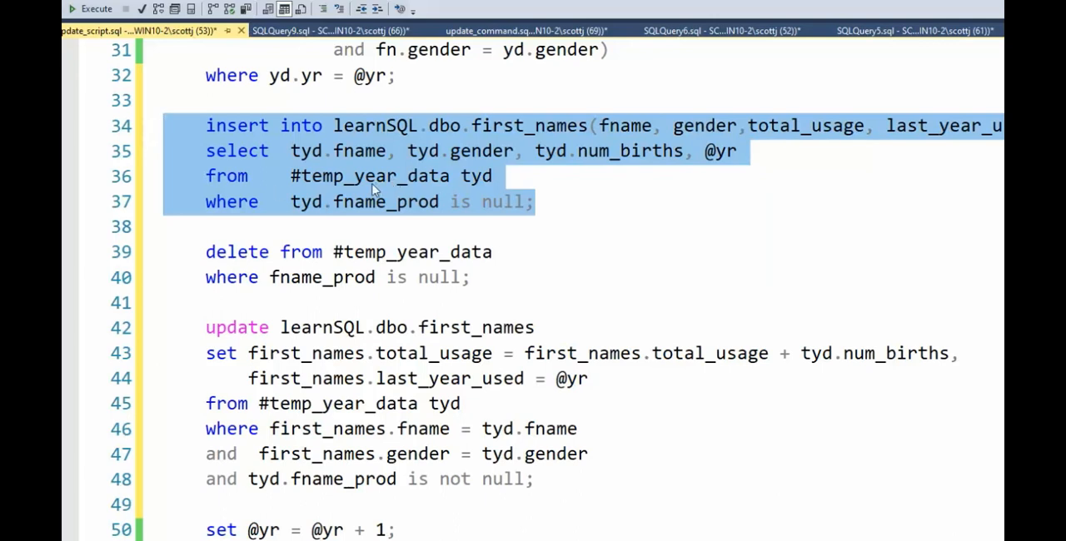
mouse_move(346, 185)
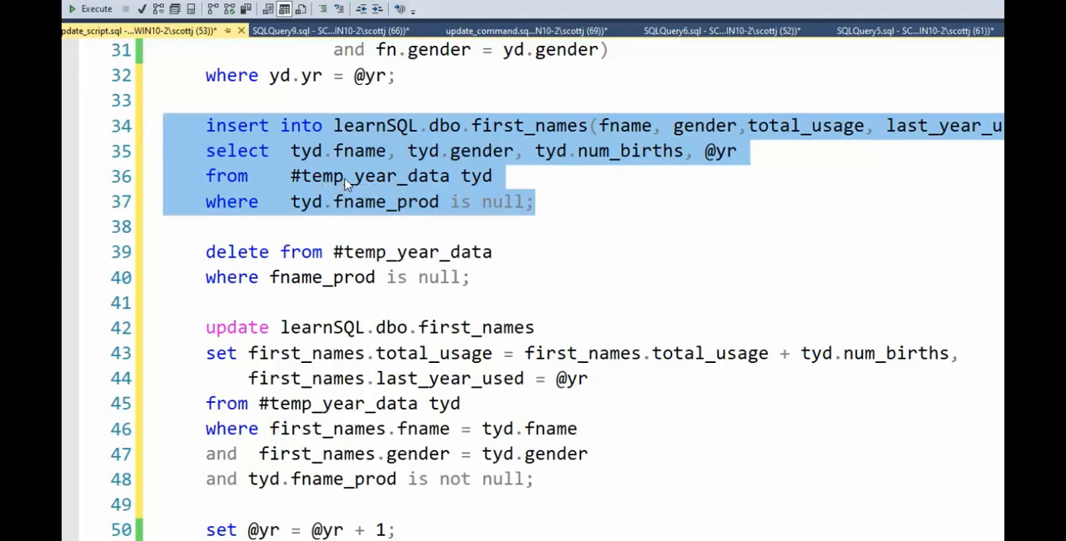
double_click(386, 201)
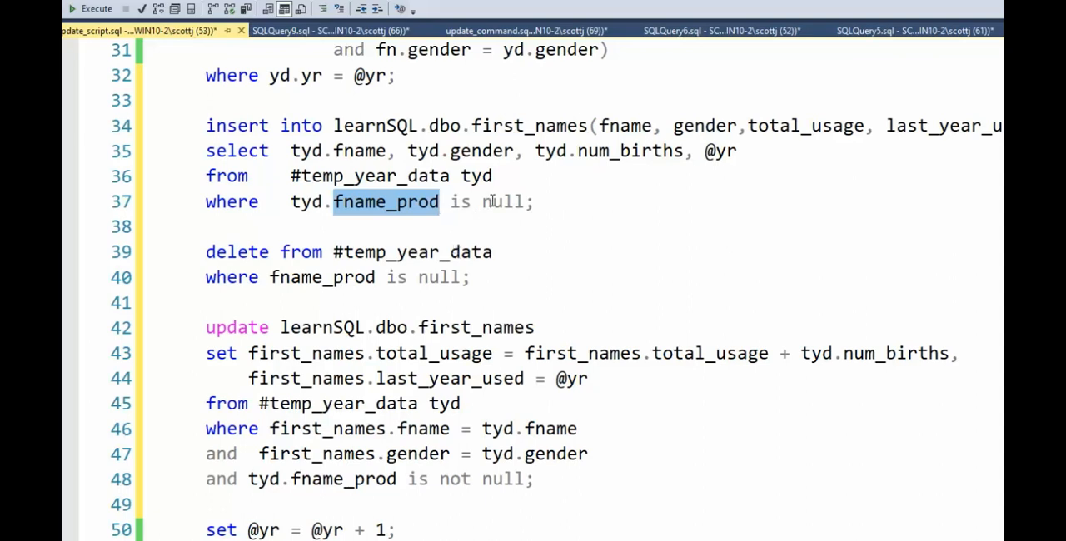
mouse_move(540, 215)
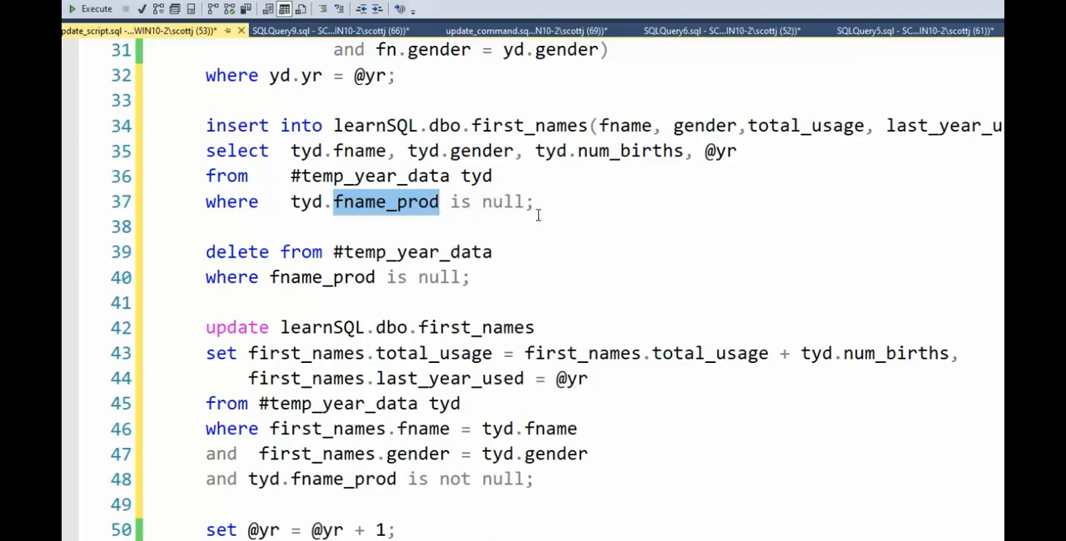
double_click(370, 176)
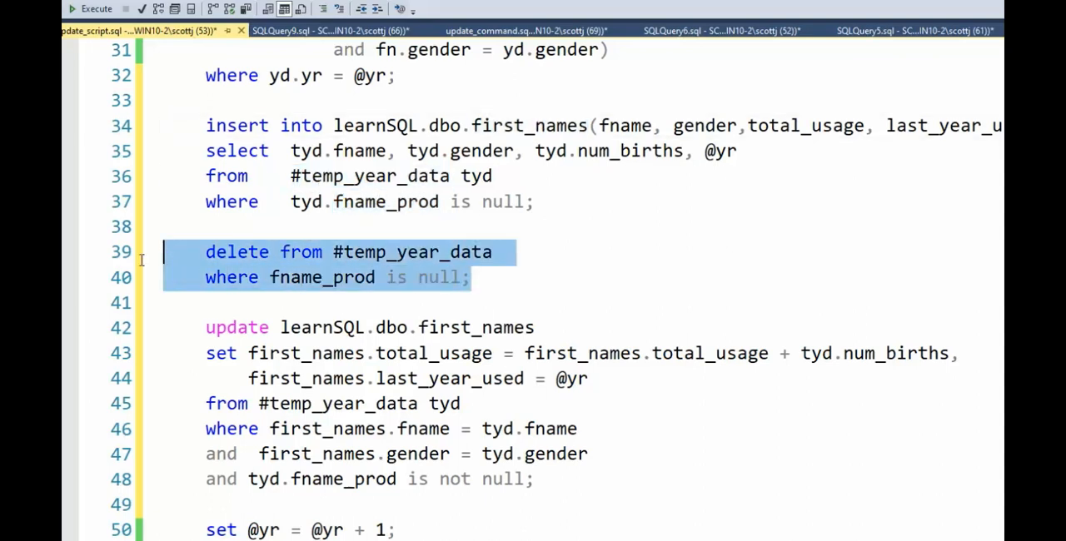
mouse_move(287, 290)
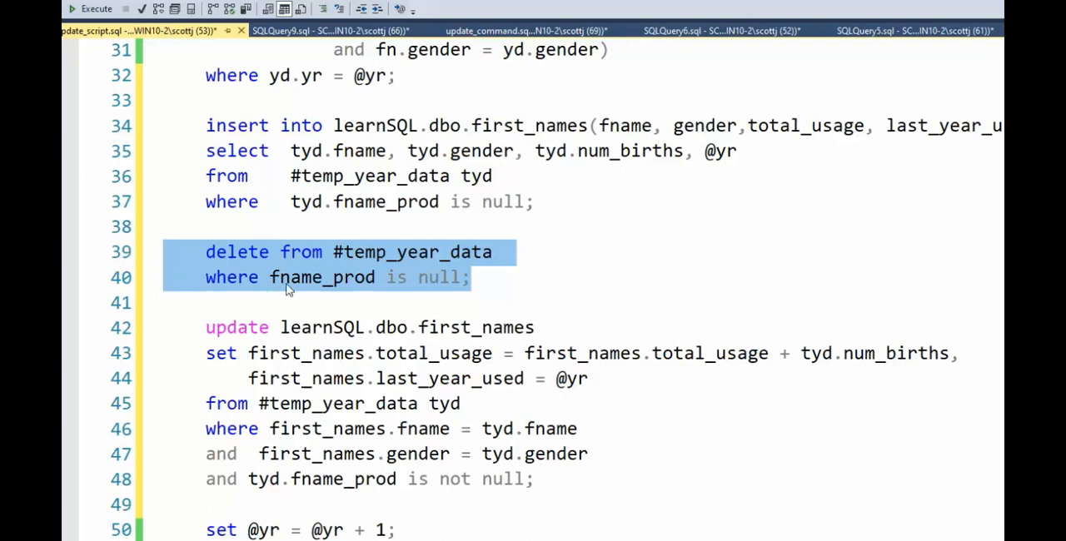
mouse_move(323, 330)
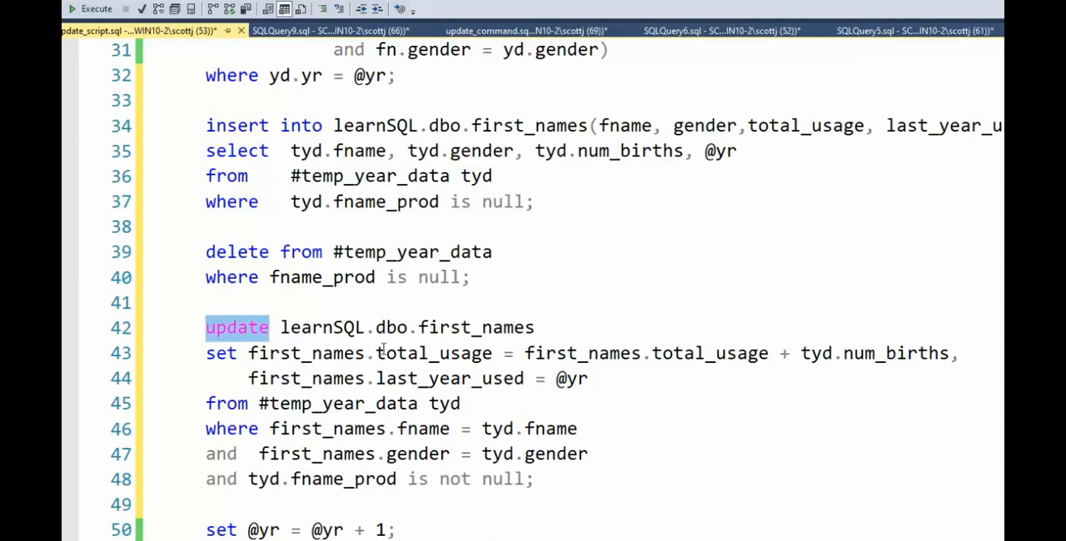
double_click(433, 353)
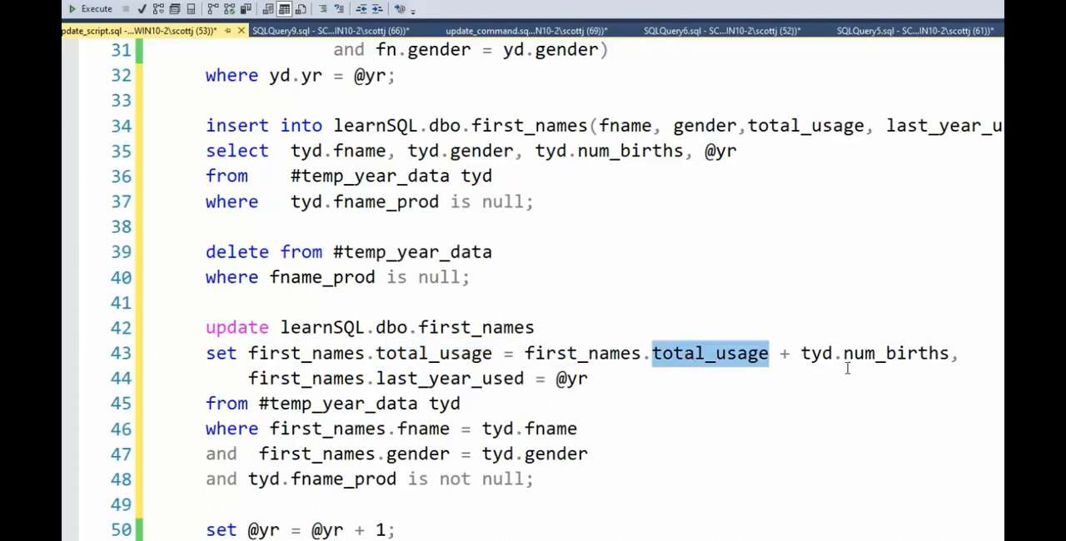
double_click(895, 353)
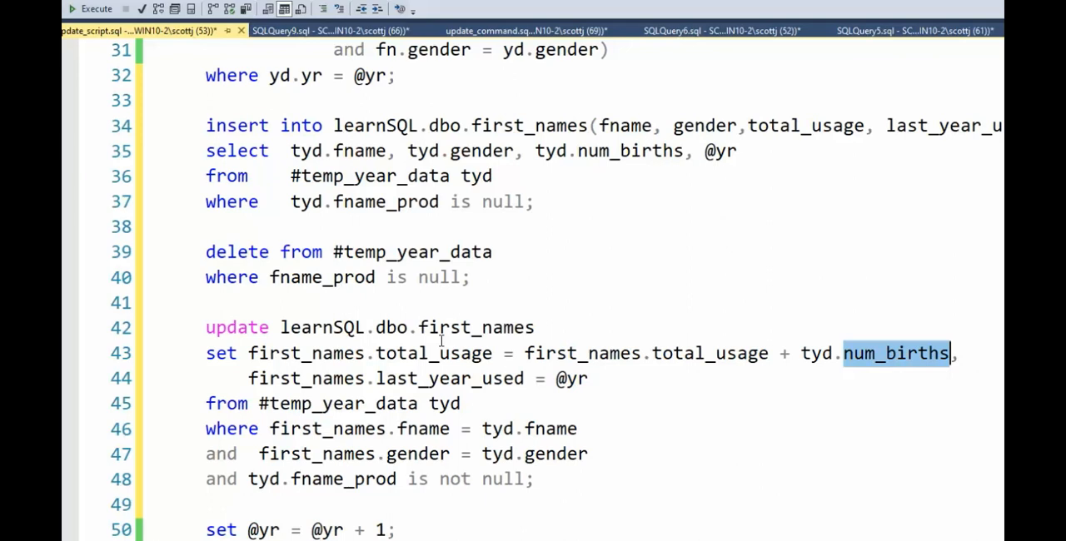
mouse_move(392, 312)
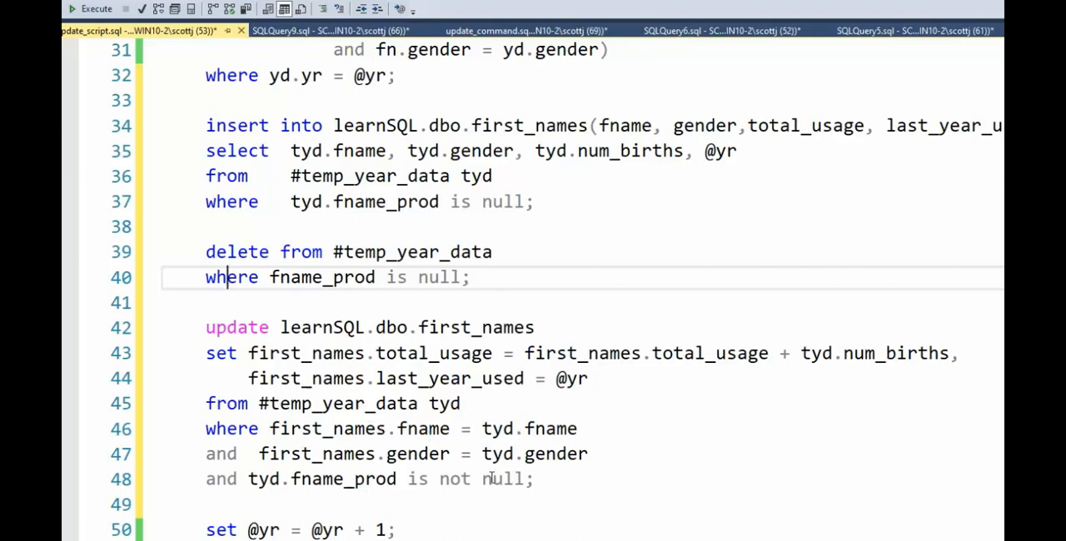
double_click(343, 480)
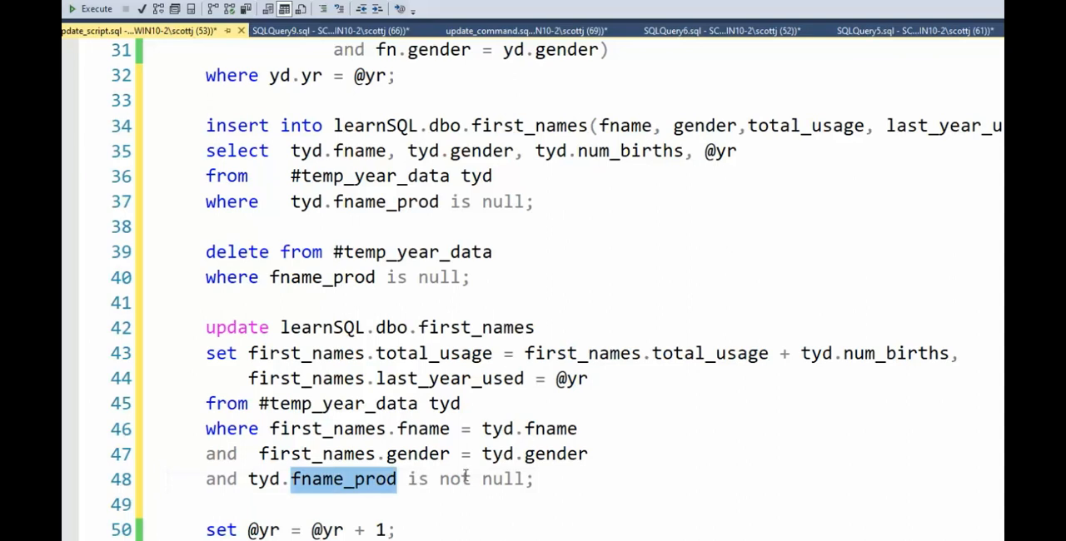
drag(406, 479, 533, 479)
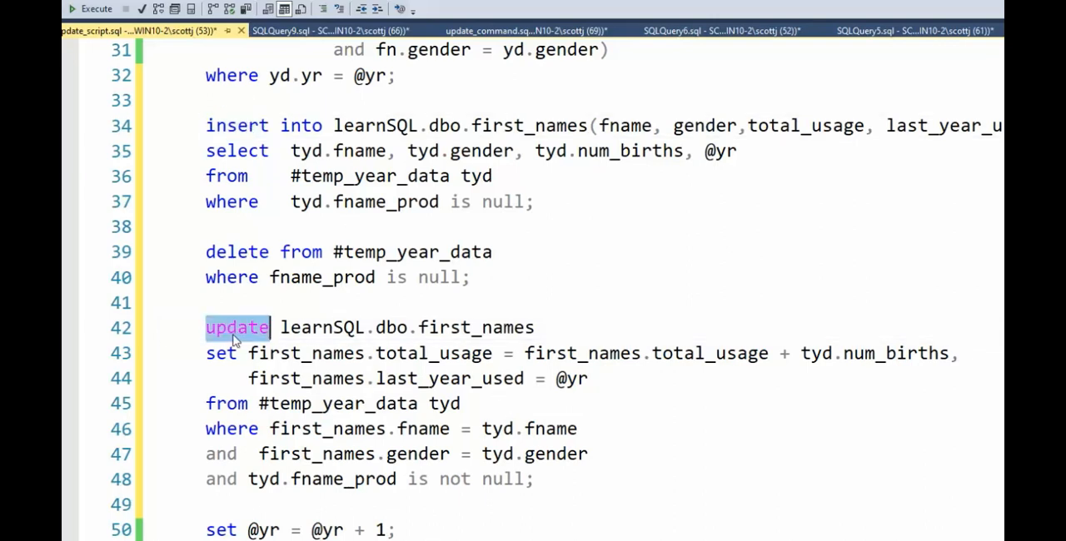
scroll(down, 3)
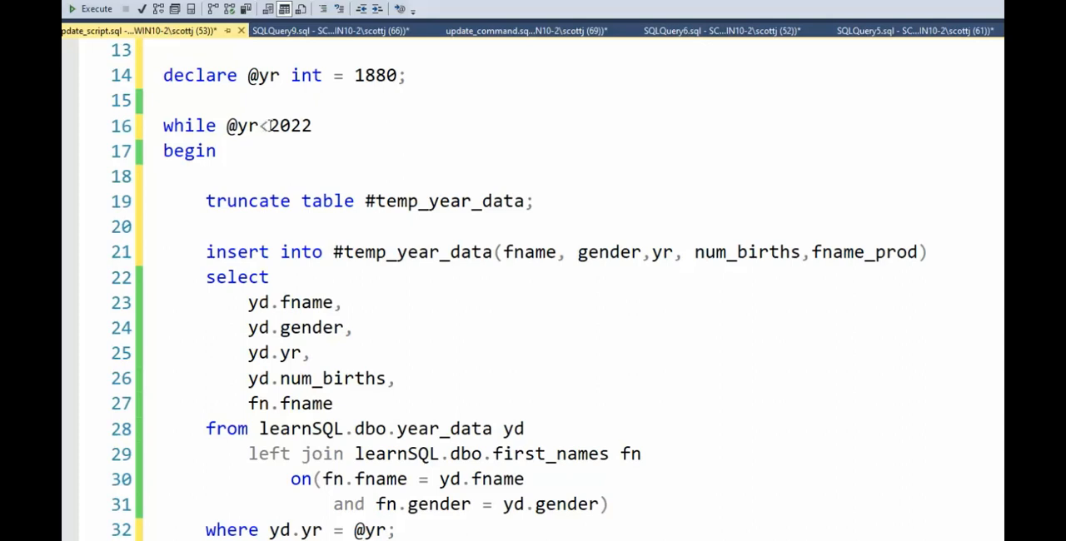
mouse_move(441, 209)
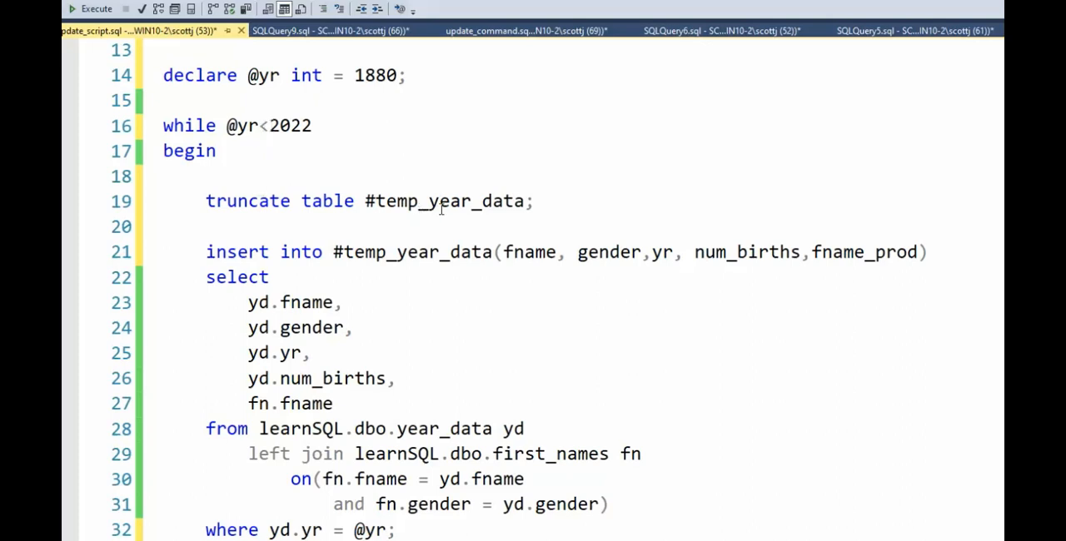
double_click(443, 201)
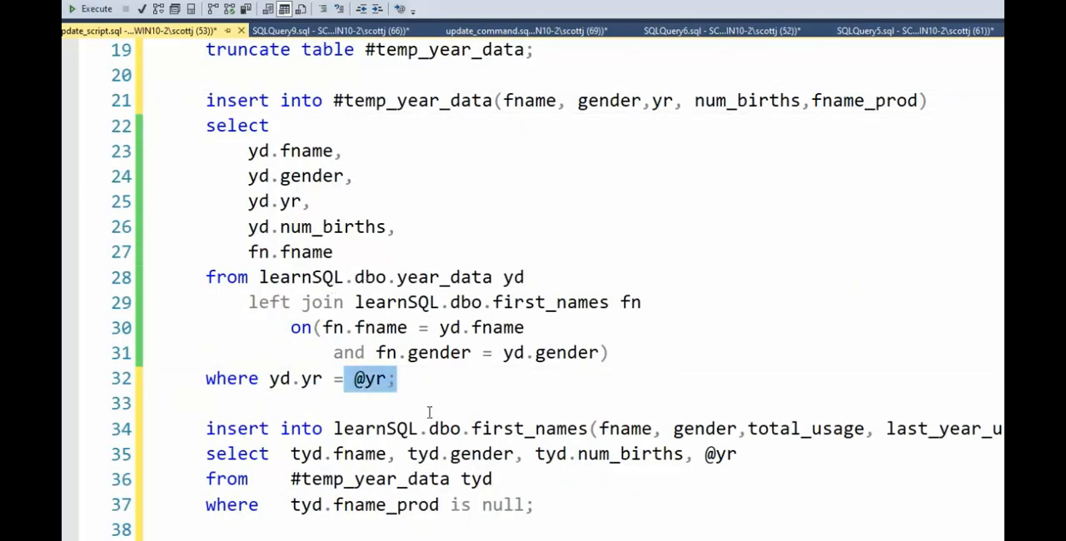
mouse_move(367, 391)
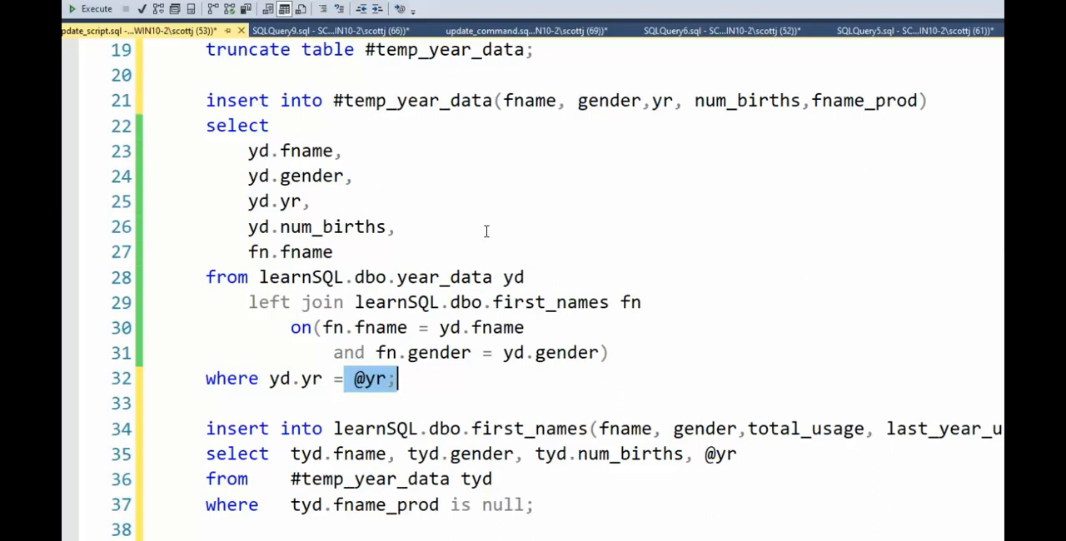
mouse_move(437, 311)
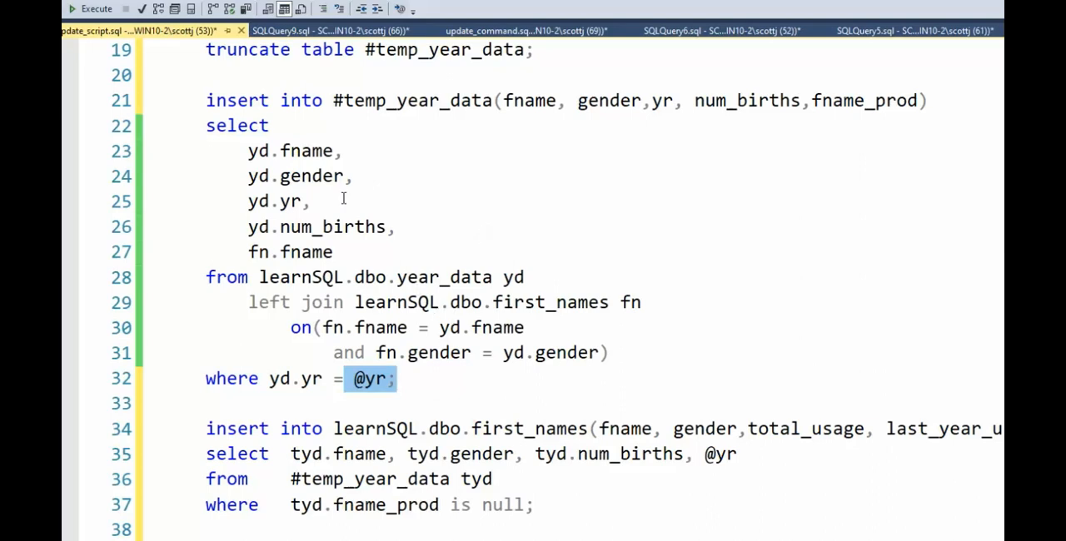
mouse_move(333, 185)
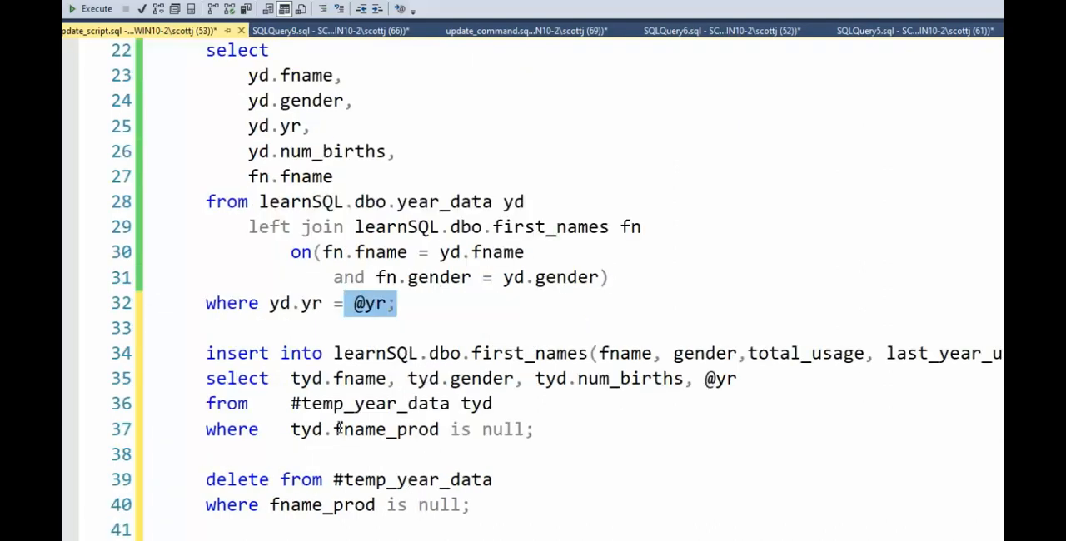
mouse_move(493, 429)
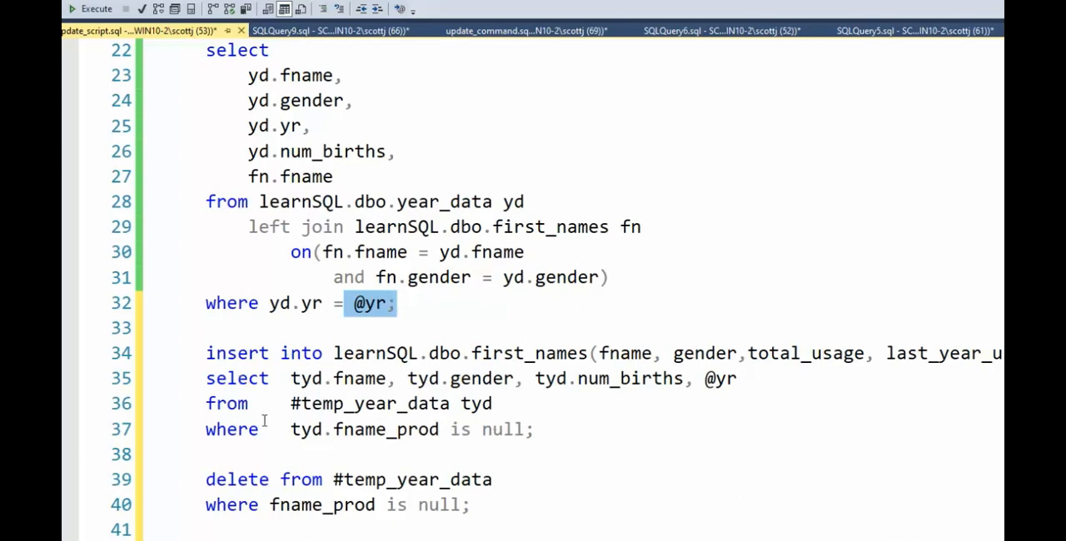
click(397, 303)
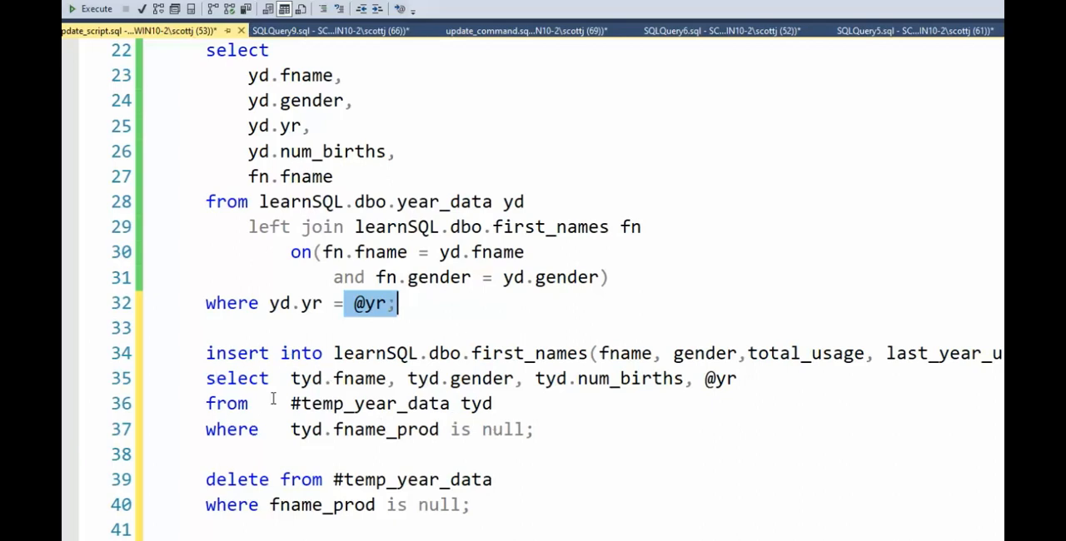
double_click(529, 353)
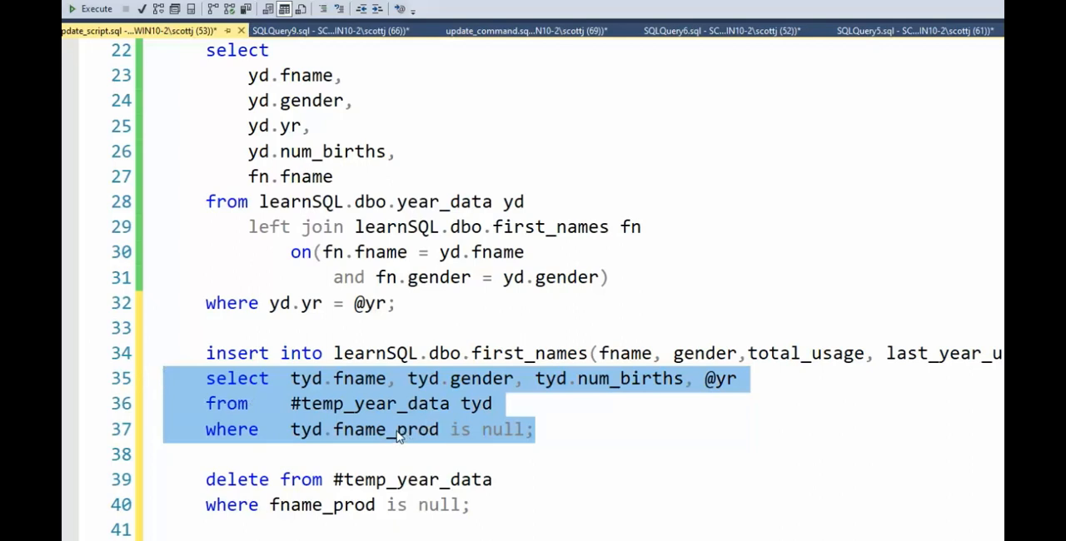
mouse_move(533, 353)
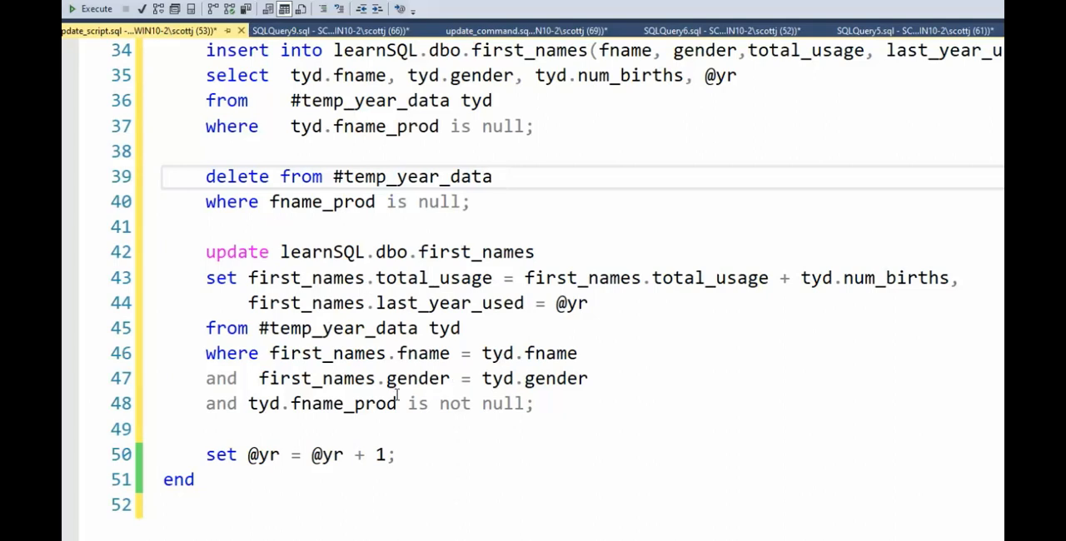
click(195, 480)
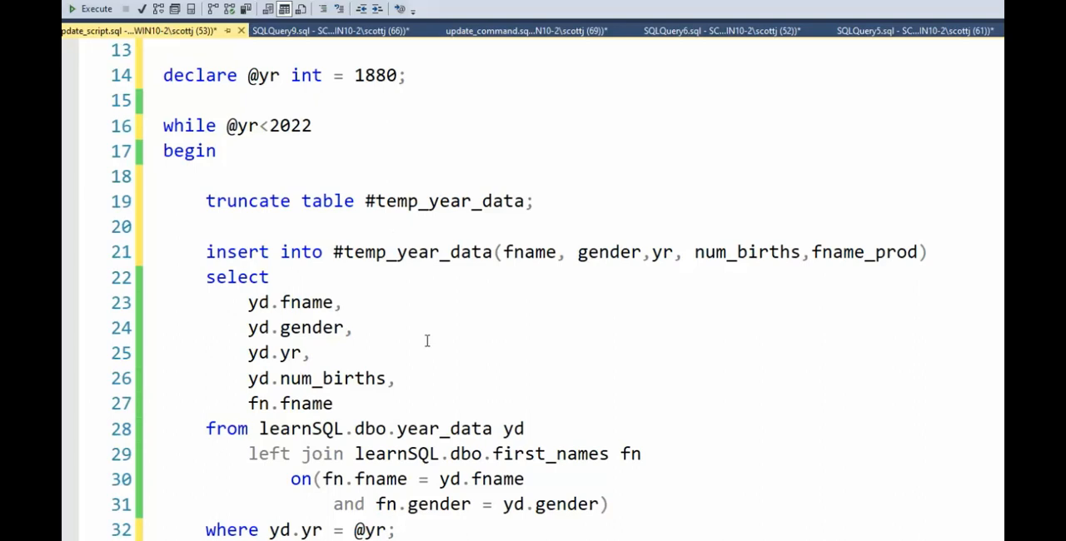
double_click(443, 202)
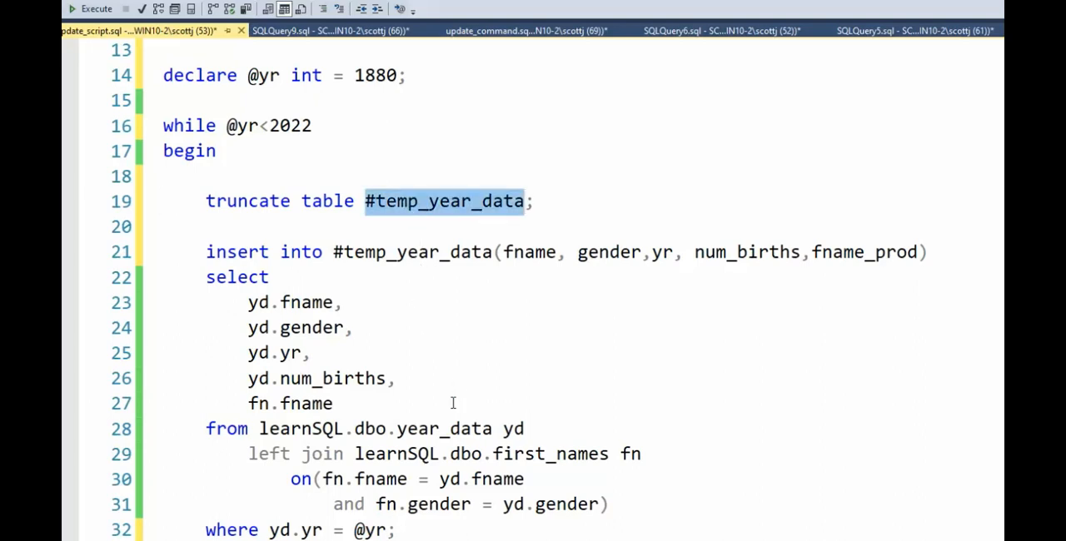
scroll(down, 3)
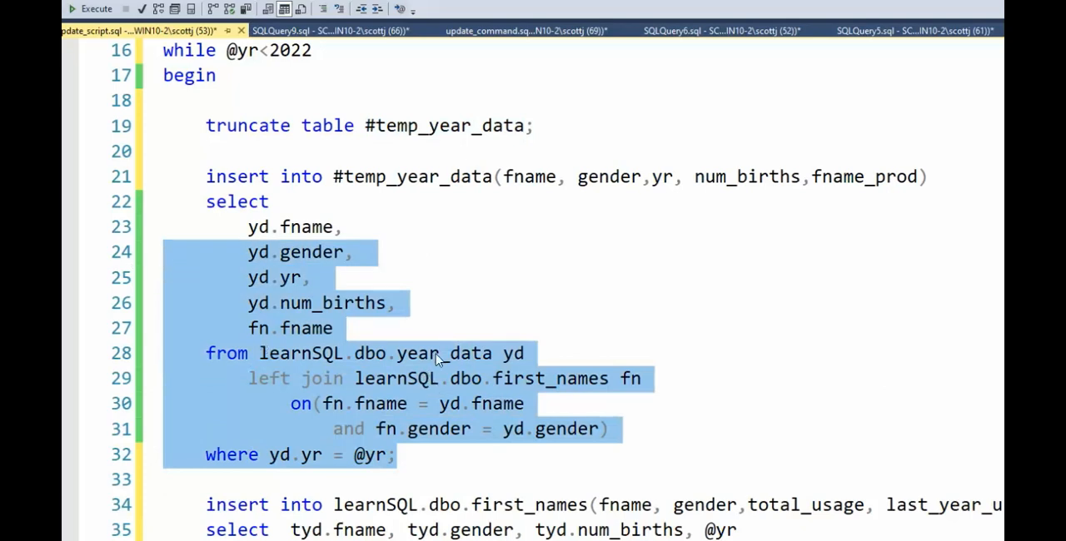
double_click(443, 353)
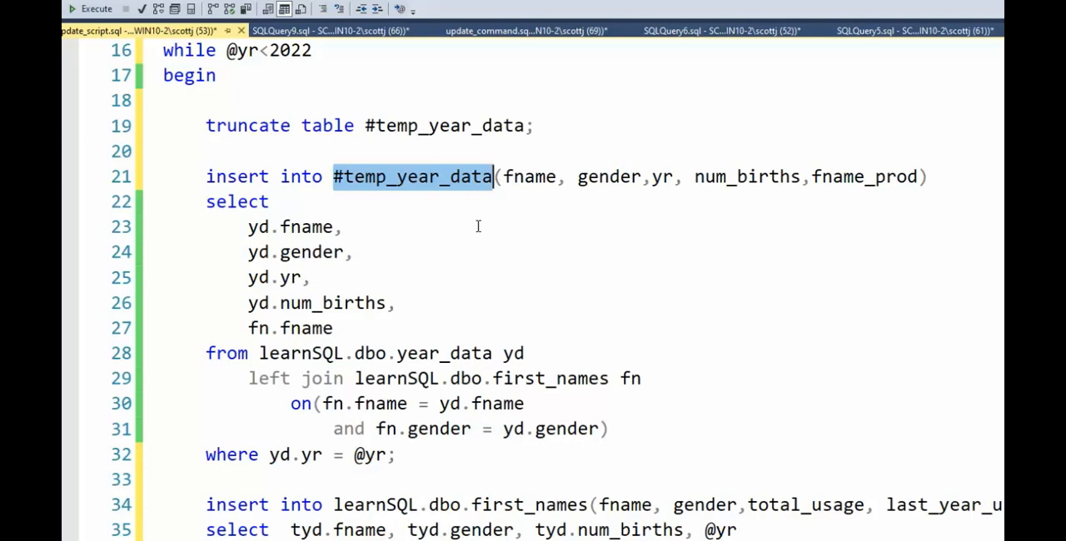
scroll(down, 3)
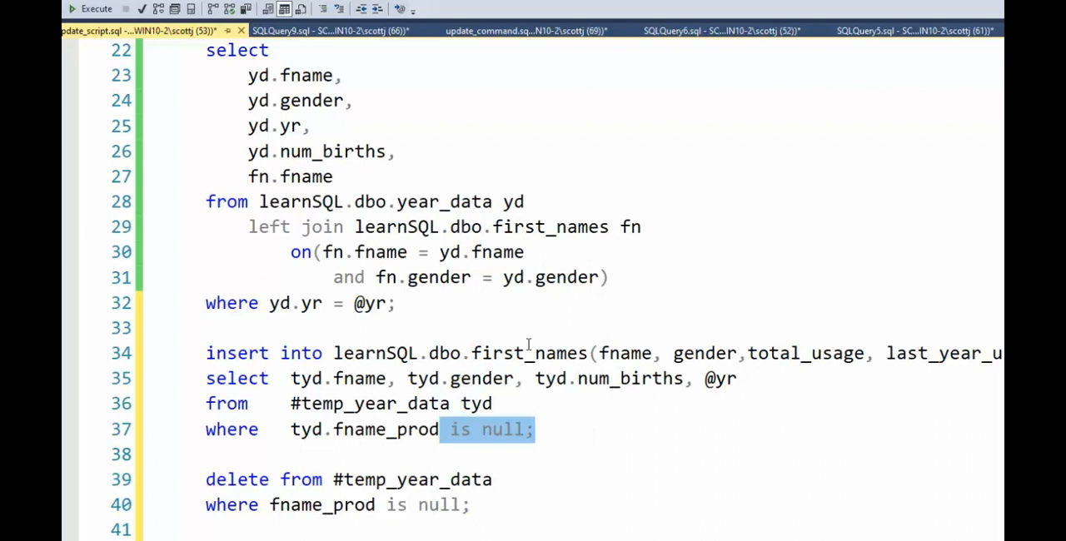
scroll(down, 3)
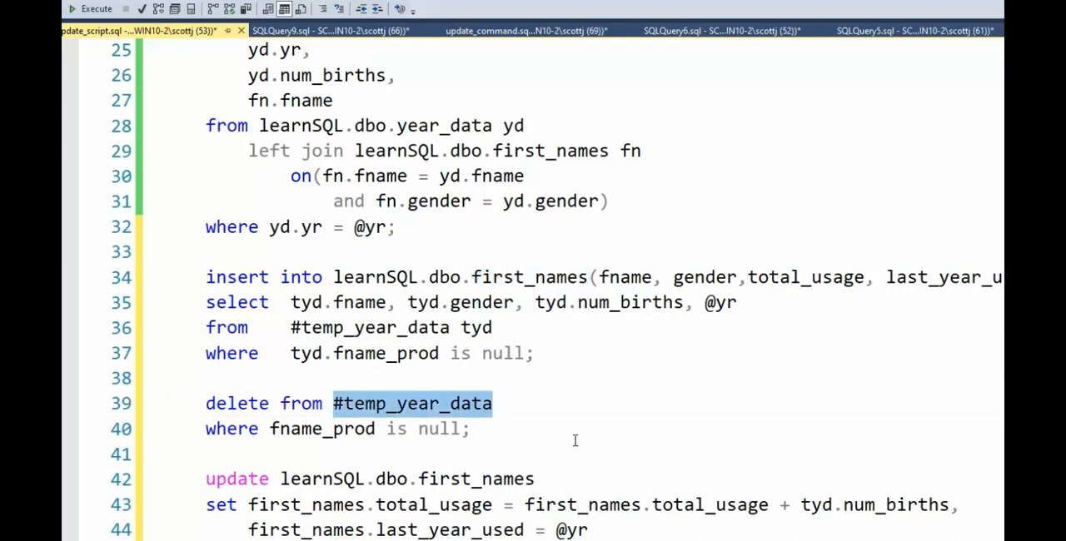
scroll(down, 3)
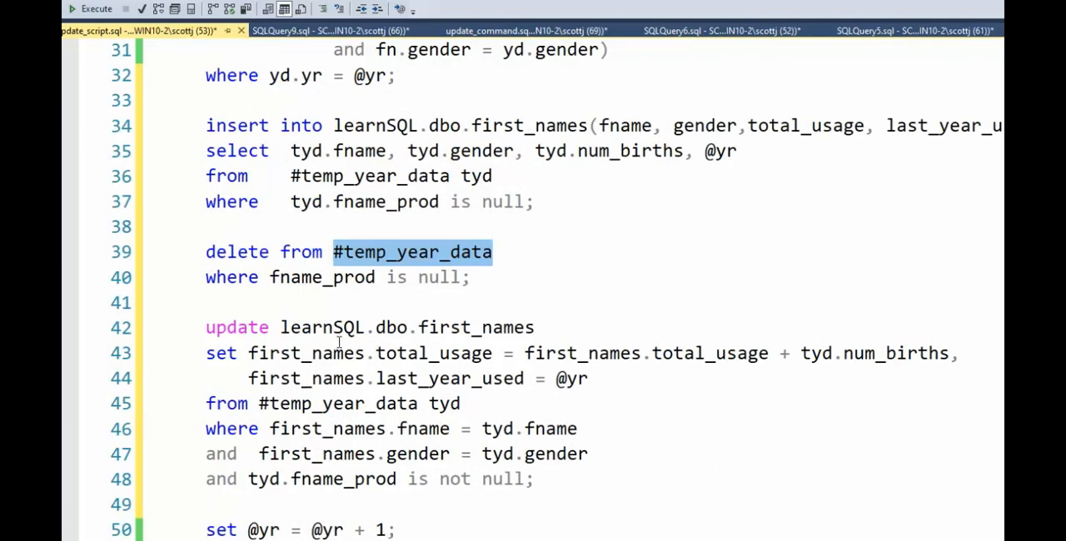
mouse_move(308, 353)
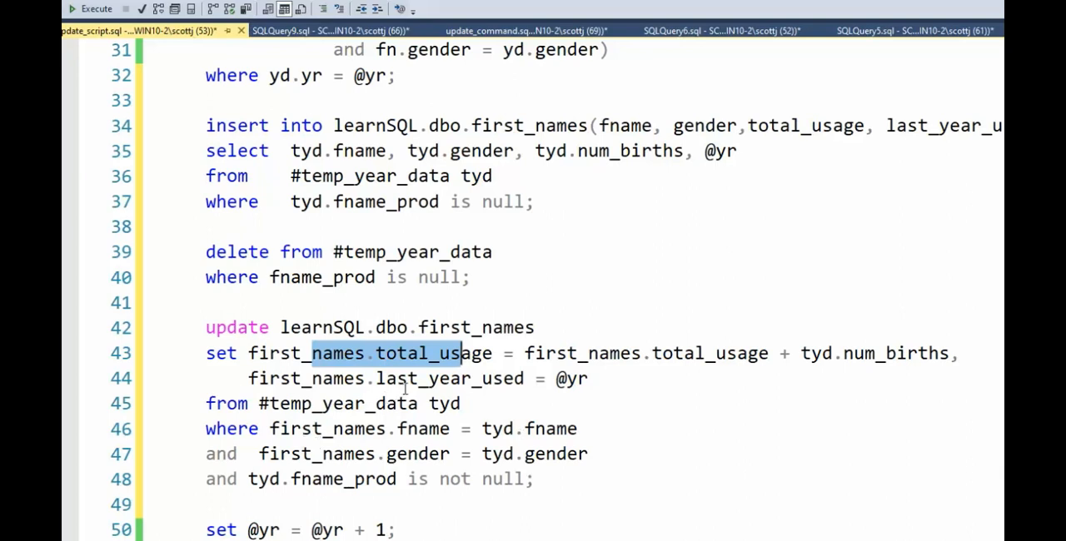
double_click(449, 378)
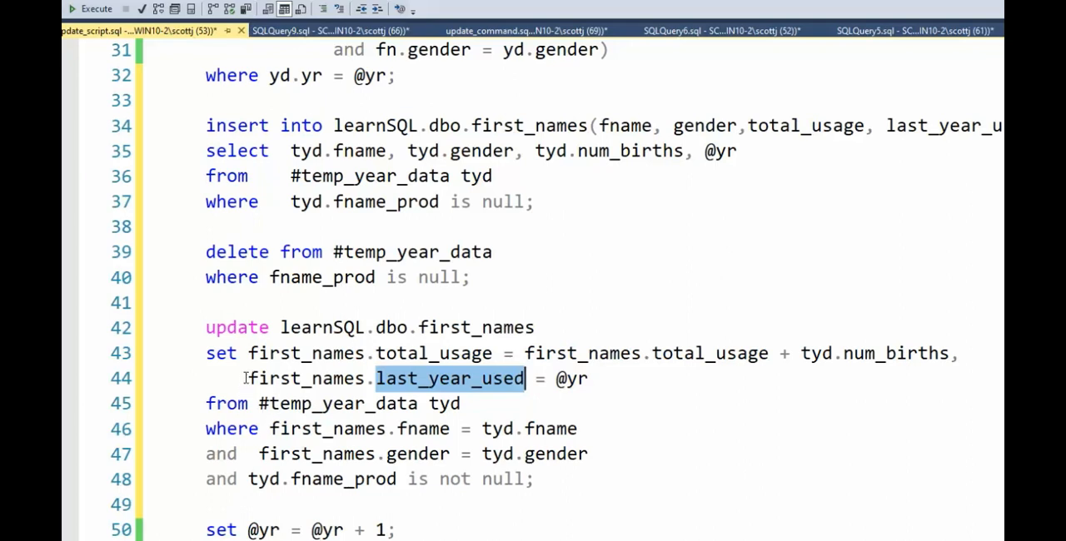
mouse_move(487, 390)
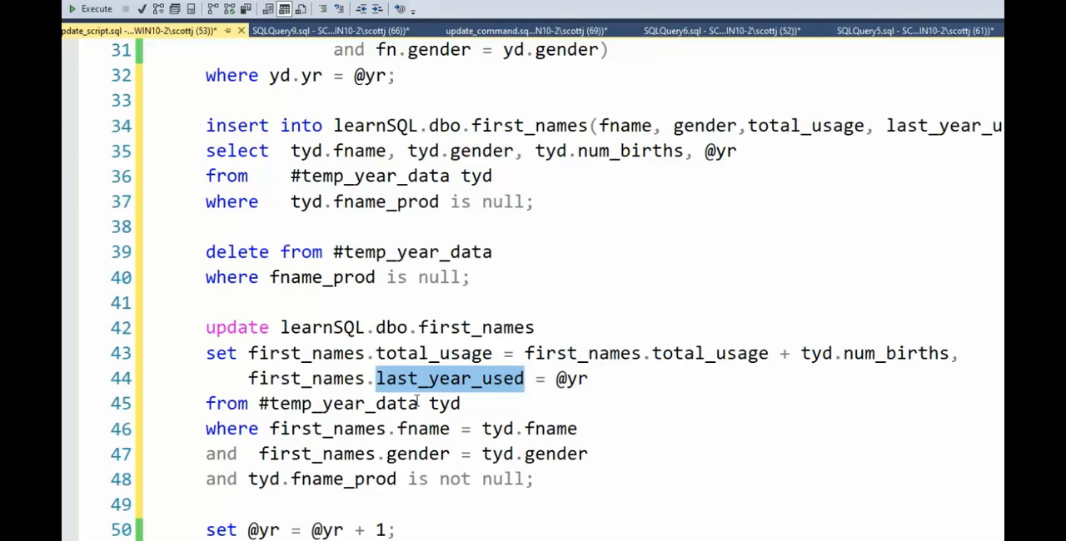
scroll(down, 3)
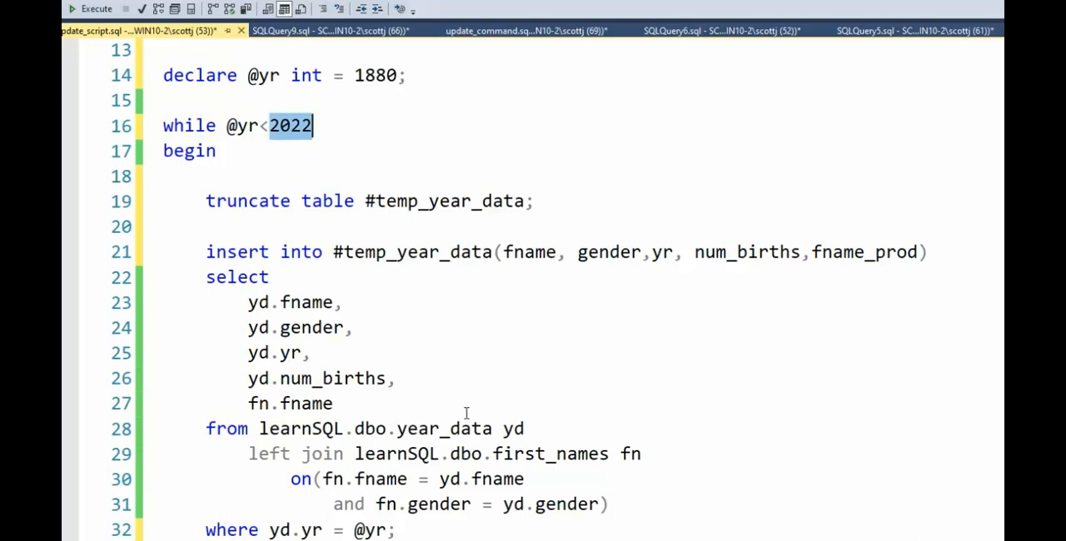
mouse_move(426, 350)
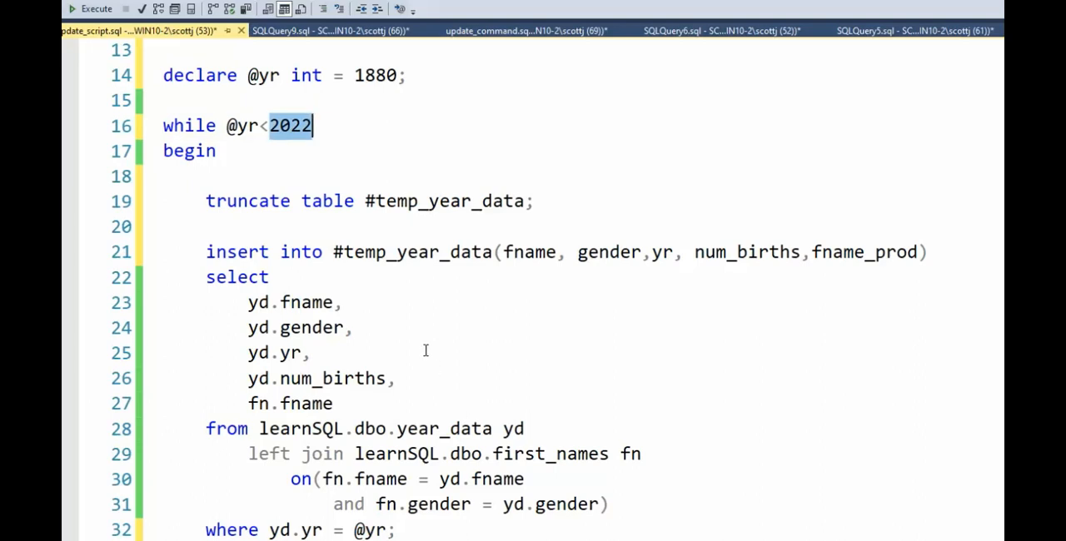
scroll(down, 3)
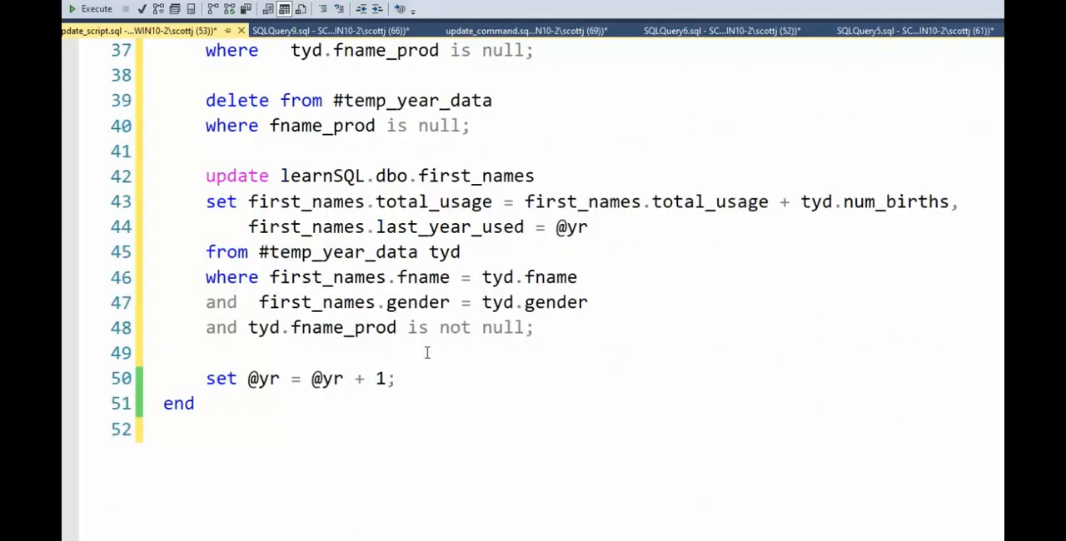